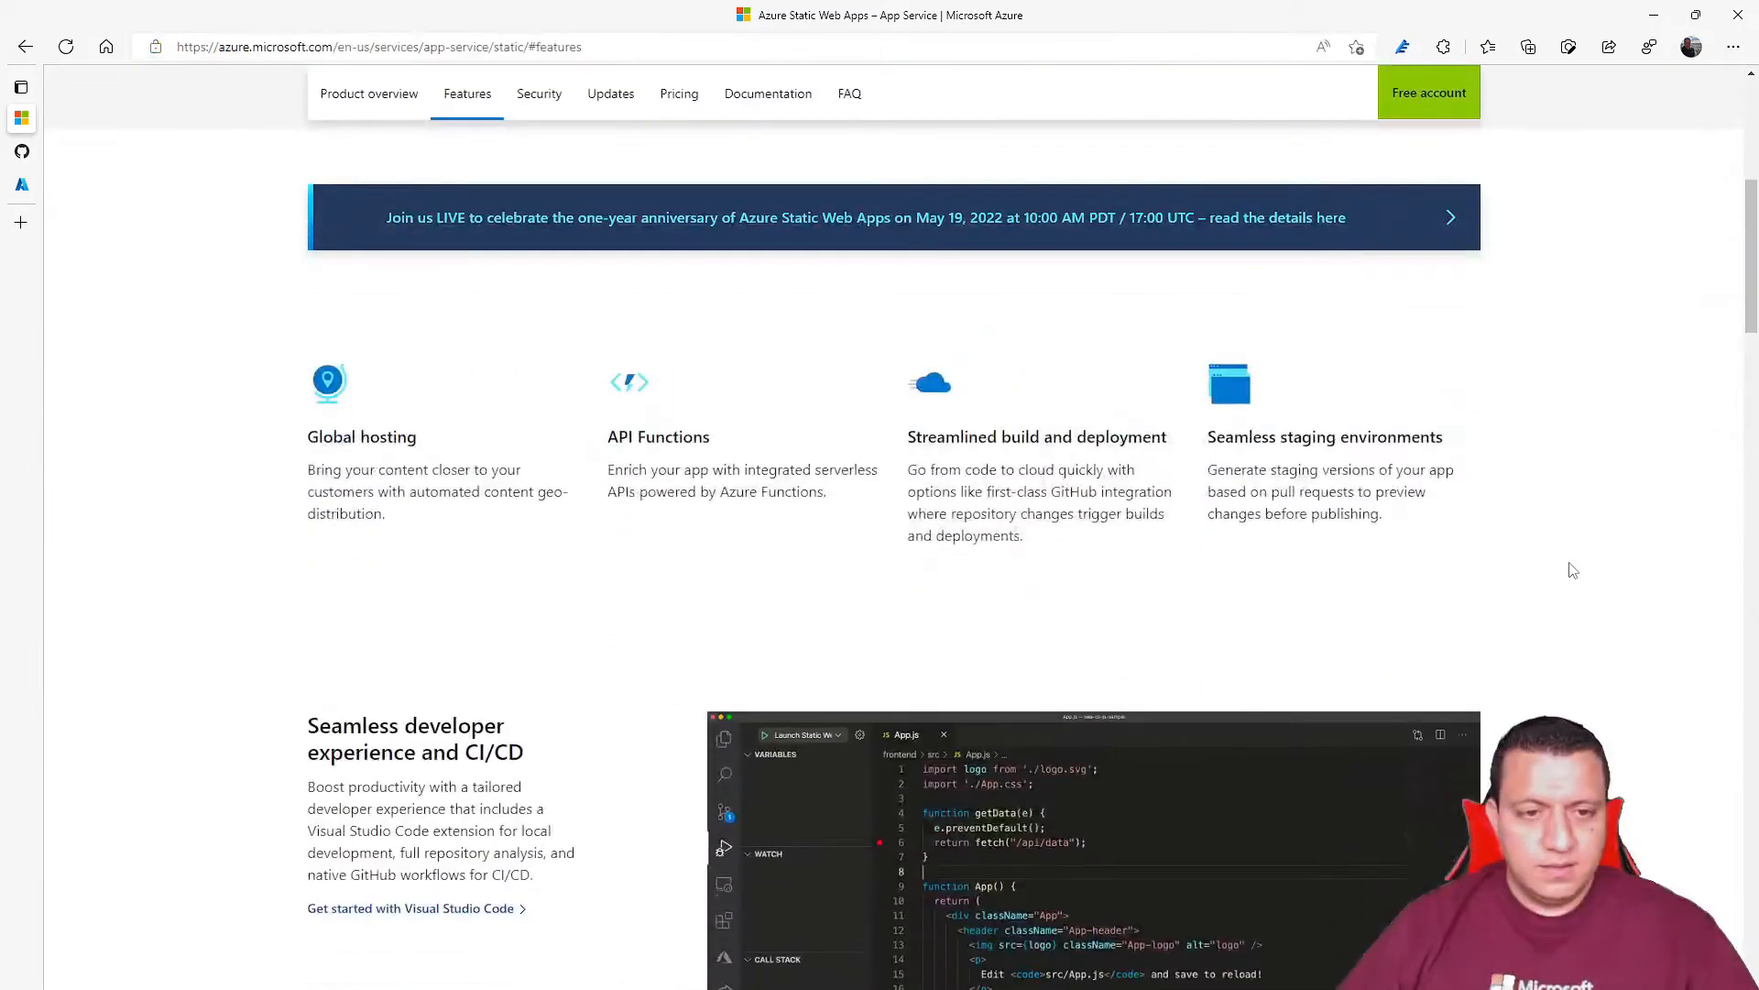
- Create a public GitHub repository named SampleWebsite with a README file
{"action": "scroll", "scroll_direction": "down", "scroll_amount": 3}
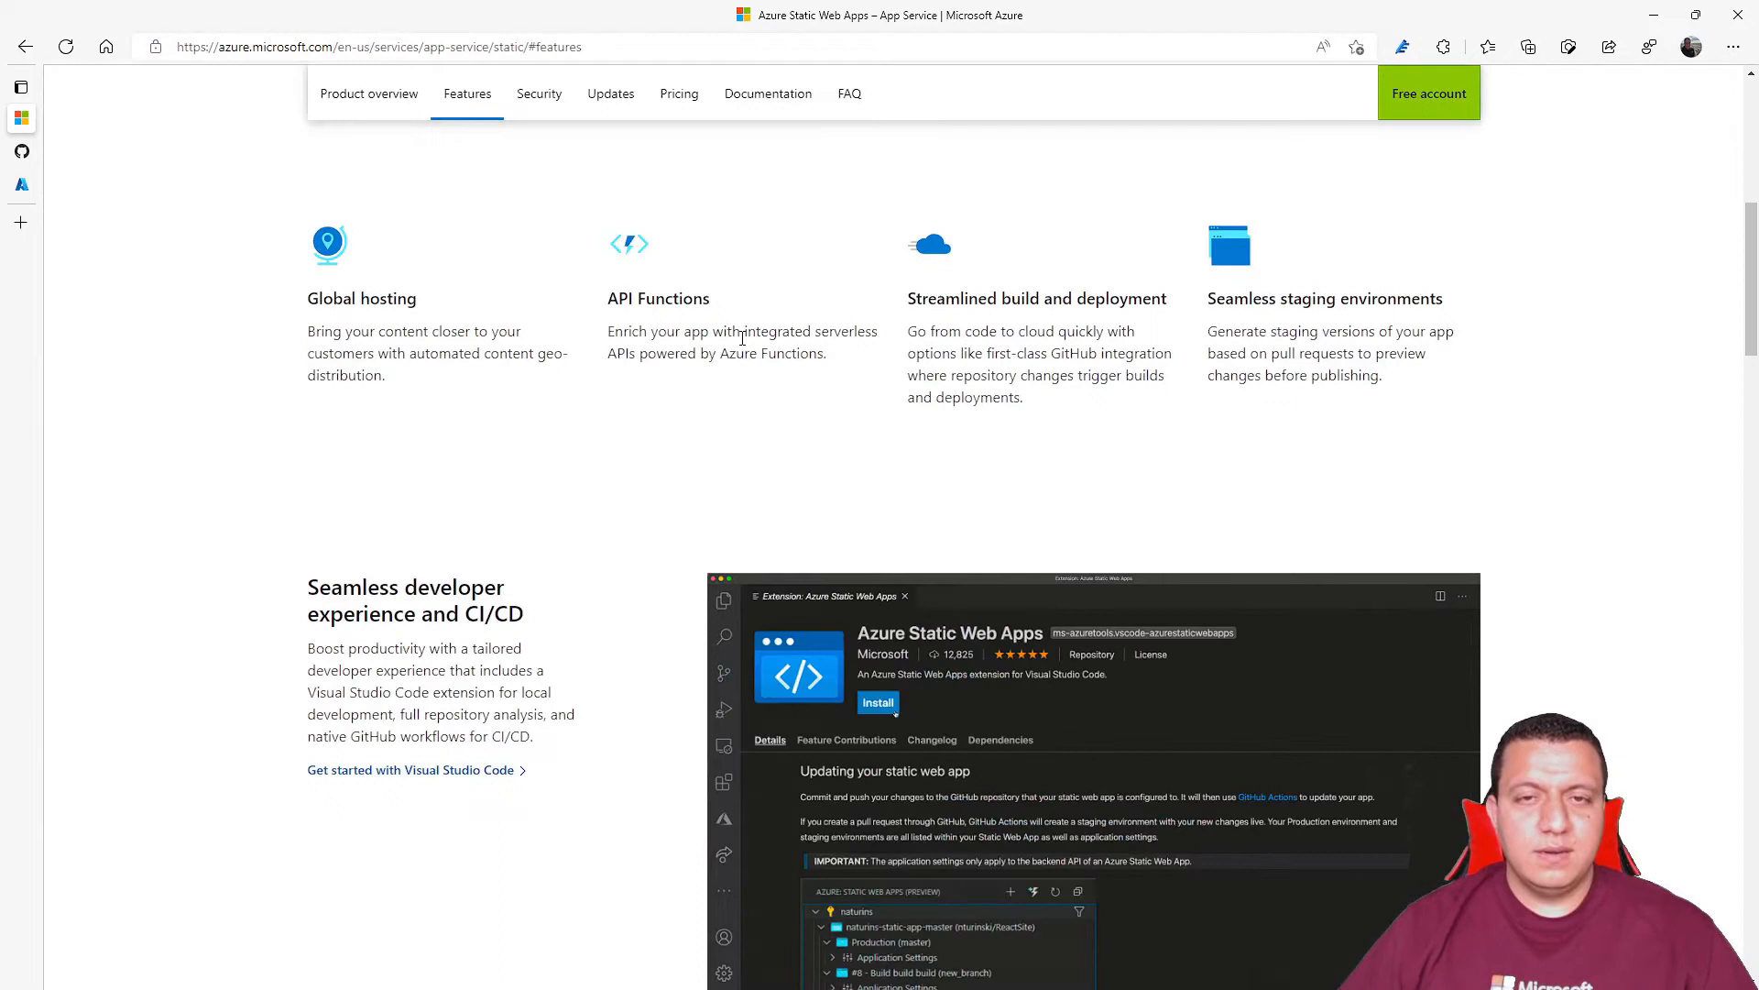
{"action": "left_click", "coordinate": [878, 701]}
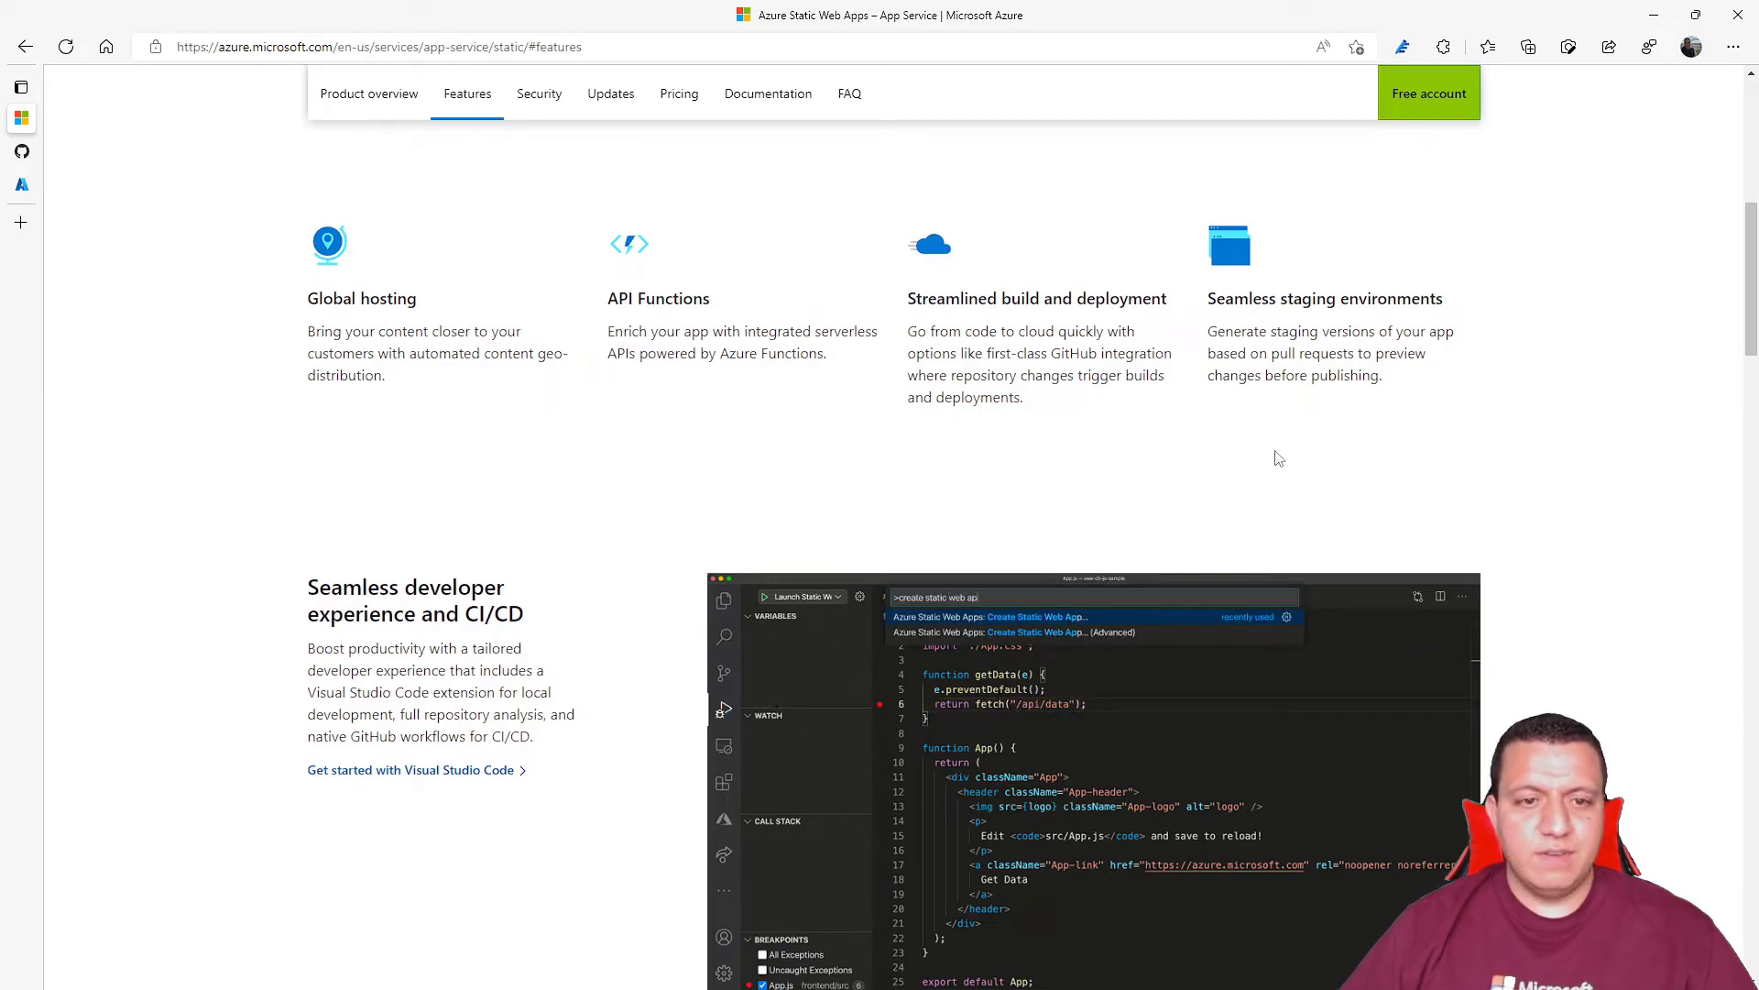
{"action": "scroll", "scroll_direction": "down", "scroll_amount": 3}
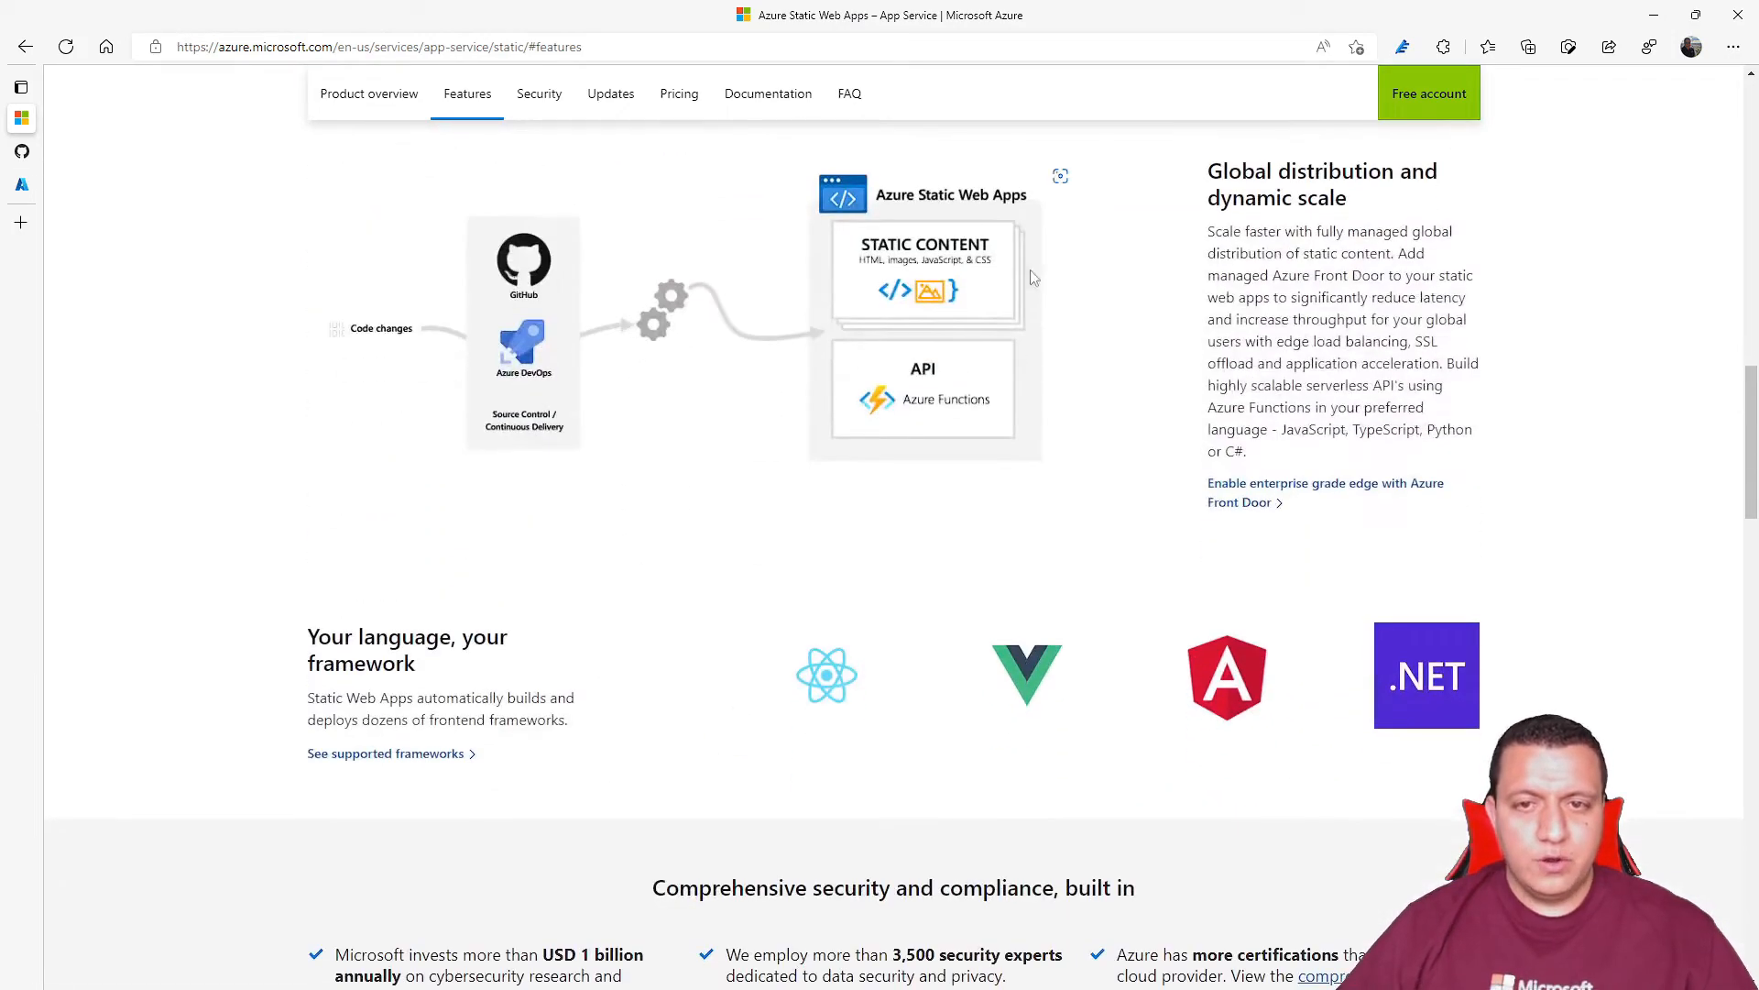
{"action": "mouse_move", "coordinate": [1061, 430]}
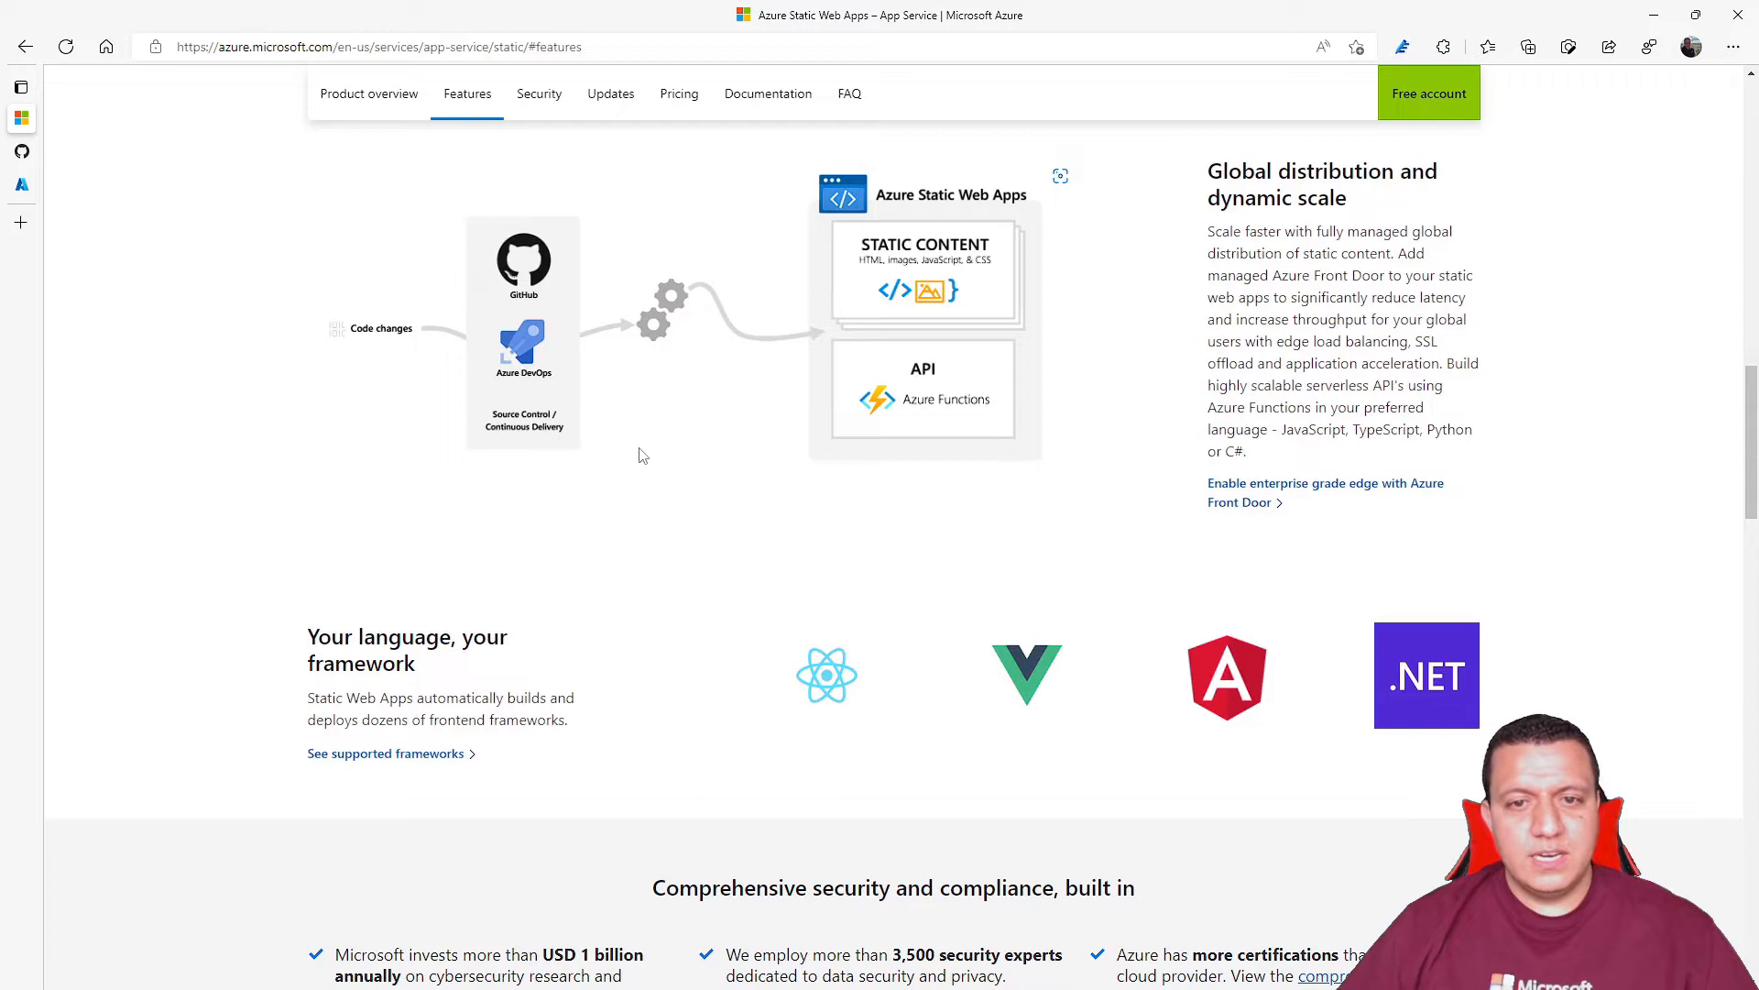
{"action": "mouse_move", "coordinate": [829, 472]}
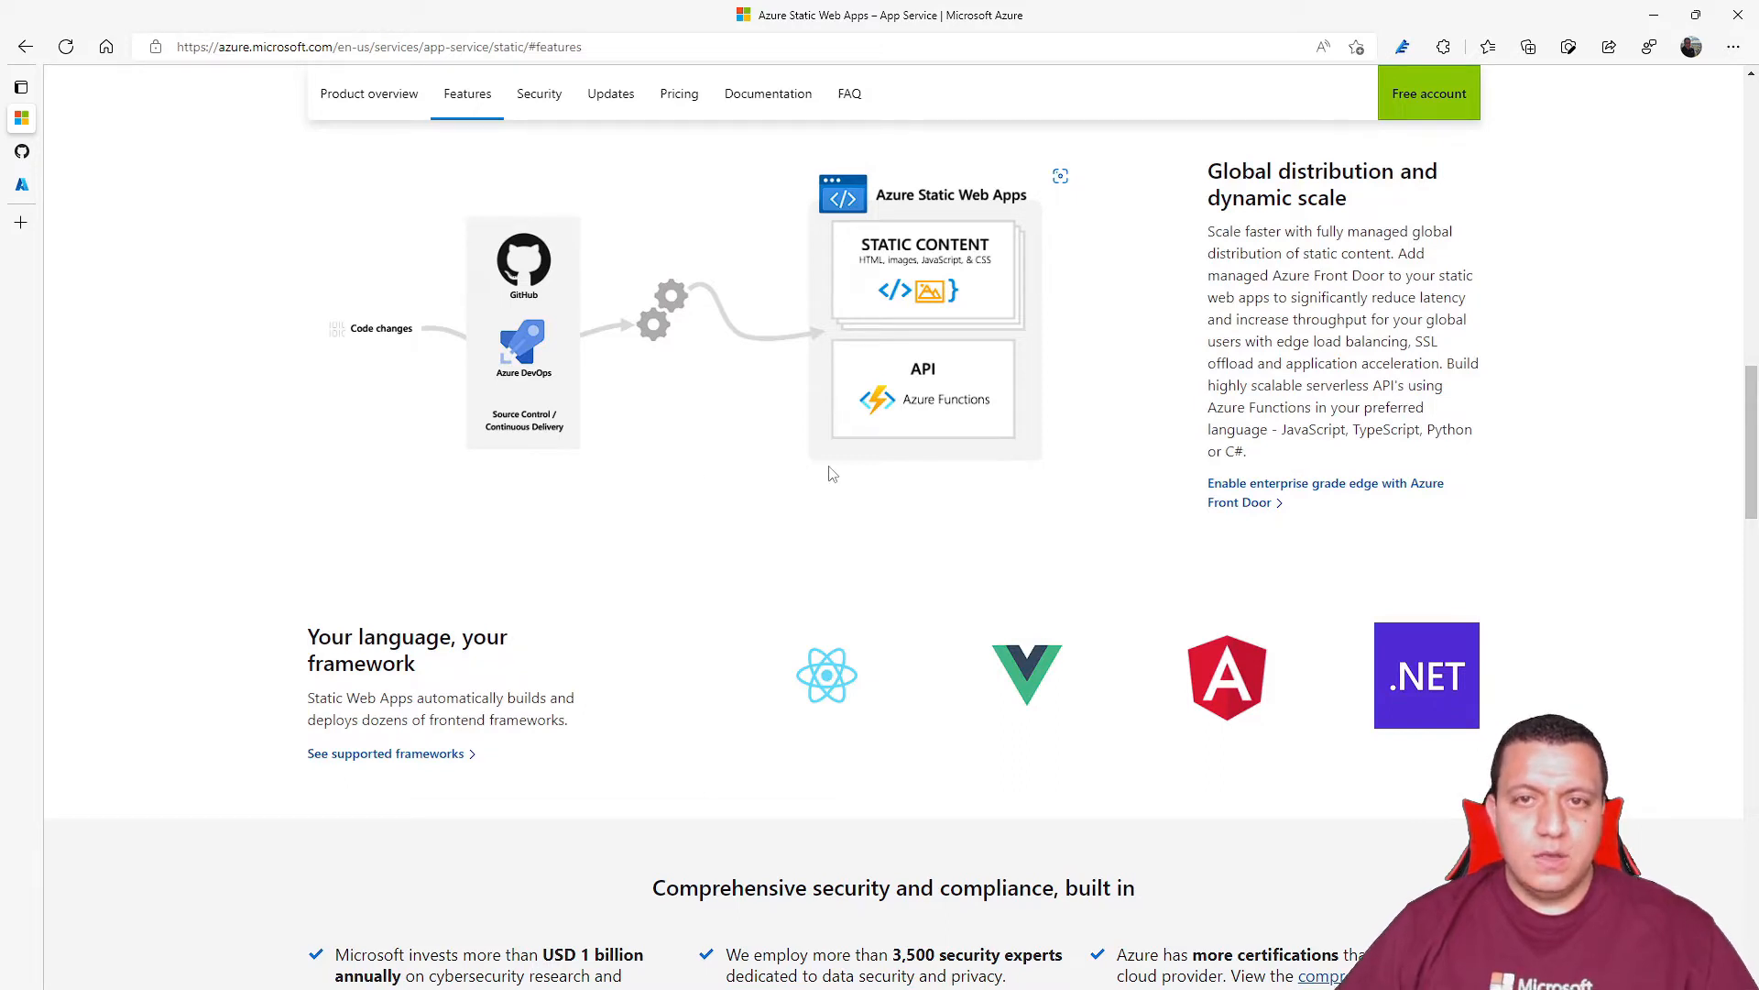
{"action": "mouse_move", "coordinate": [780, 571]}
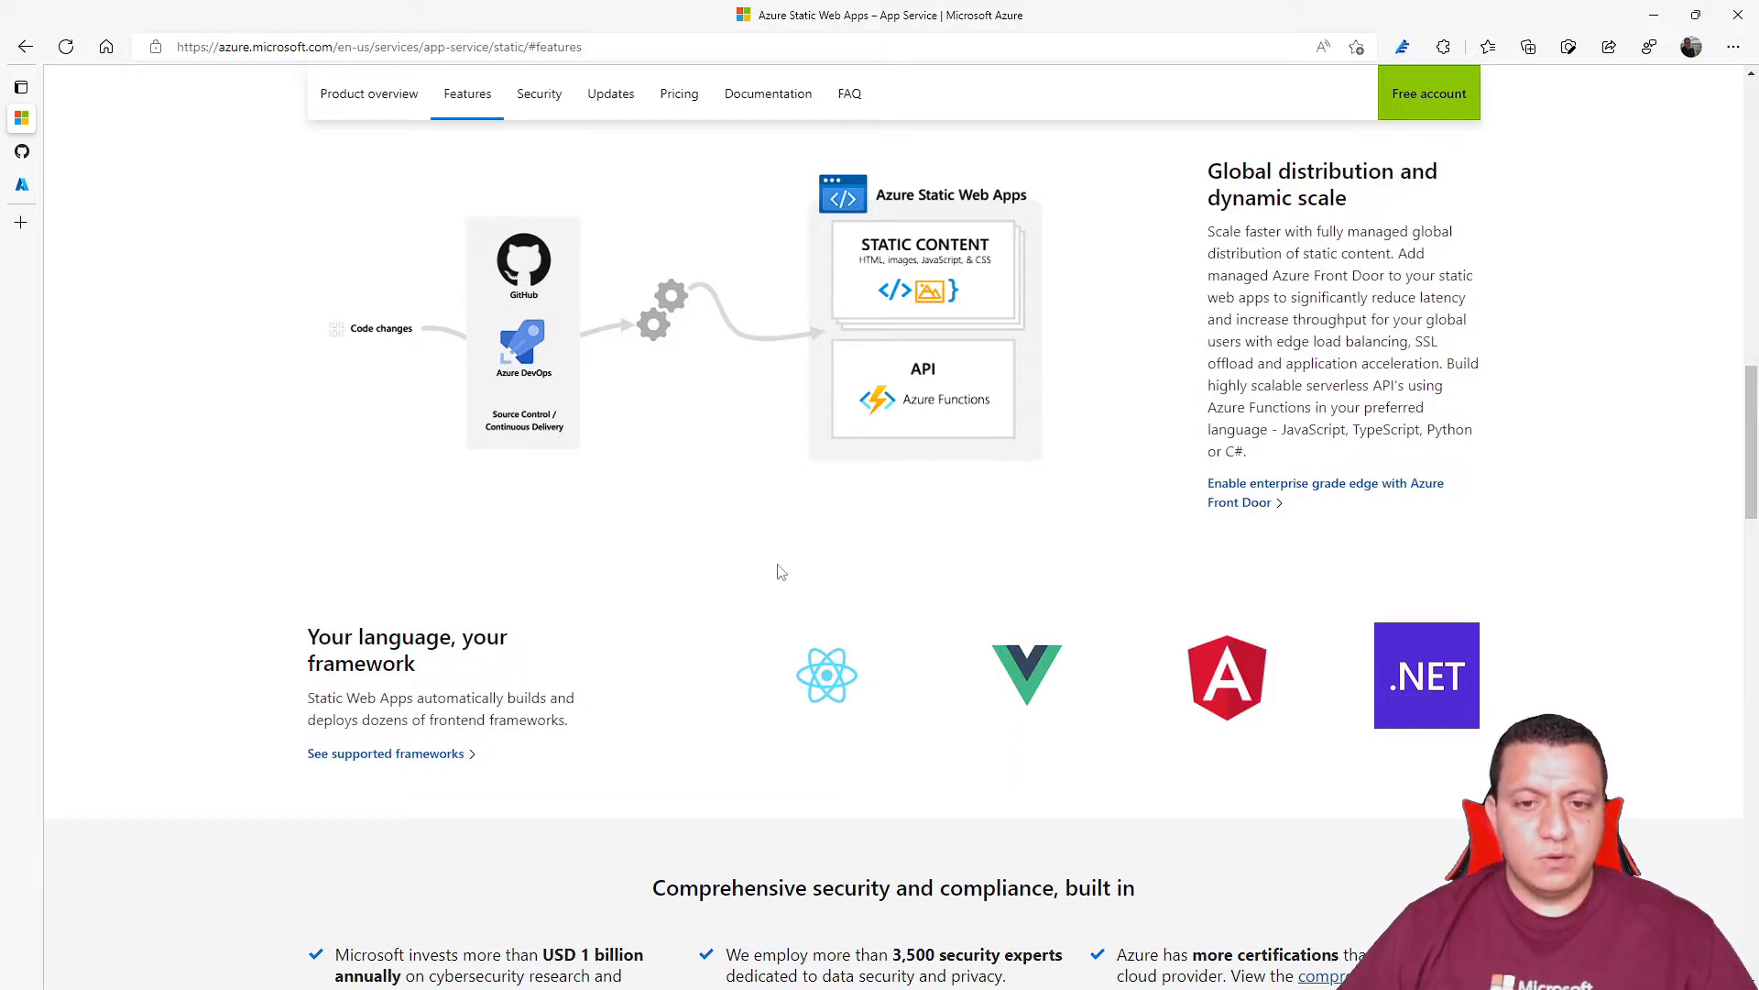
{"action": "mouse_move", "coordinate": [796, 570]}
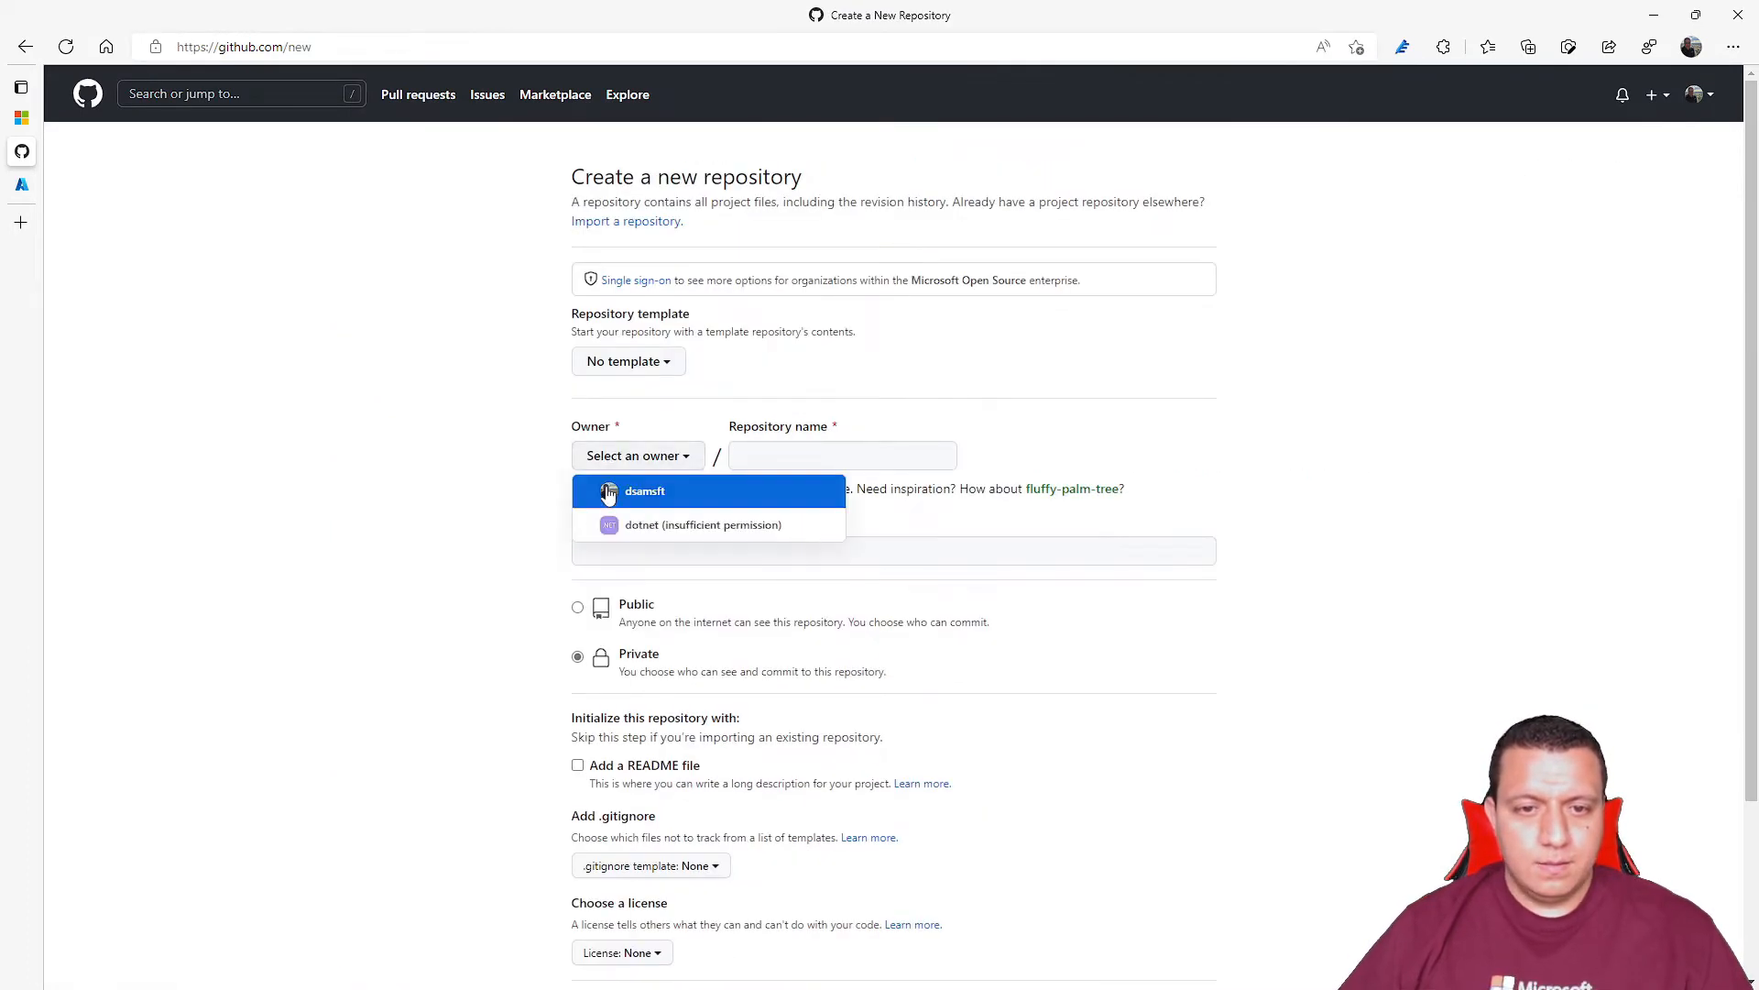
{"action": "left_click", "coordinate": [644, 491]}
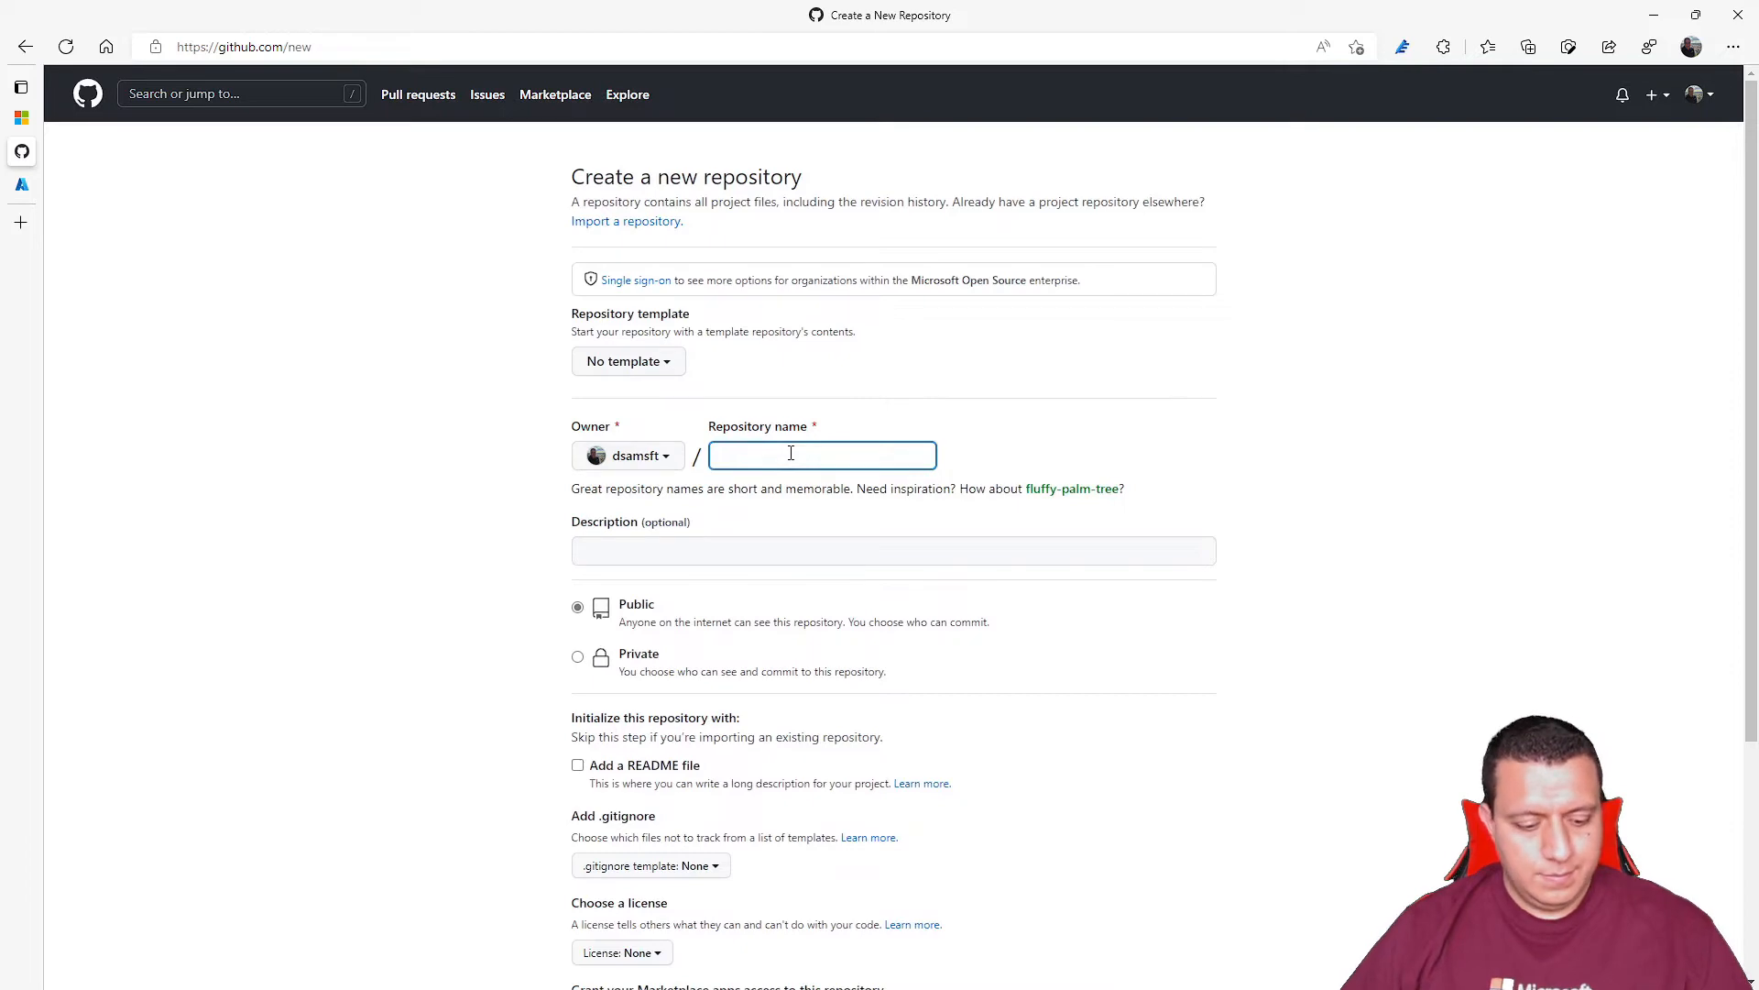
{"action": "type", "text": "SampleWebsite"}
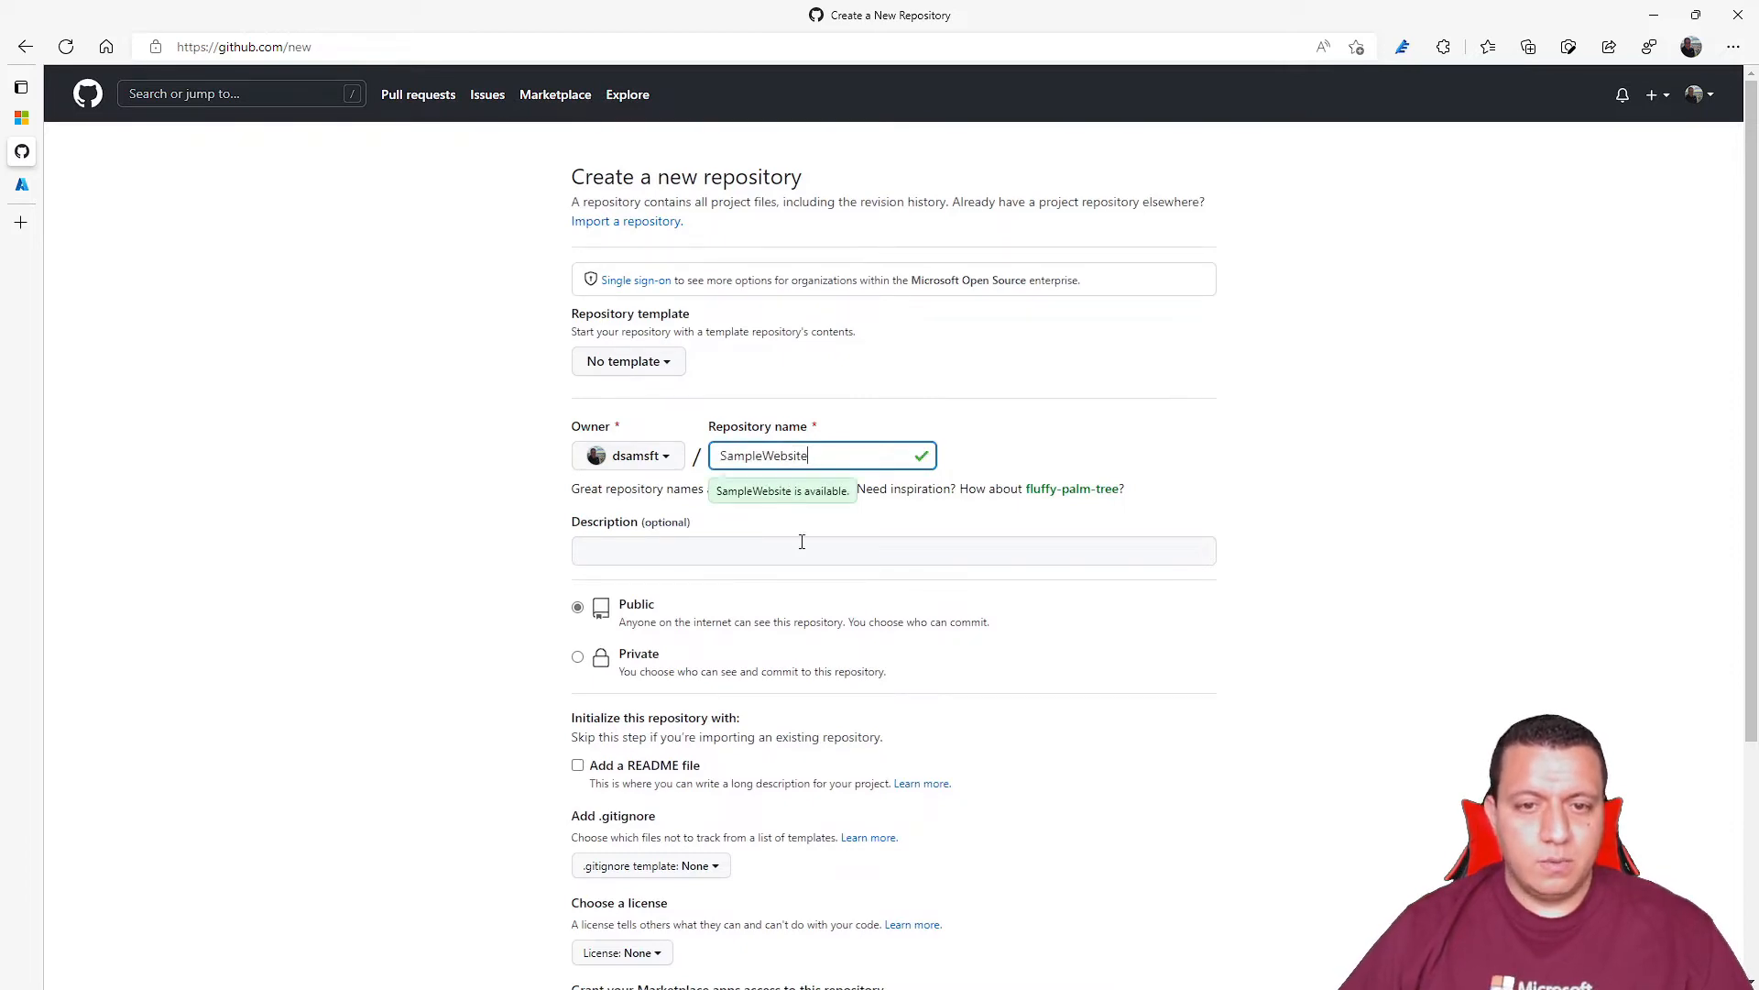
{"action": "scroll", "scroll_direction": "down", "scroll_amount": 3}
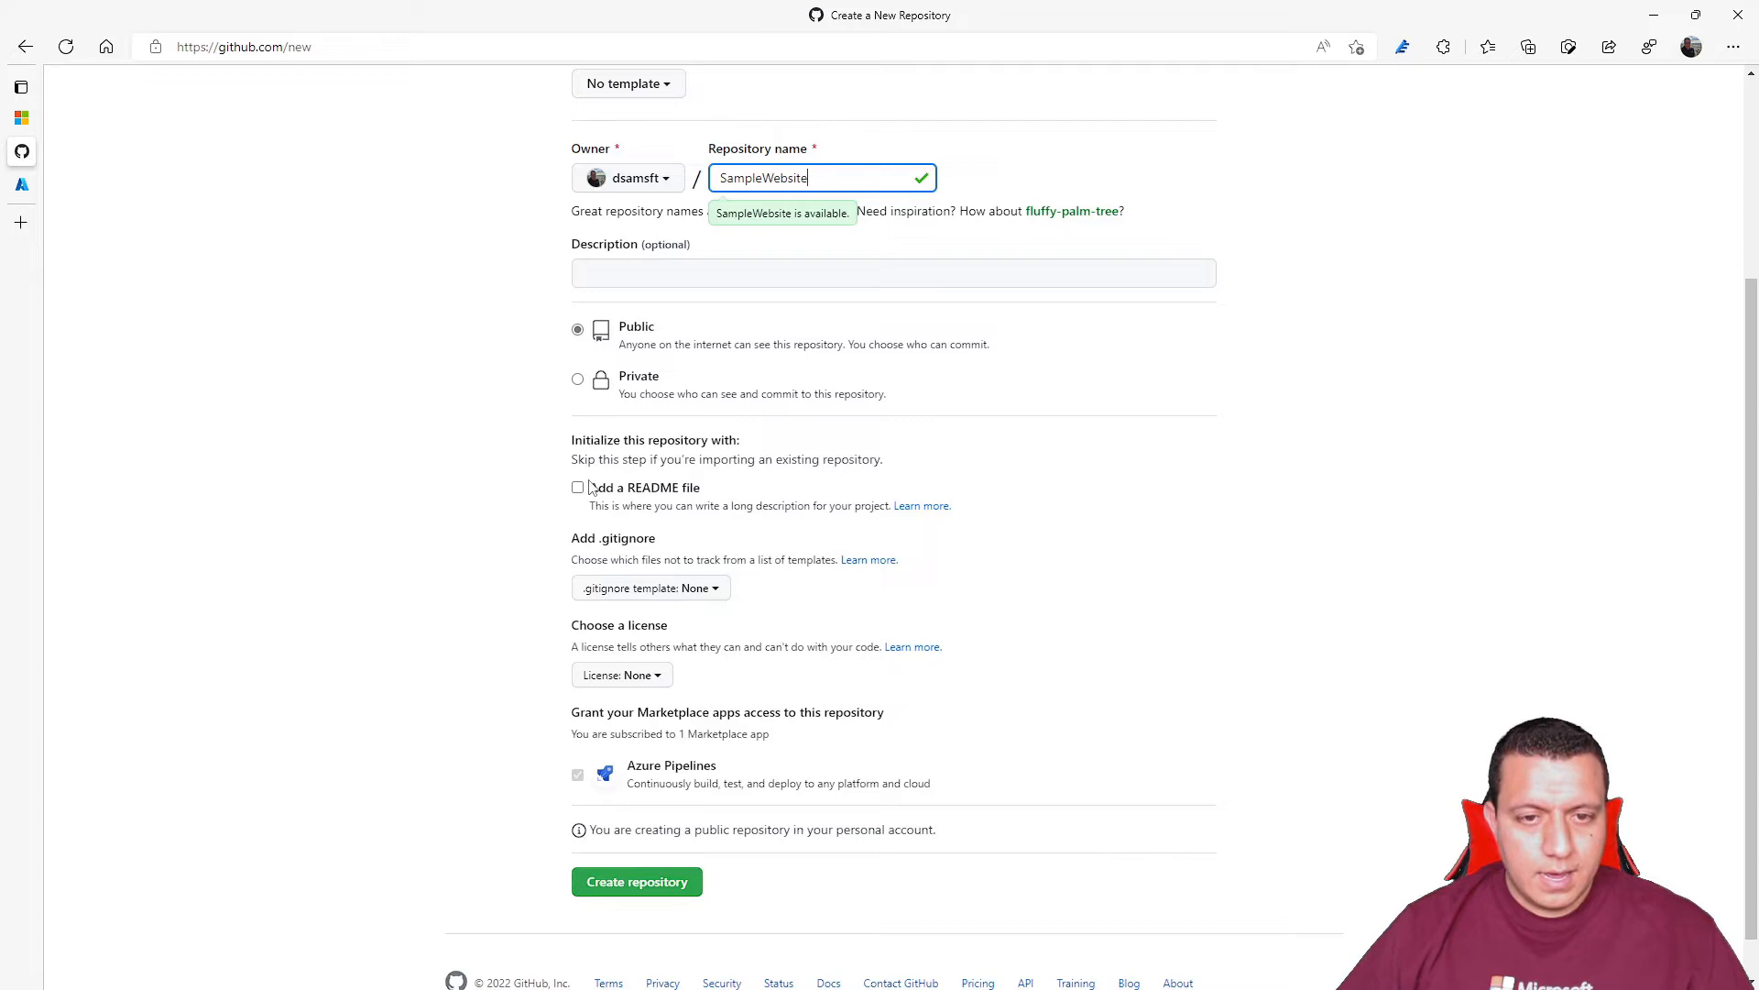
{"action": "left_click", "coordinate": [578, 486]}
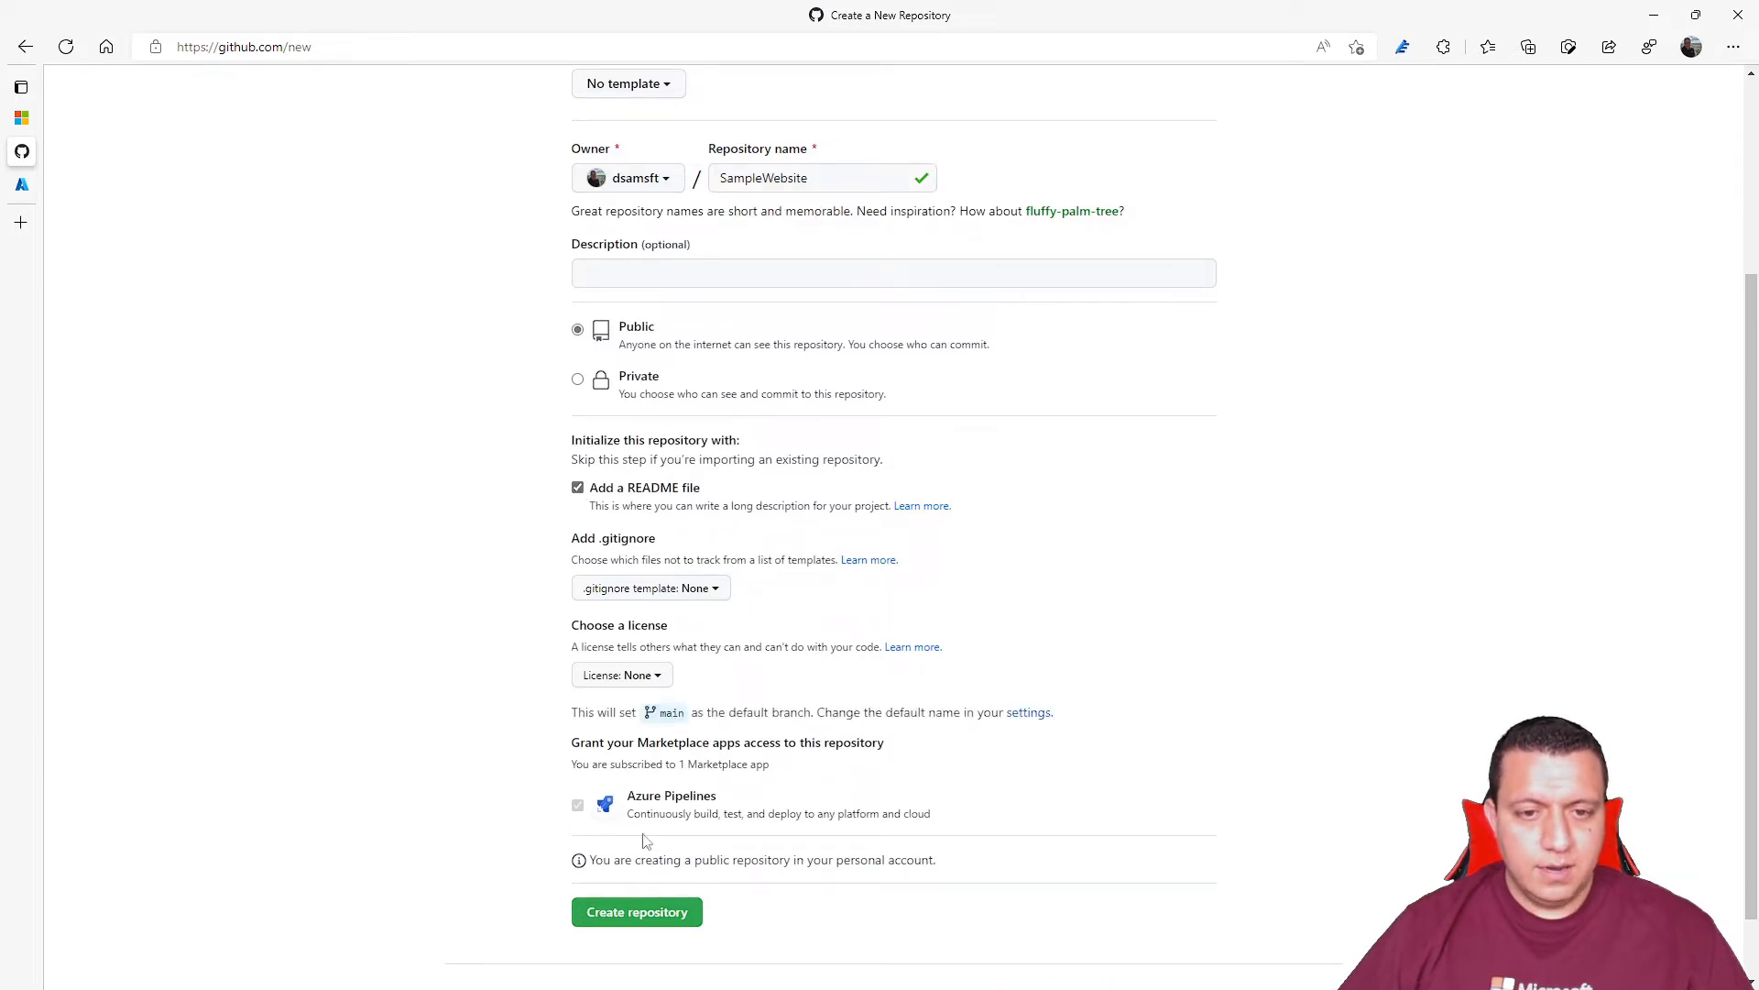
{"action": "left_click", "coordinate": [636, 911]}
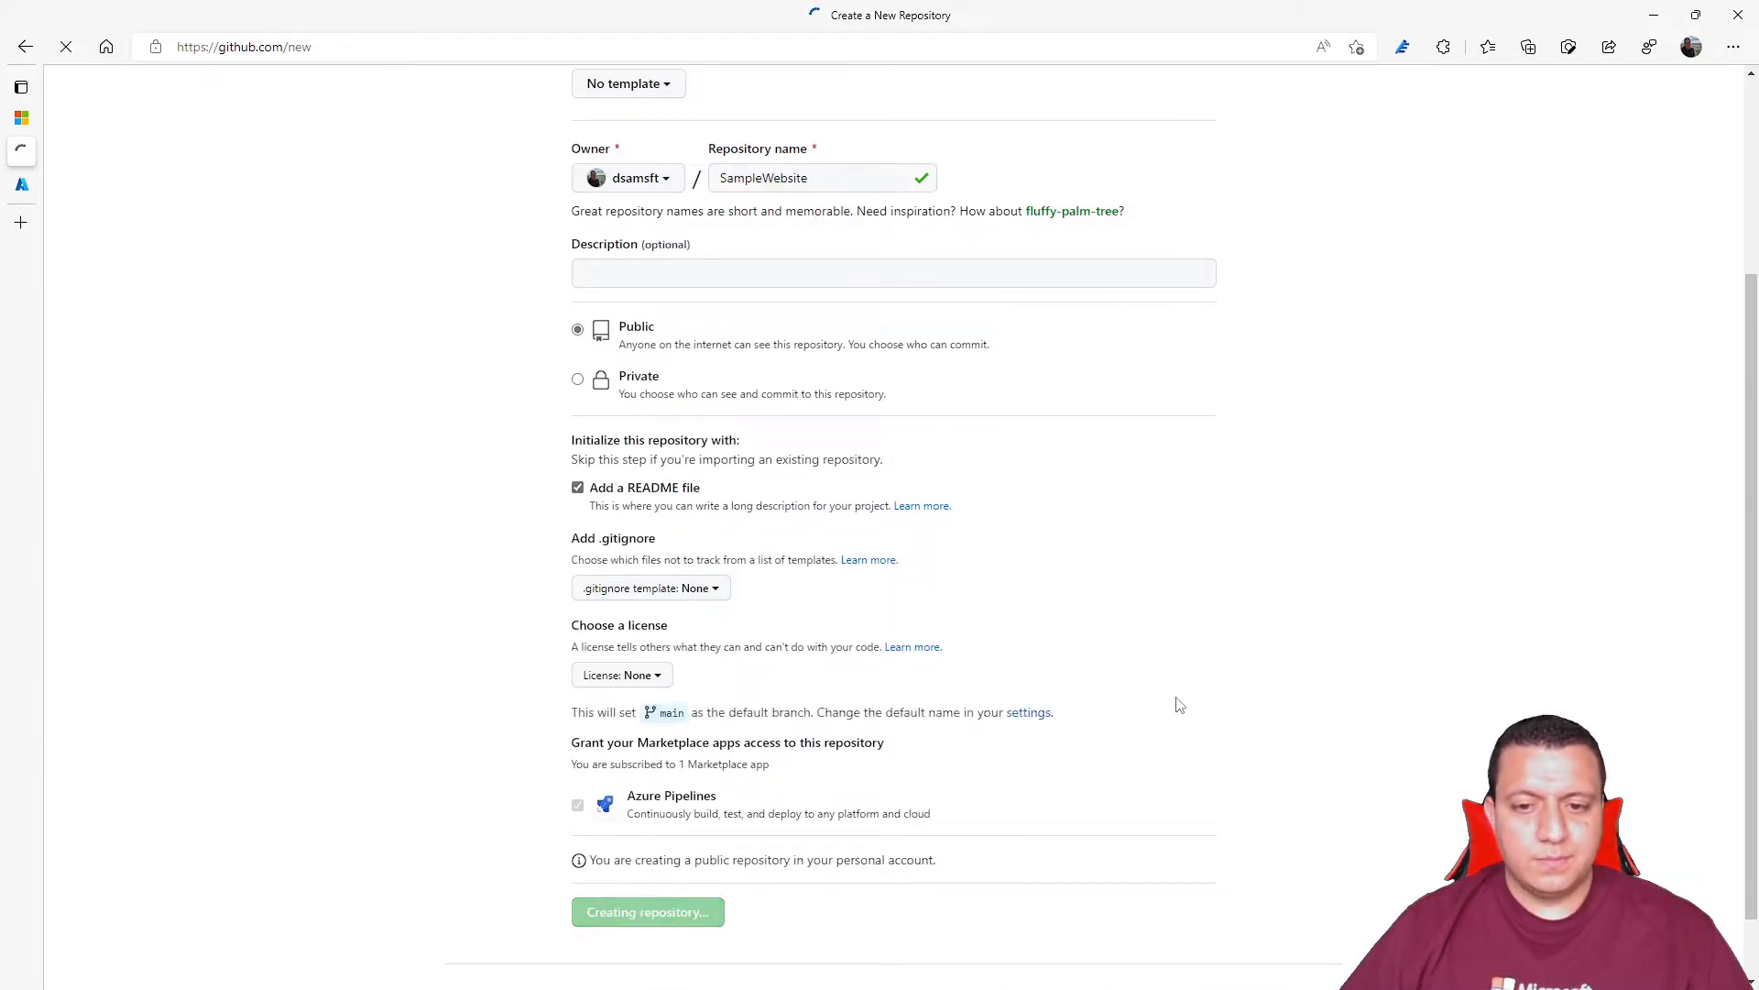
{"action": "left_click", "coordinate": [648, 911]}
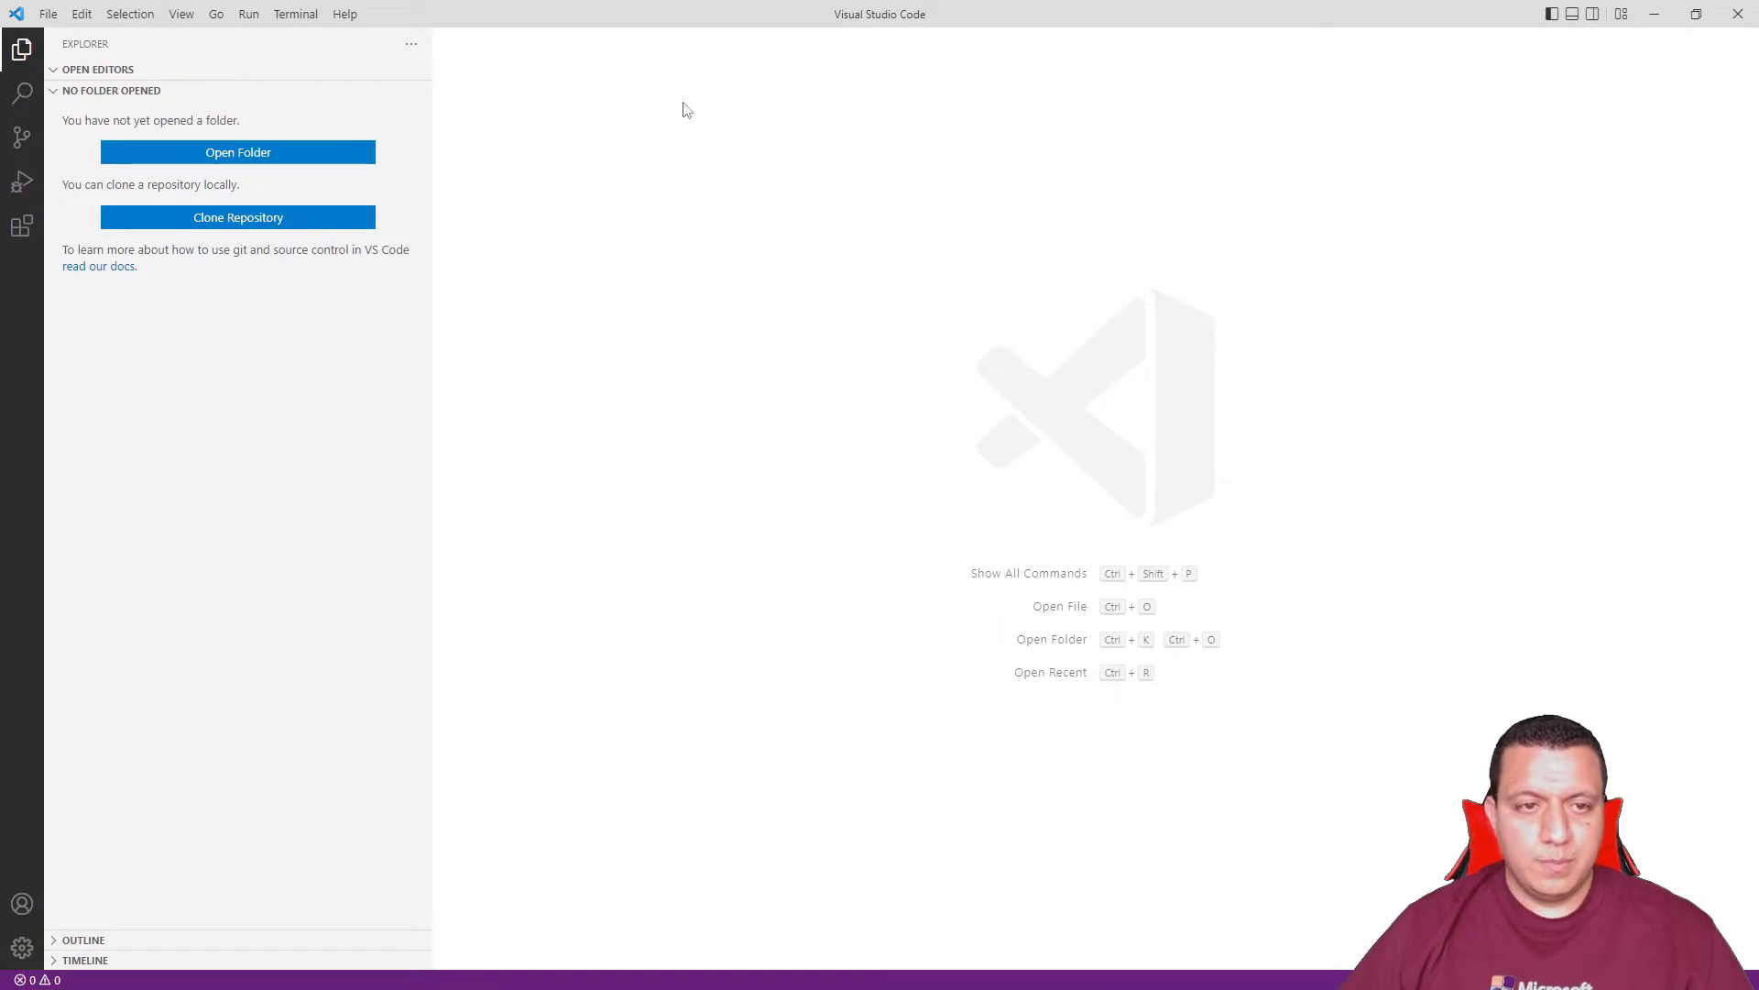
- Clone SampleWebsite from GitHub into the local source folder and open it
{"action": "left_click", "coordinate": [239, 216]}
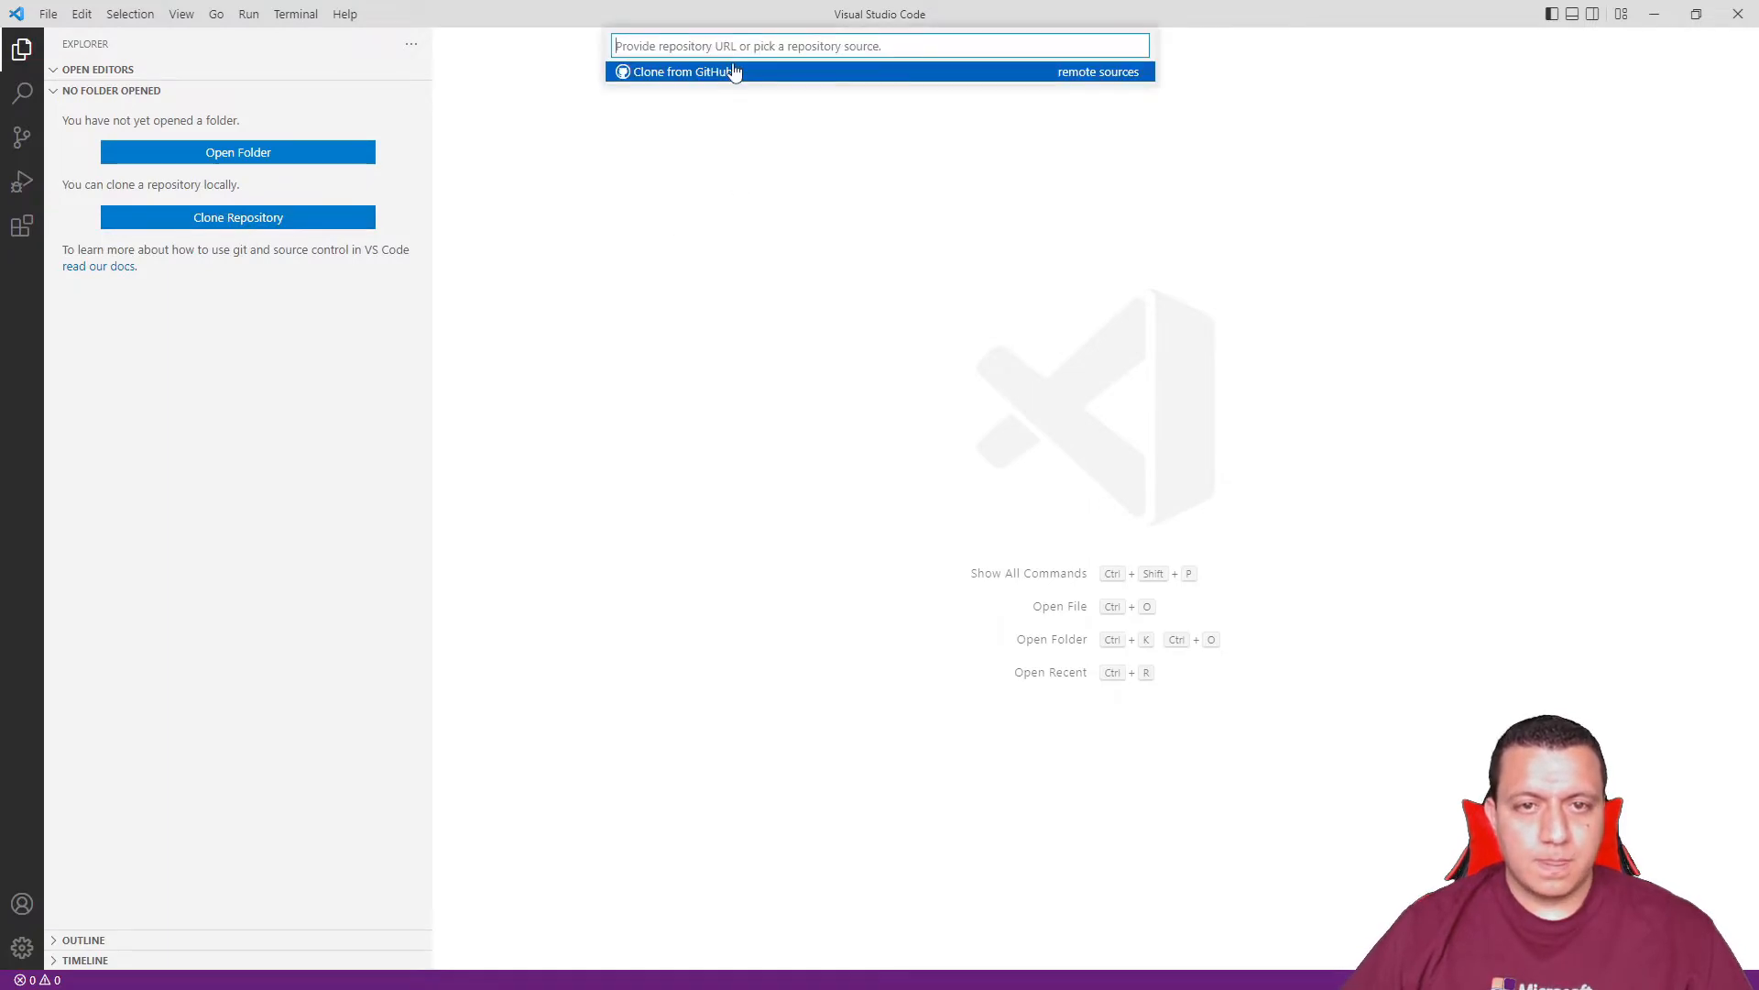
{"action": "key", "text": "Escape"}
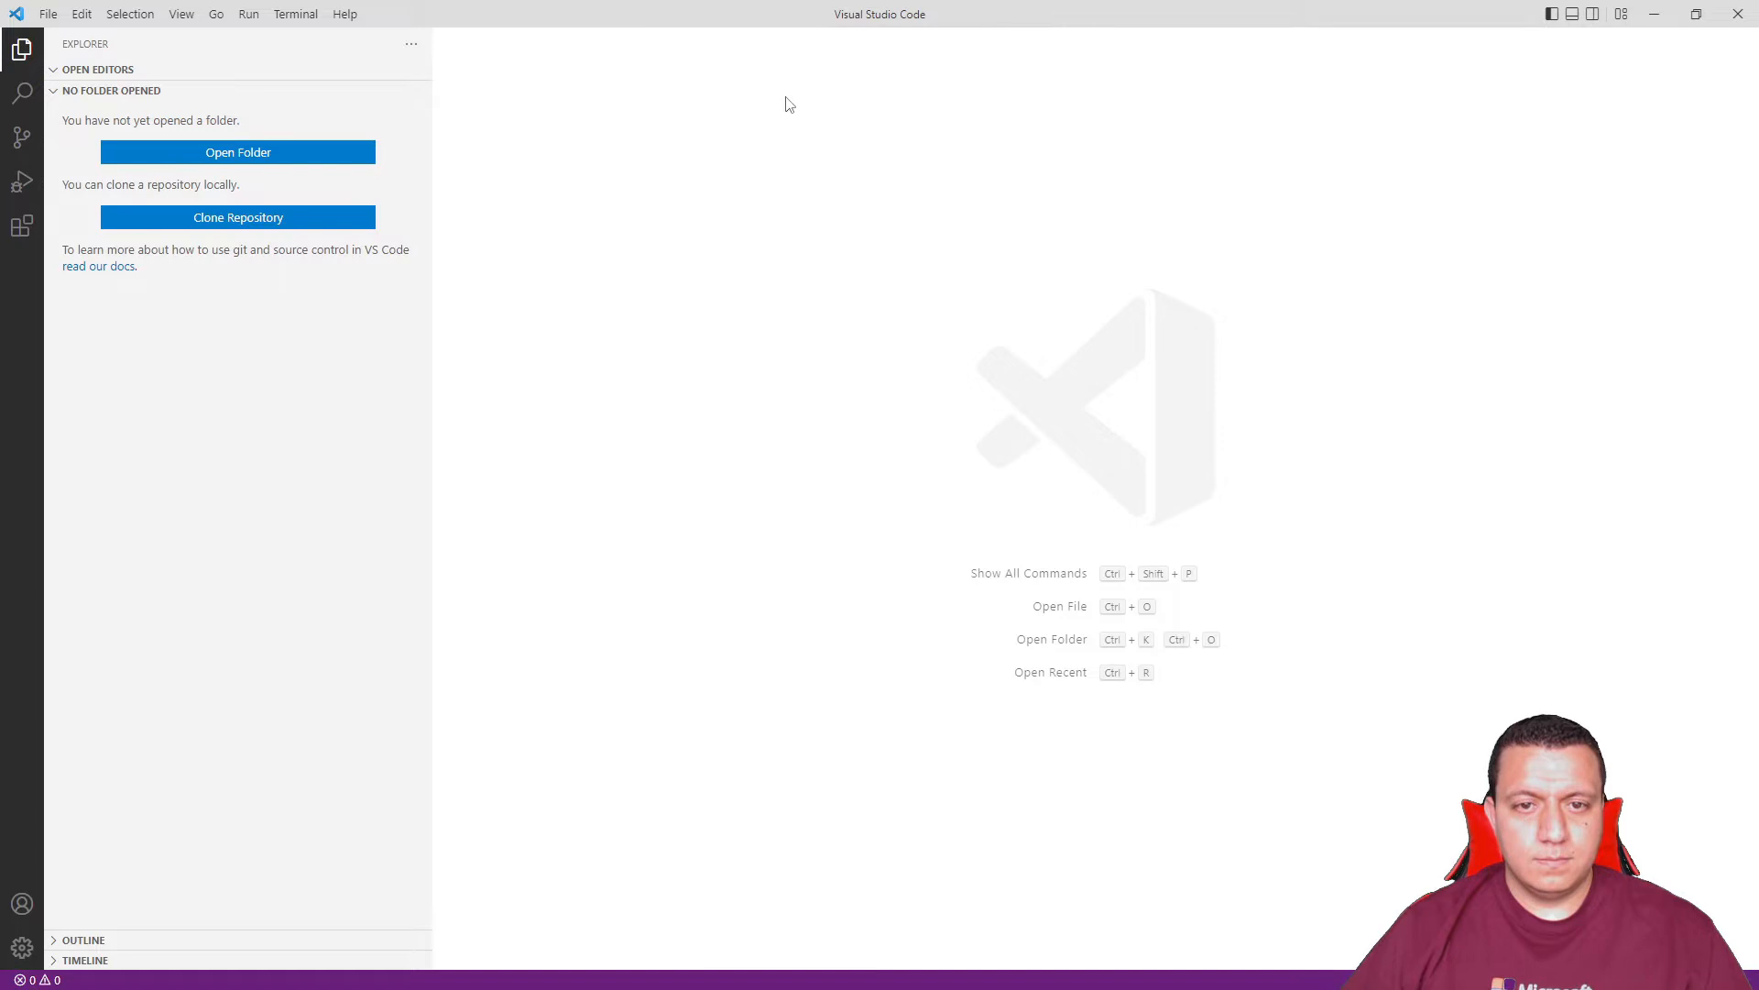
{"action": "left_click", "coordinate": [239, 216]}
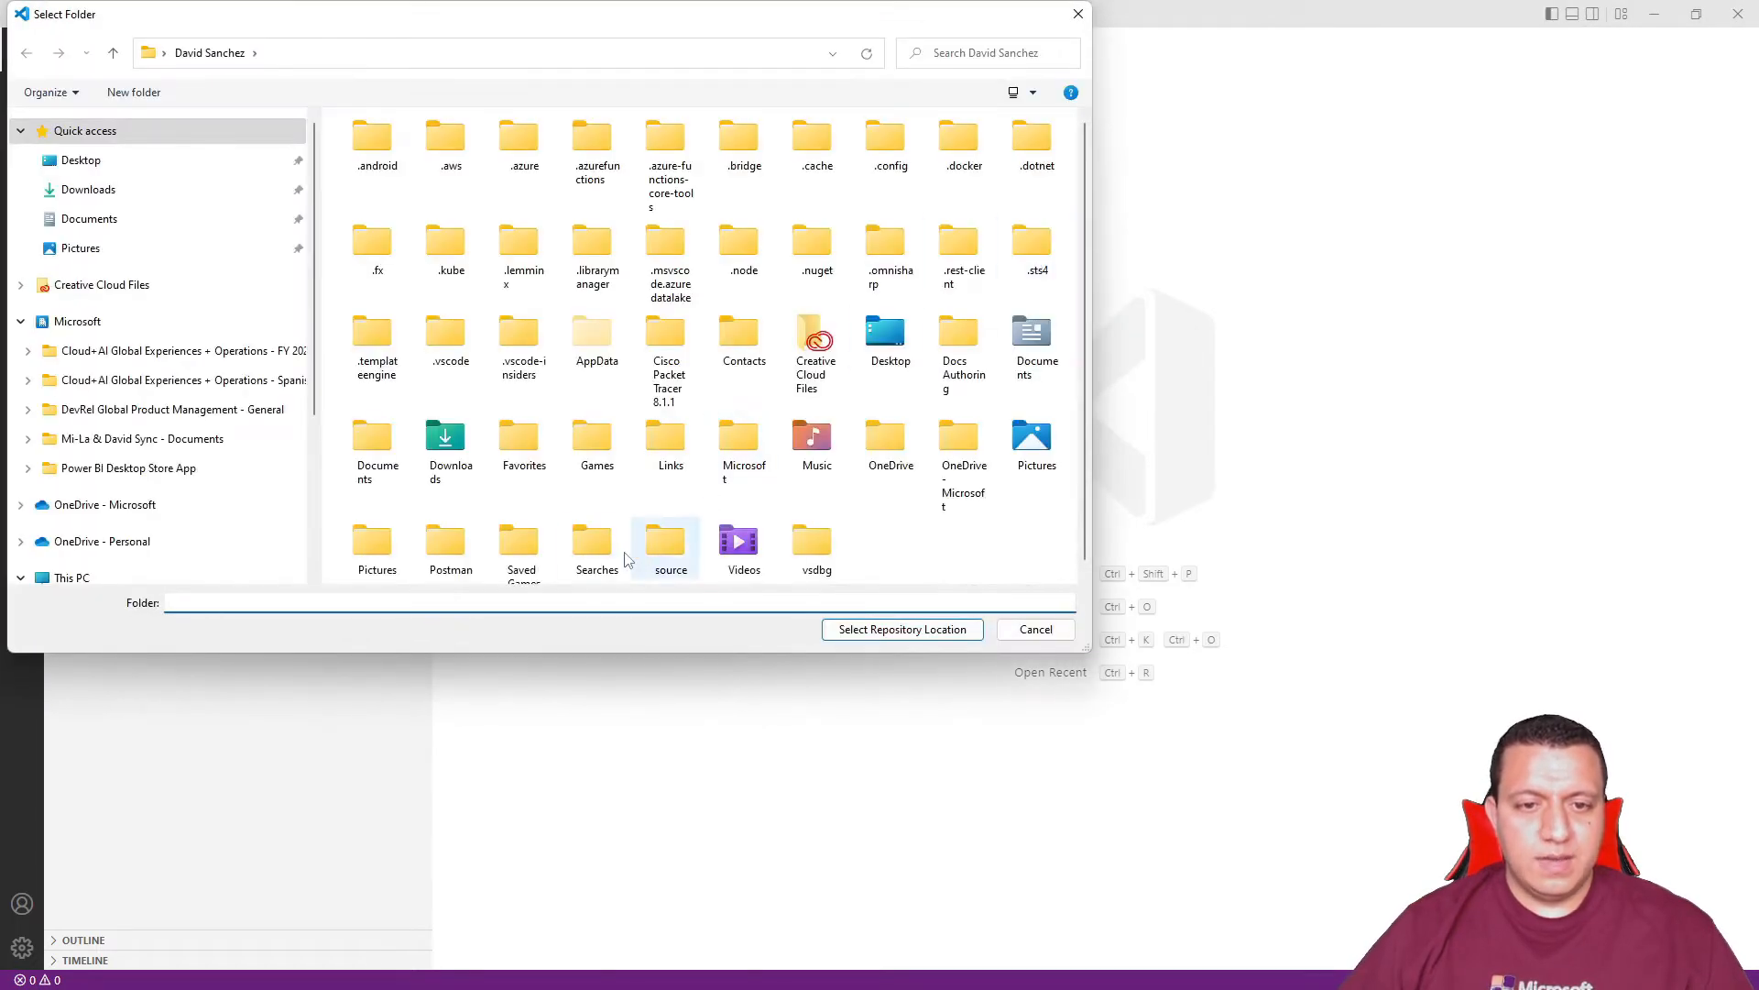
{"action": "double_click", "coordinate": [669, 542]}
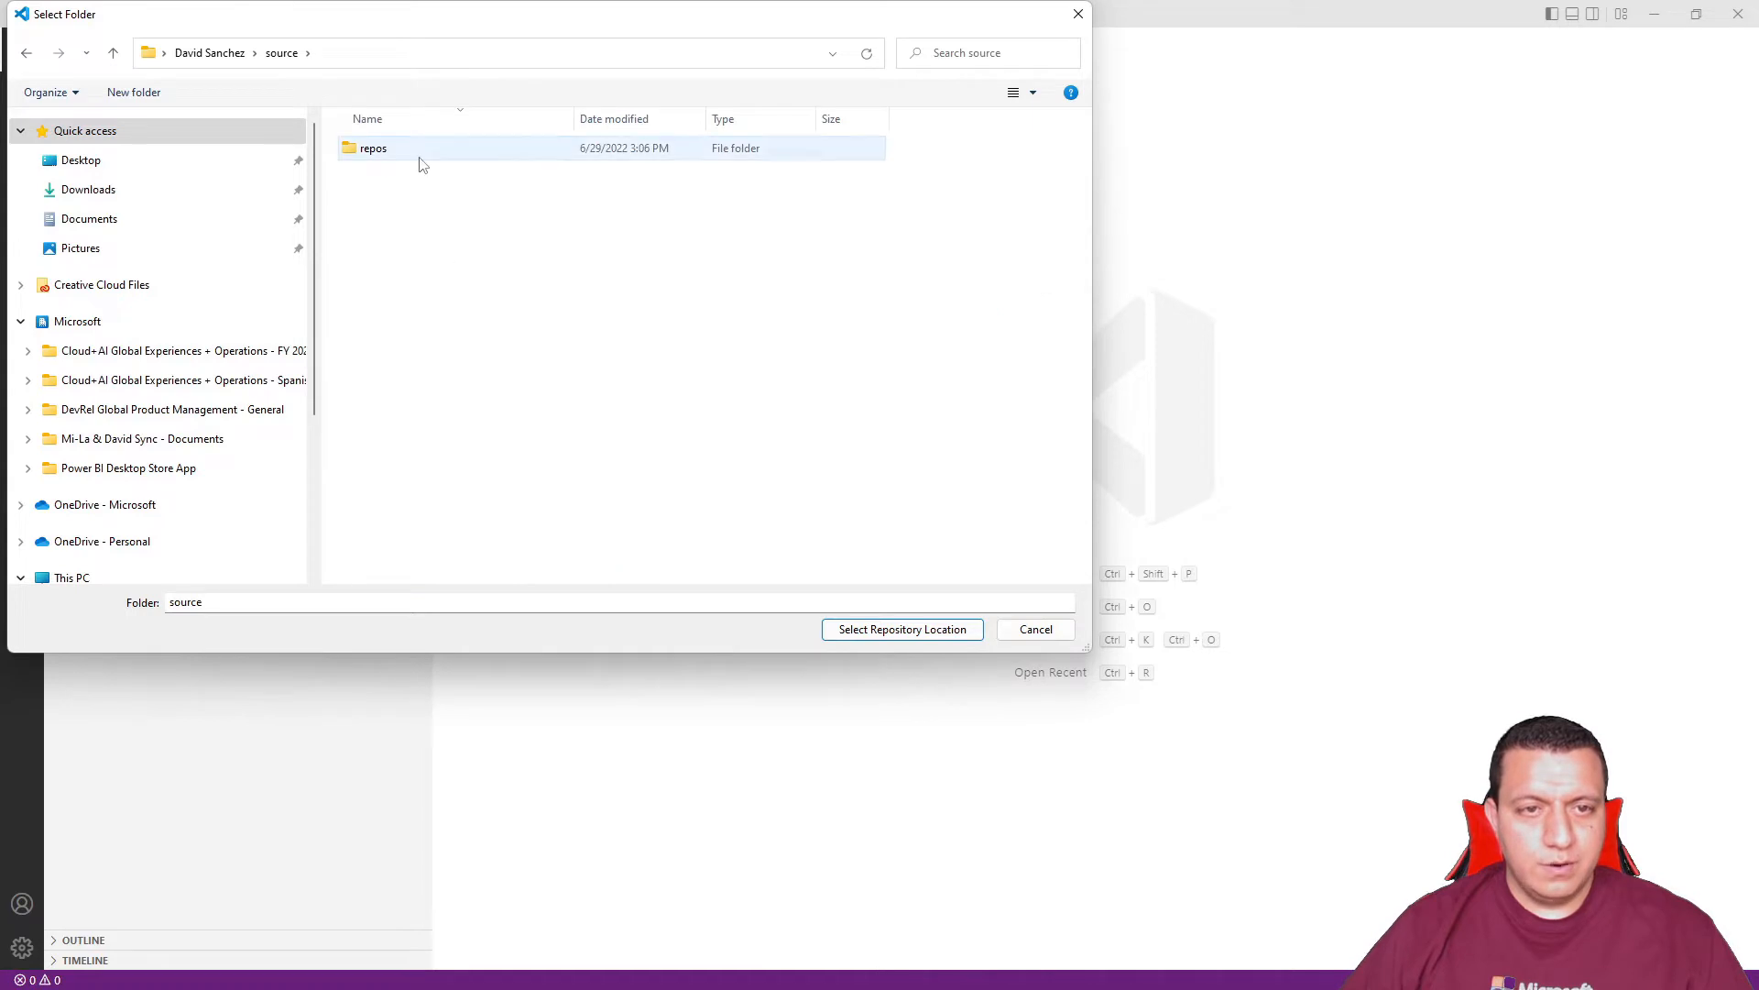
{"action": "left_click", "coordinate": [1034, 629]}
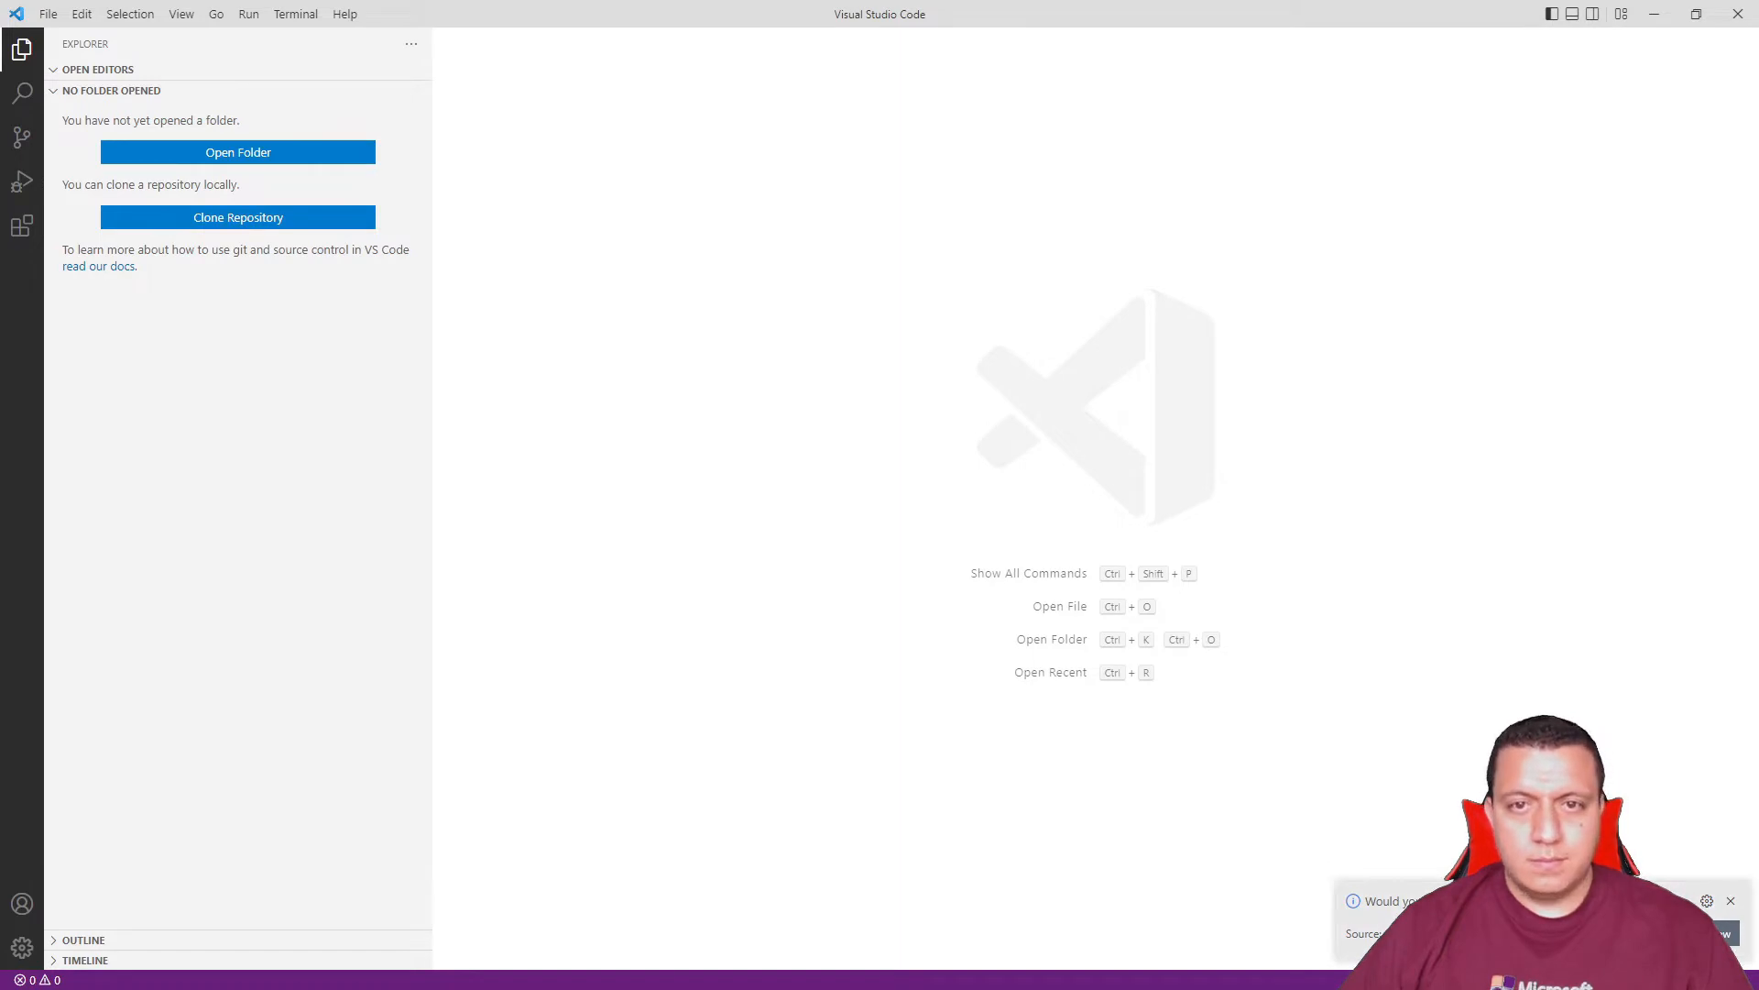
{"action": "left_click", "coordinate": [238, 151]}
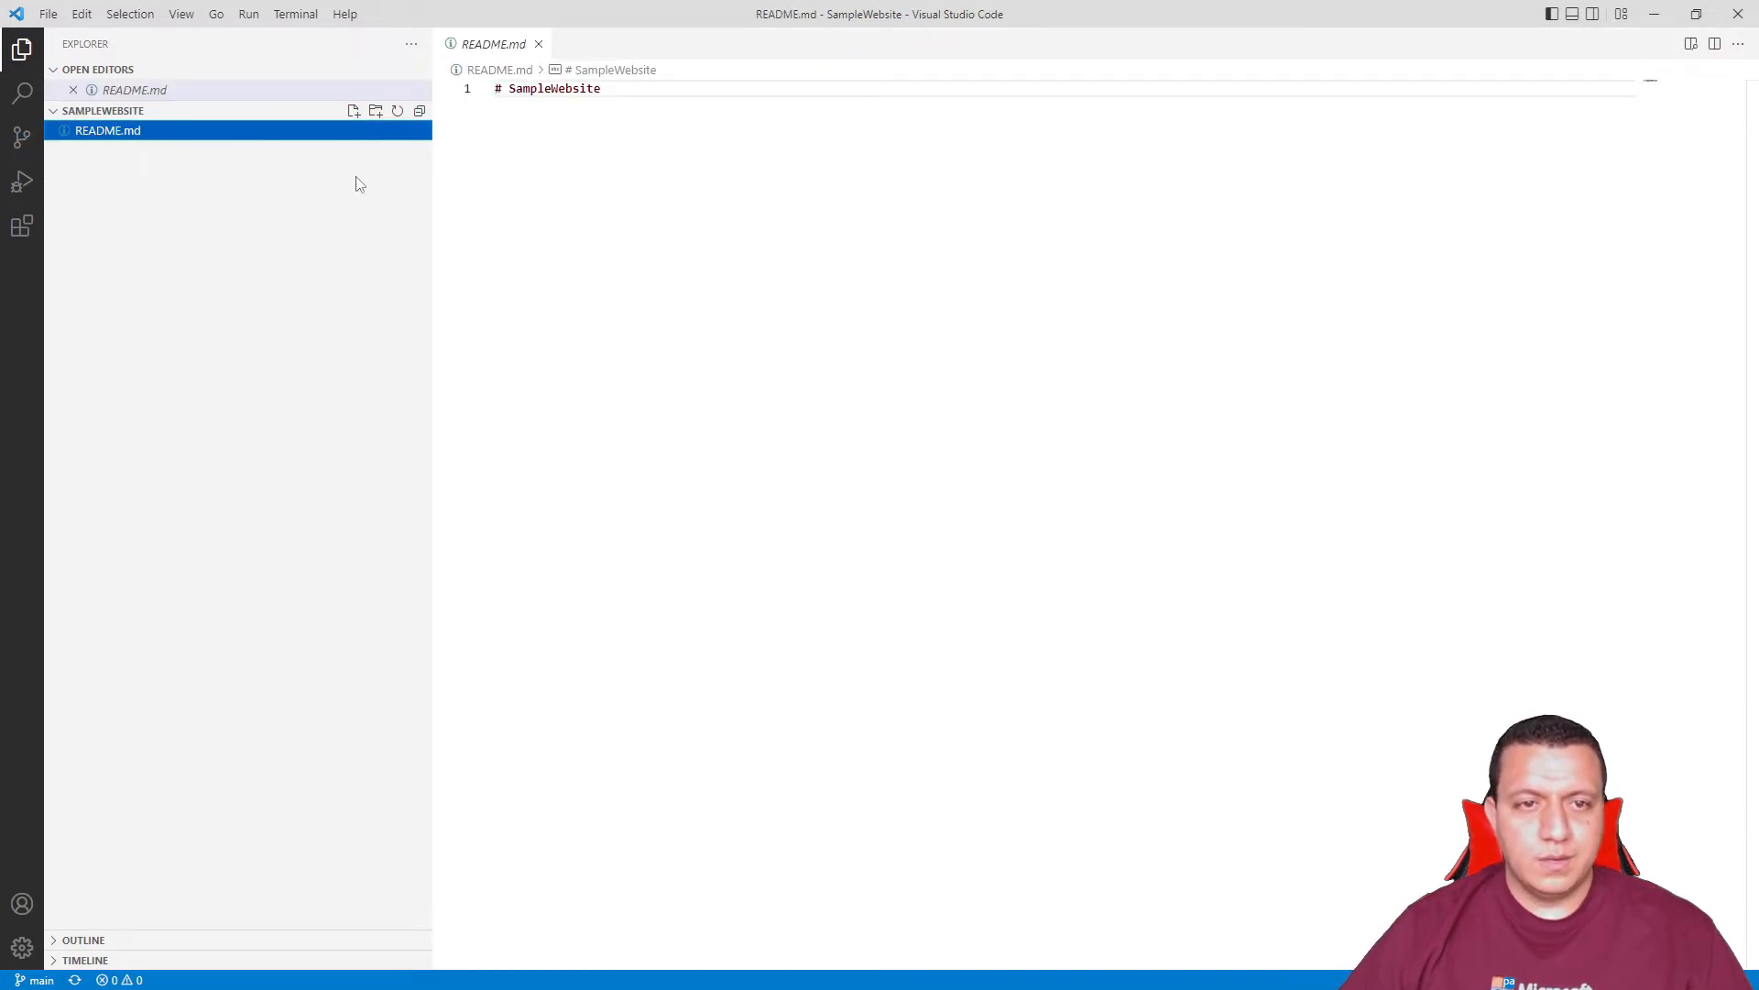
- Create index.html with a 'Sample Website' title, h1 heading and demo paragraph
{"action": "left_click", "coordinate": [353, 110]}
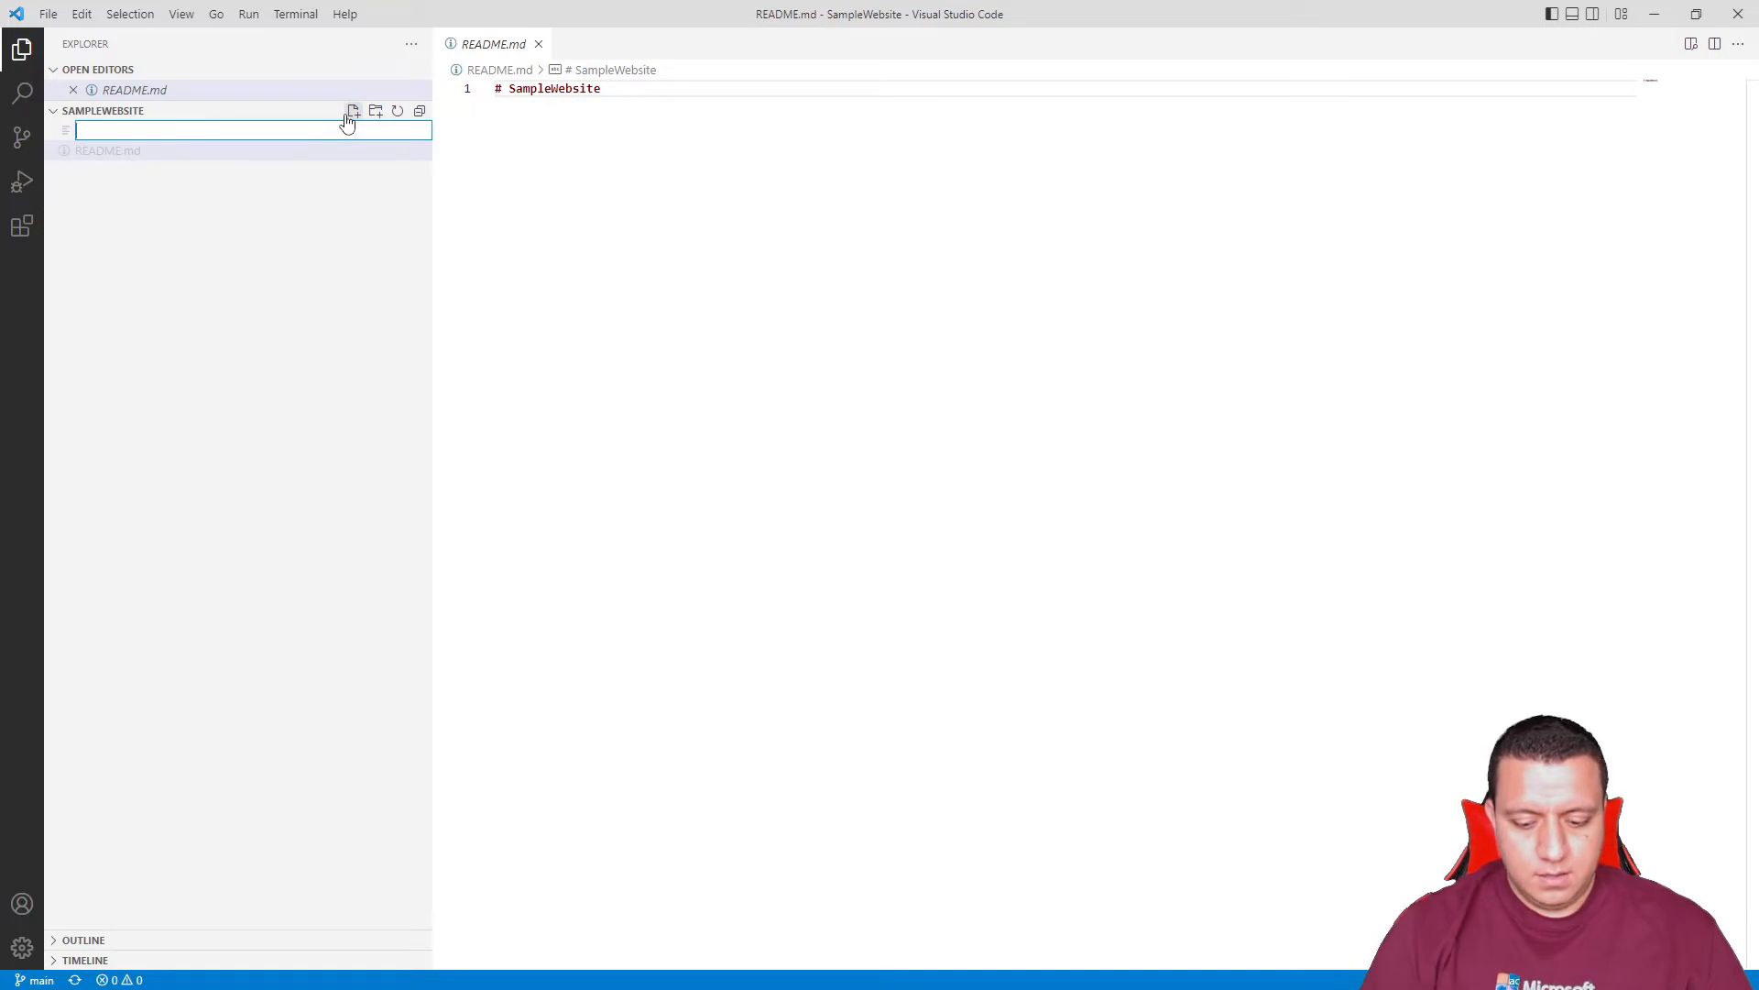
{"action": "type", "text": "index.html"}
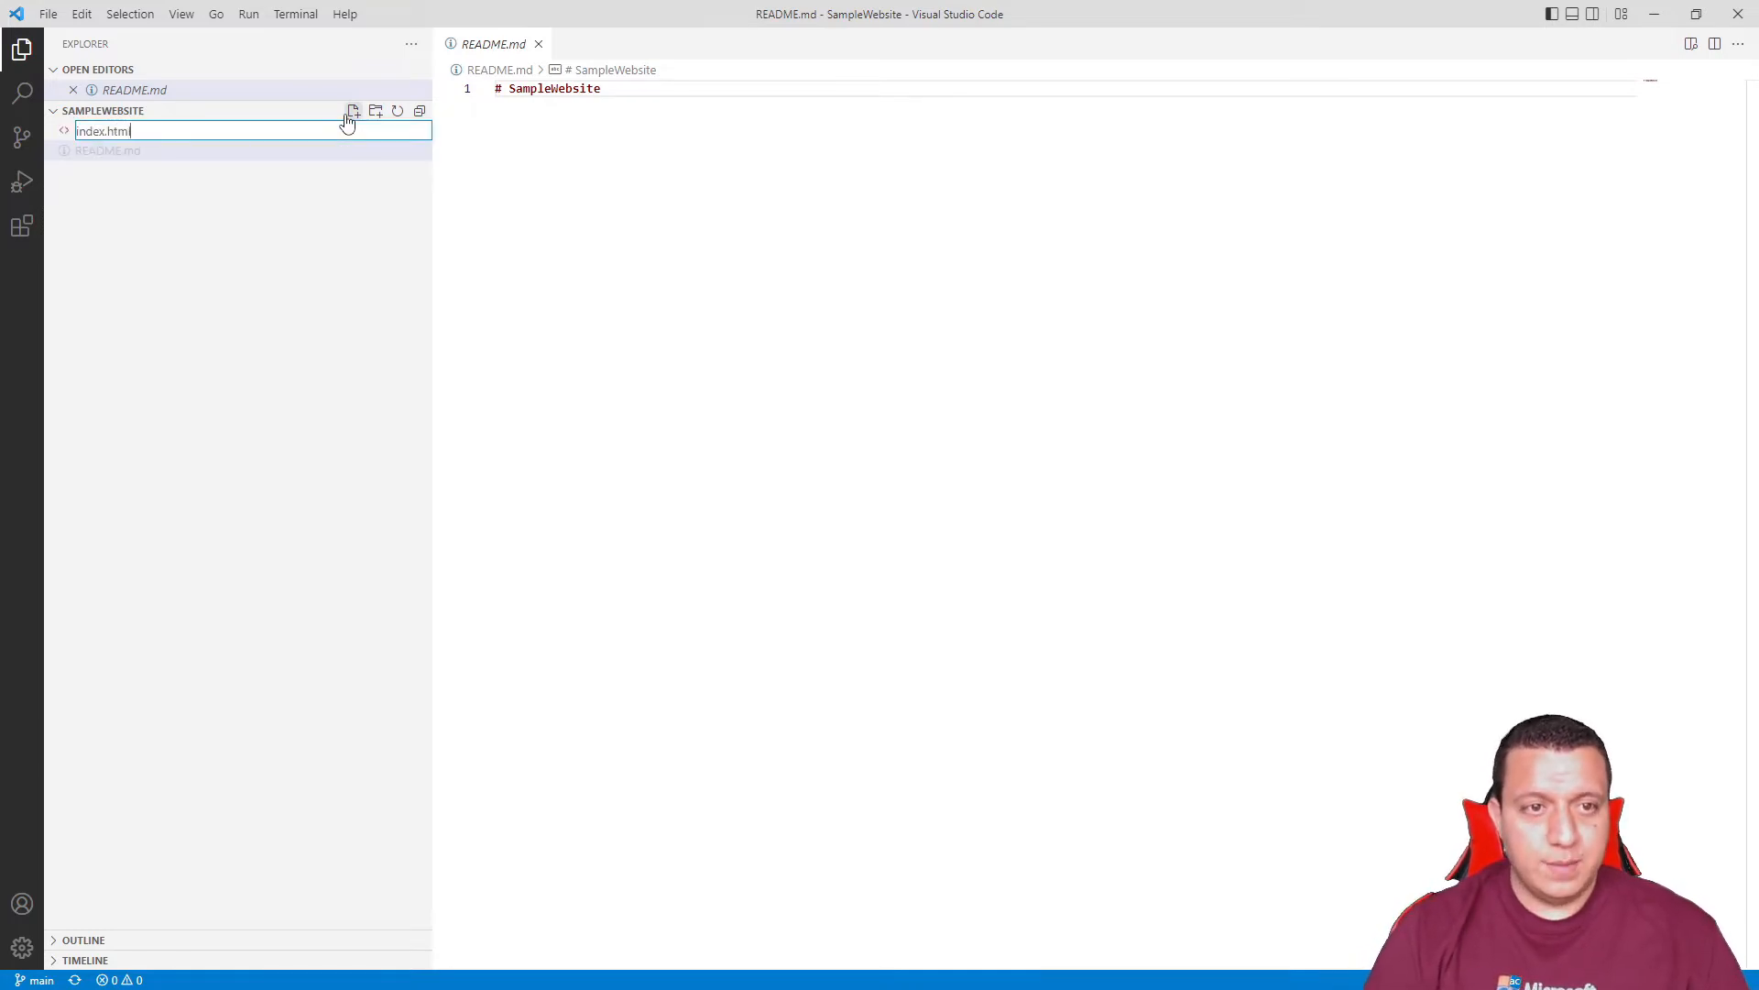
{"action": "key", "text": "Enter"}
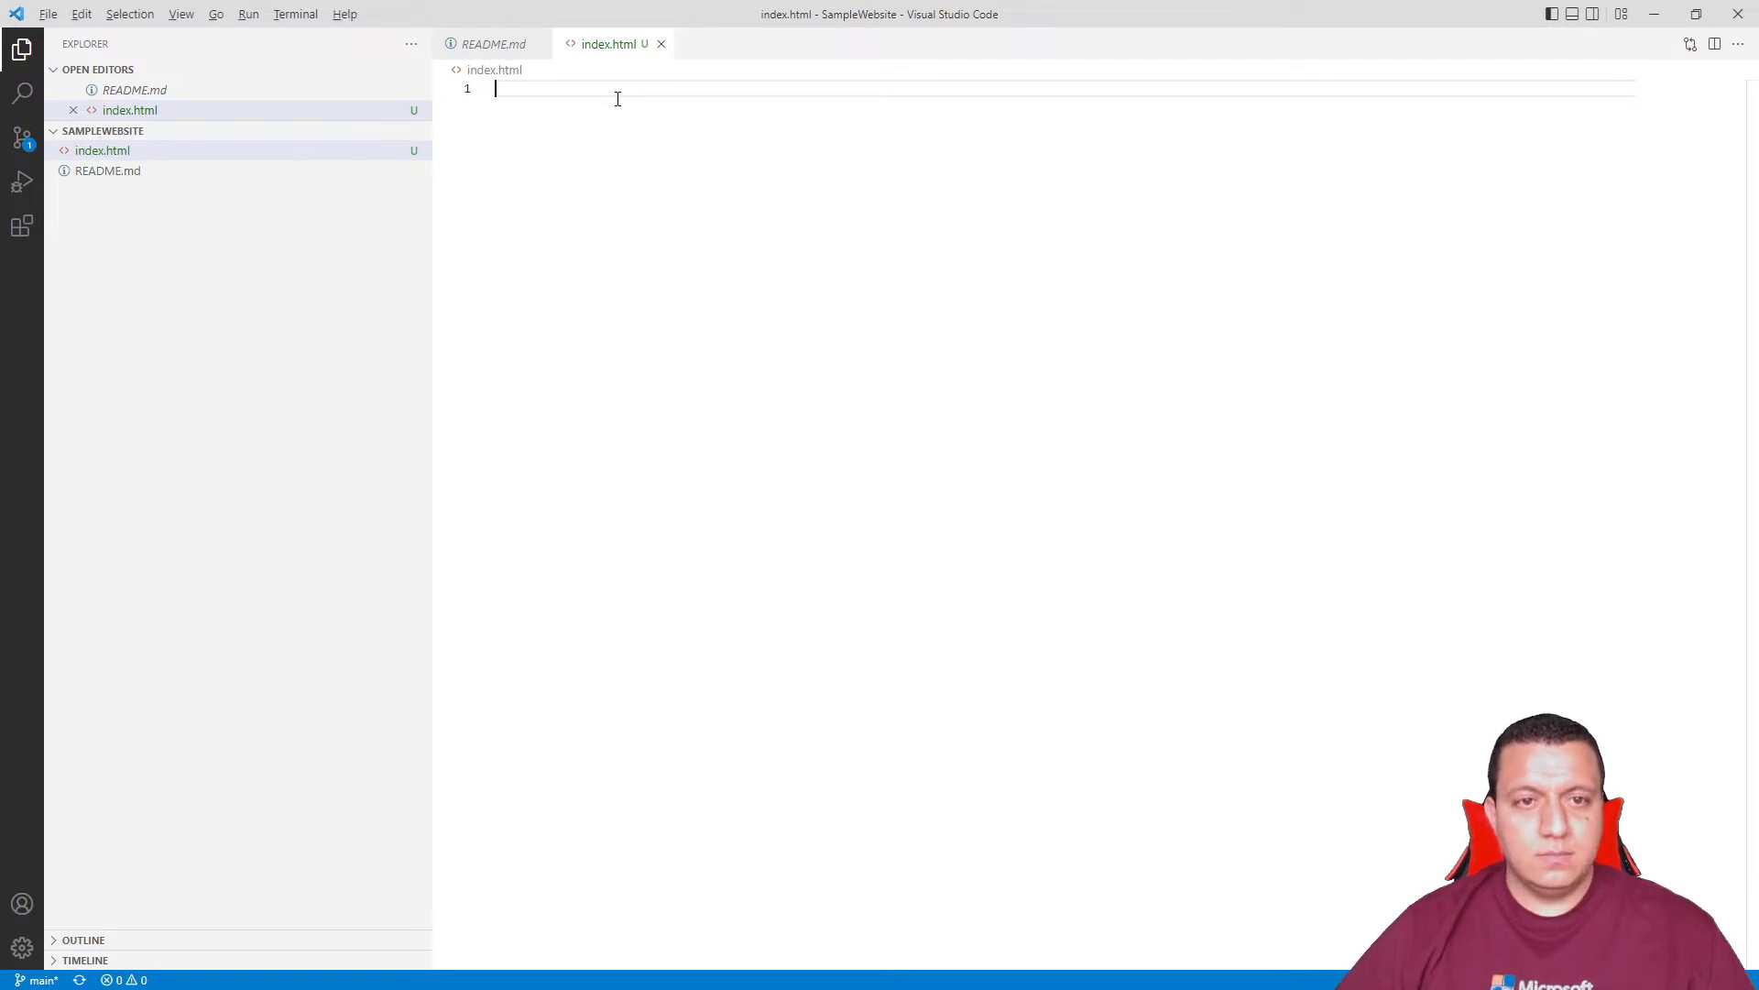
{"action": "type", "text": "<html><head><title>Sample Website</title></head><body><h1>Sample Website</h1><p>Demo by David Sanchez.</p></body></html>"}
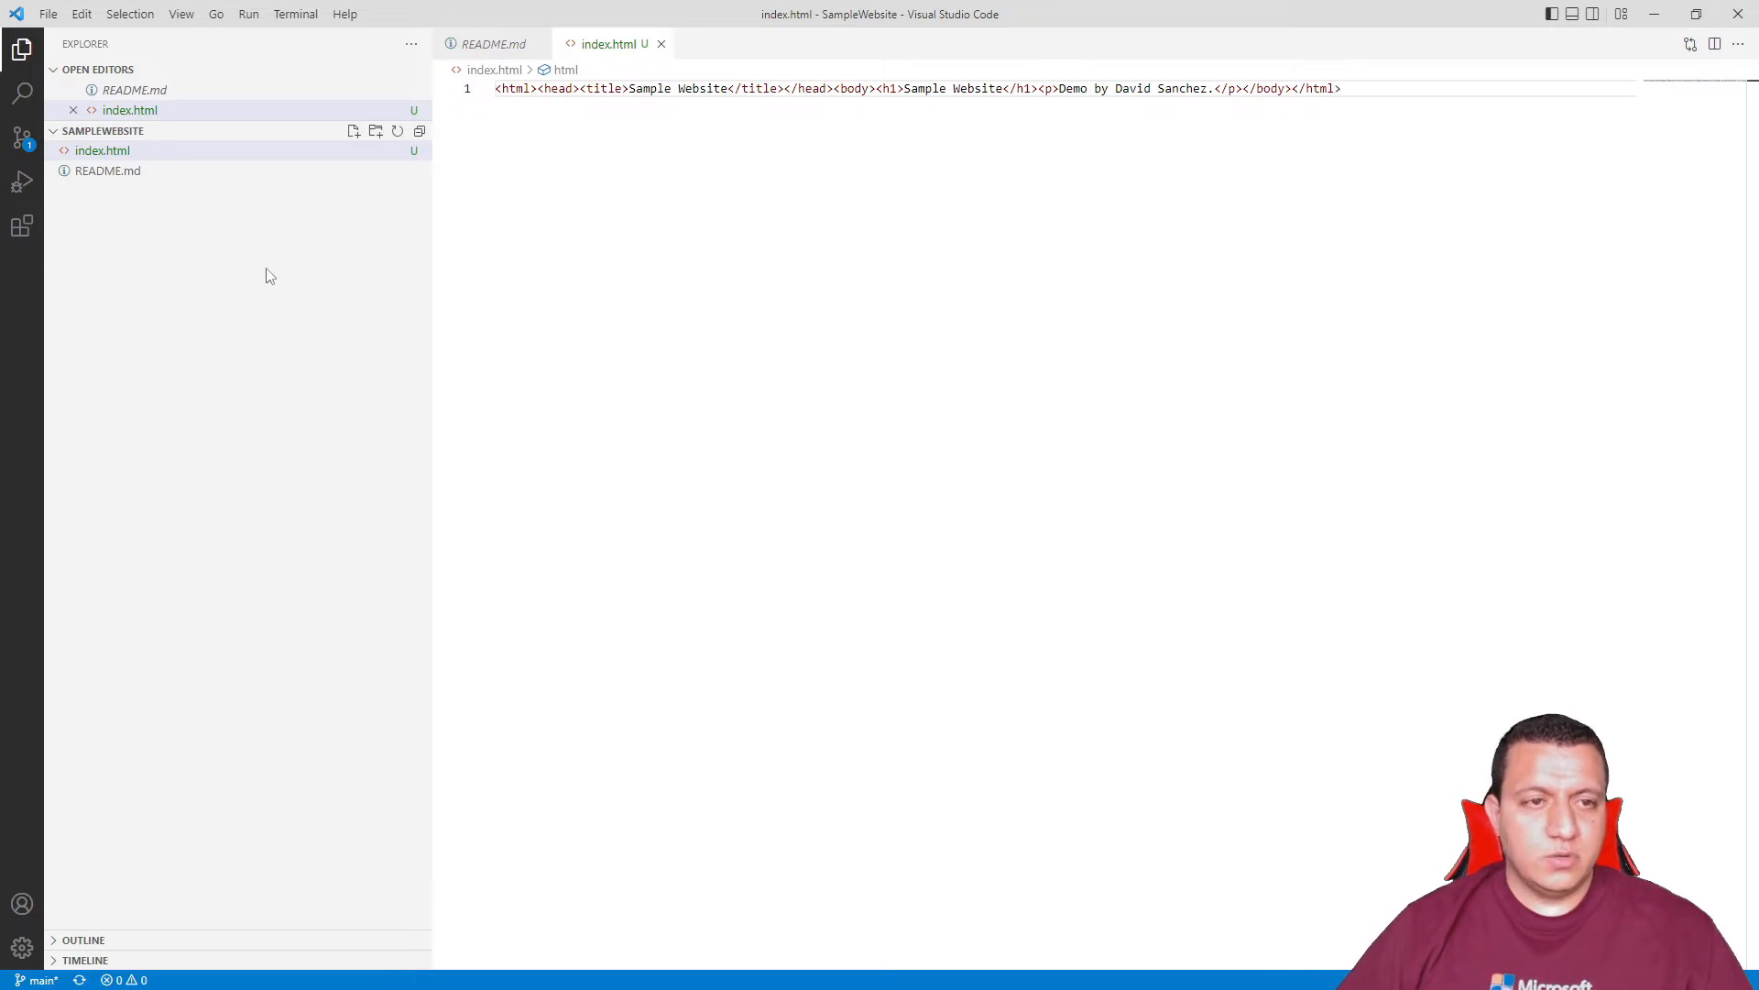
{"action": "mouse_move", "coordinate": [22, 135]}
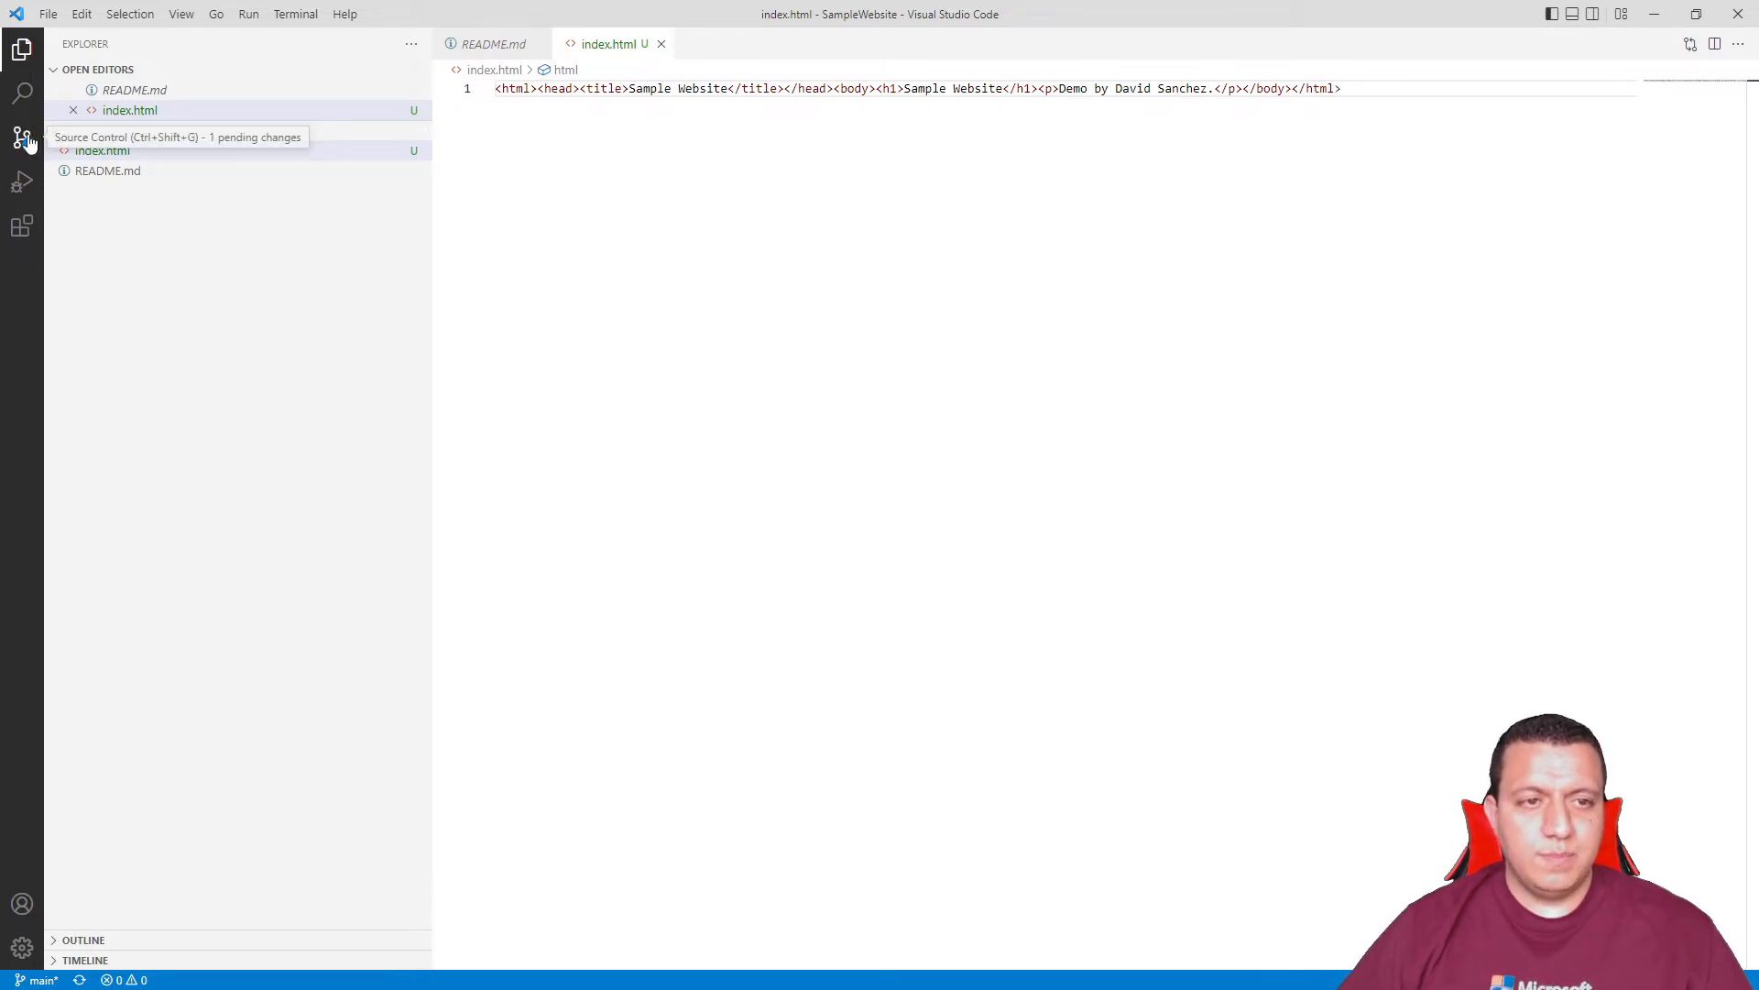
- Commit index.html as 'initial commit' and sync it to origin/main
{"action": "left_click", "coordinate": [21, 137]}
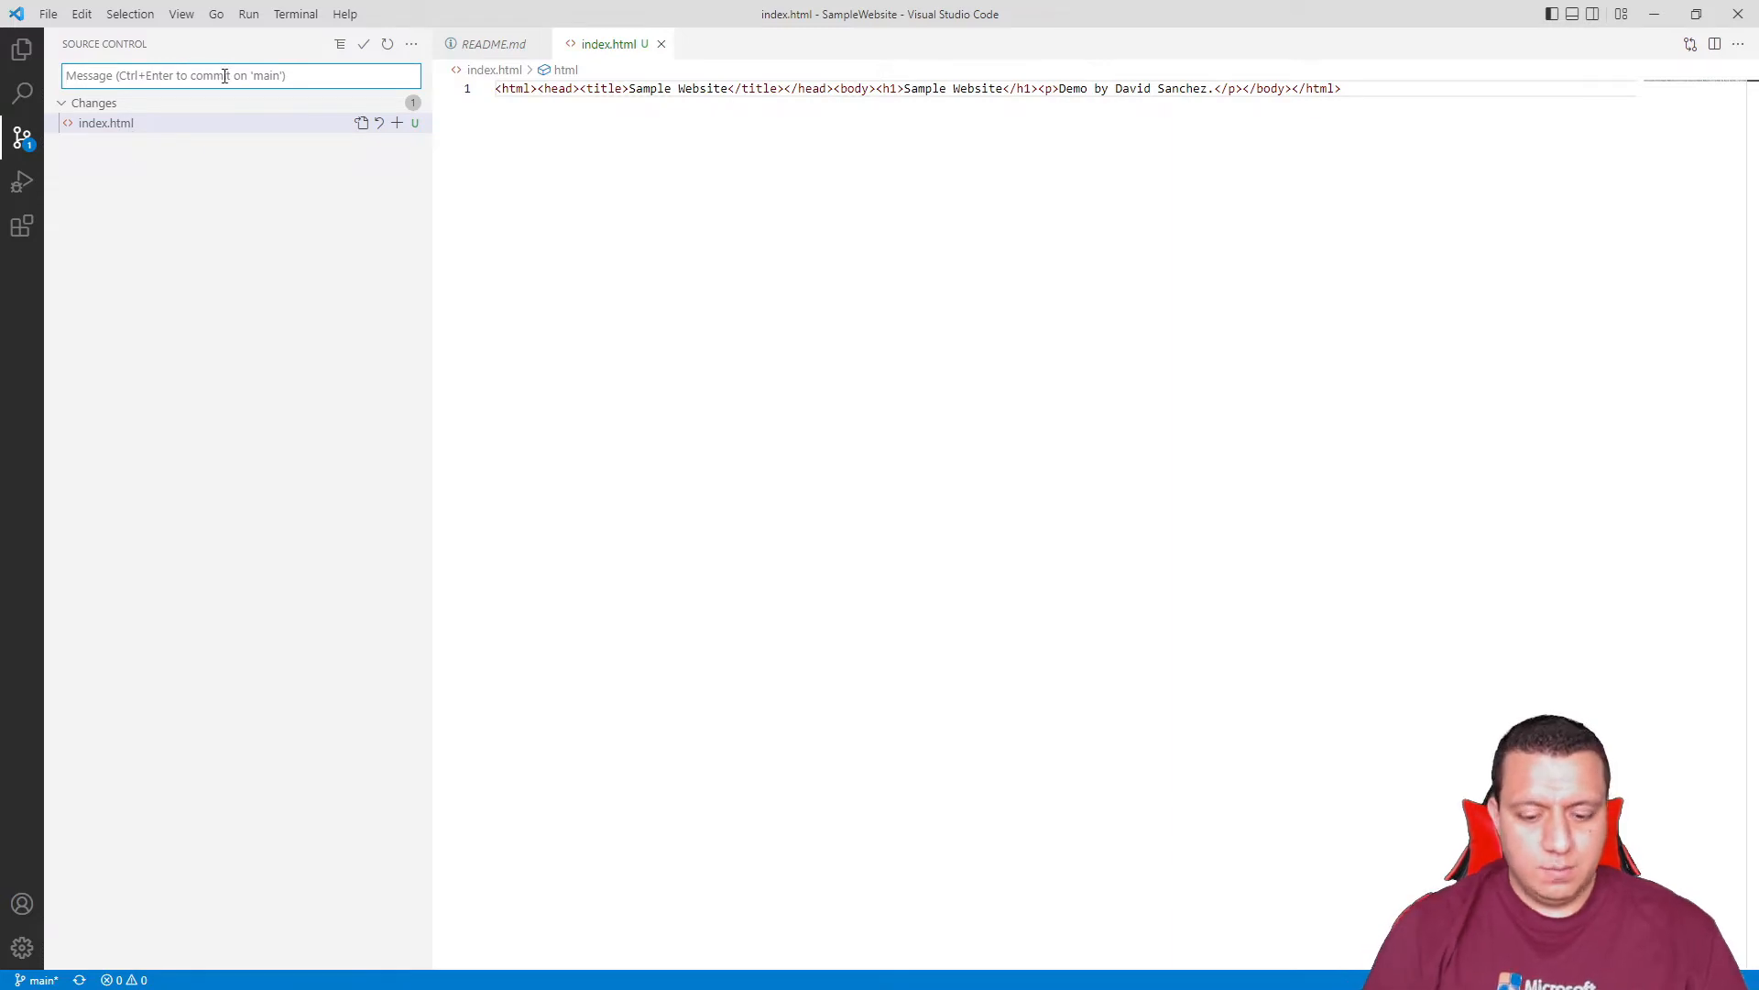
{"action": "type", "text": "initial commit"}
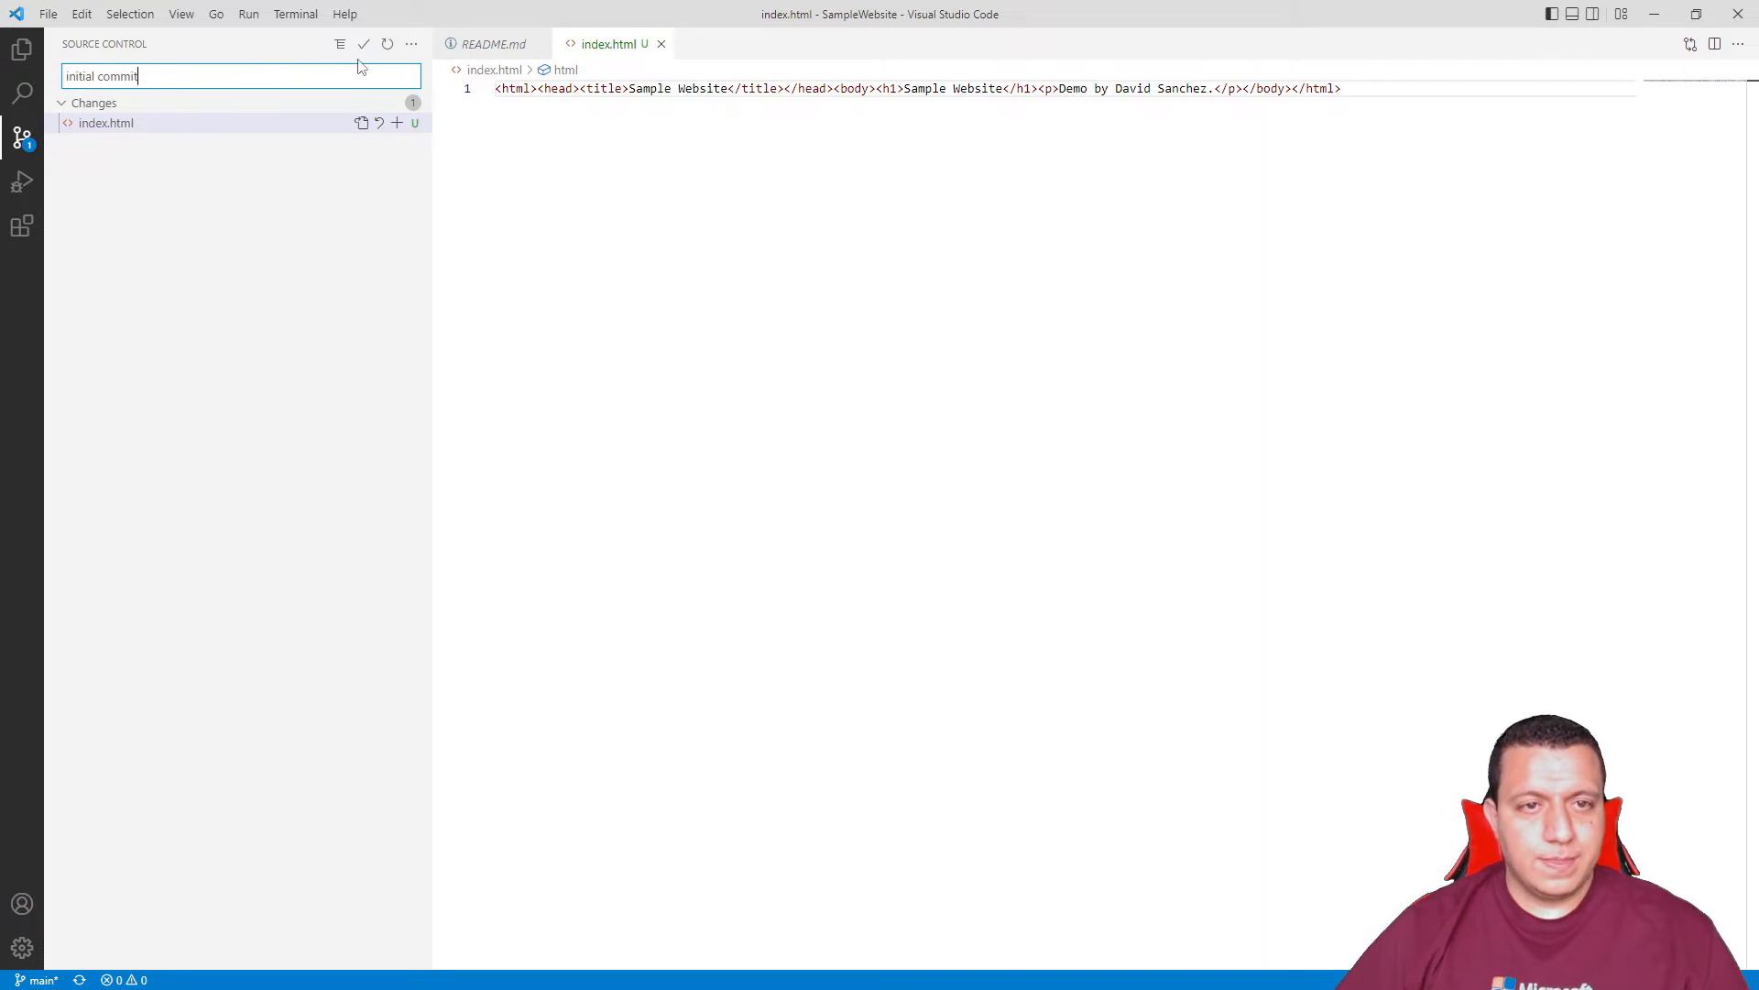
{"action": "left_click", "coordinate": [364, 44]}
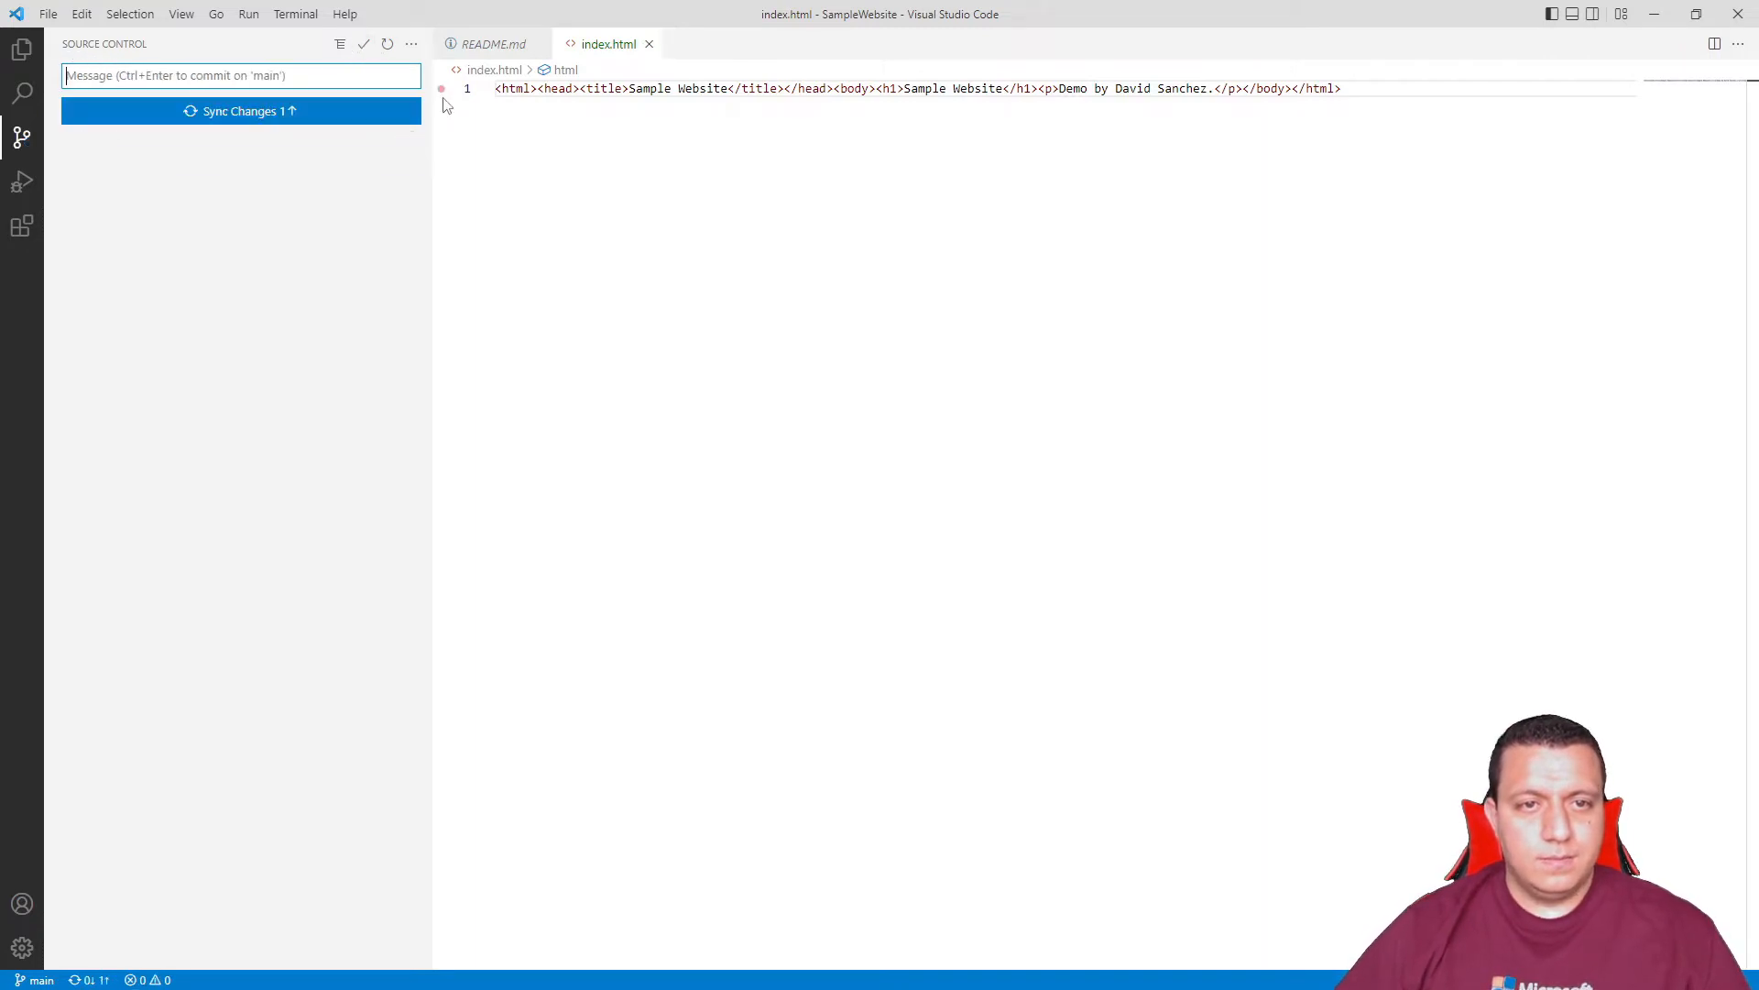
{"action": "left_click", "coordinate": [240, 111]}
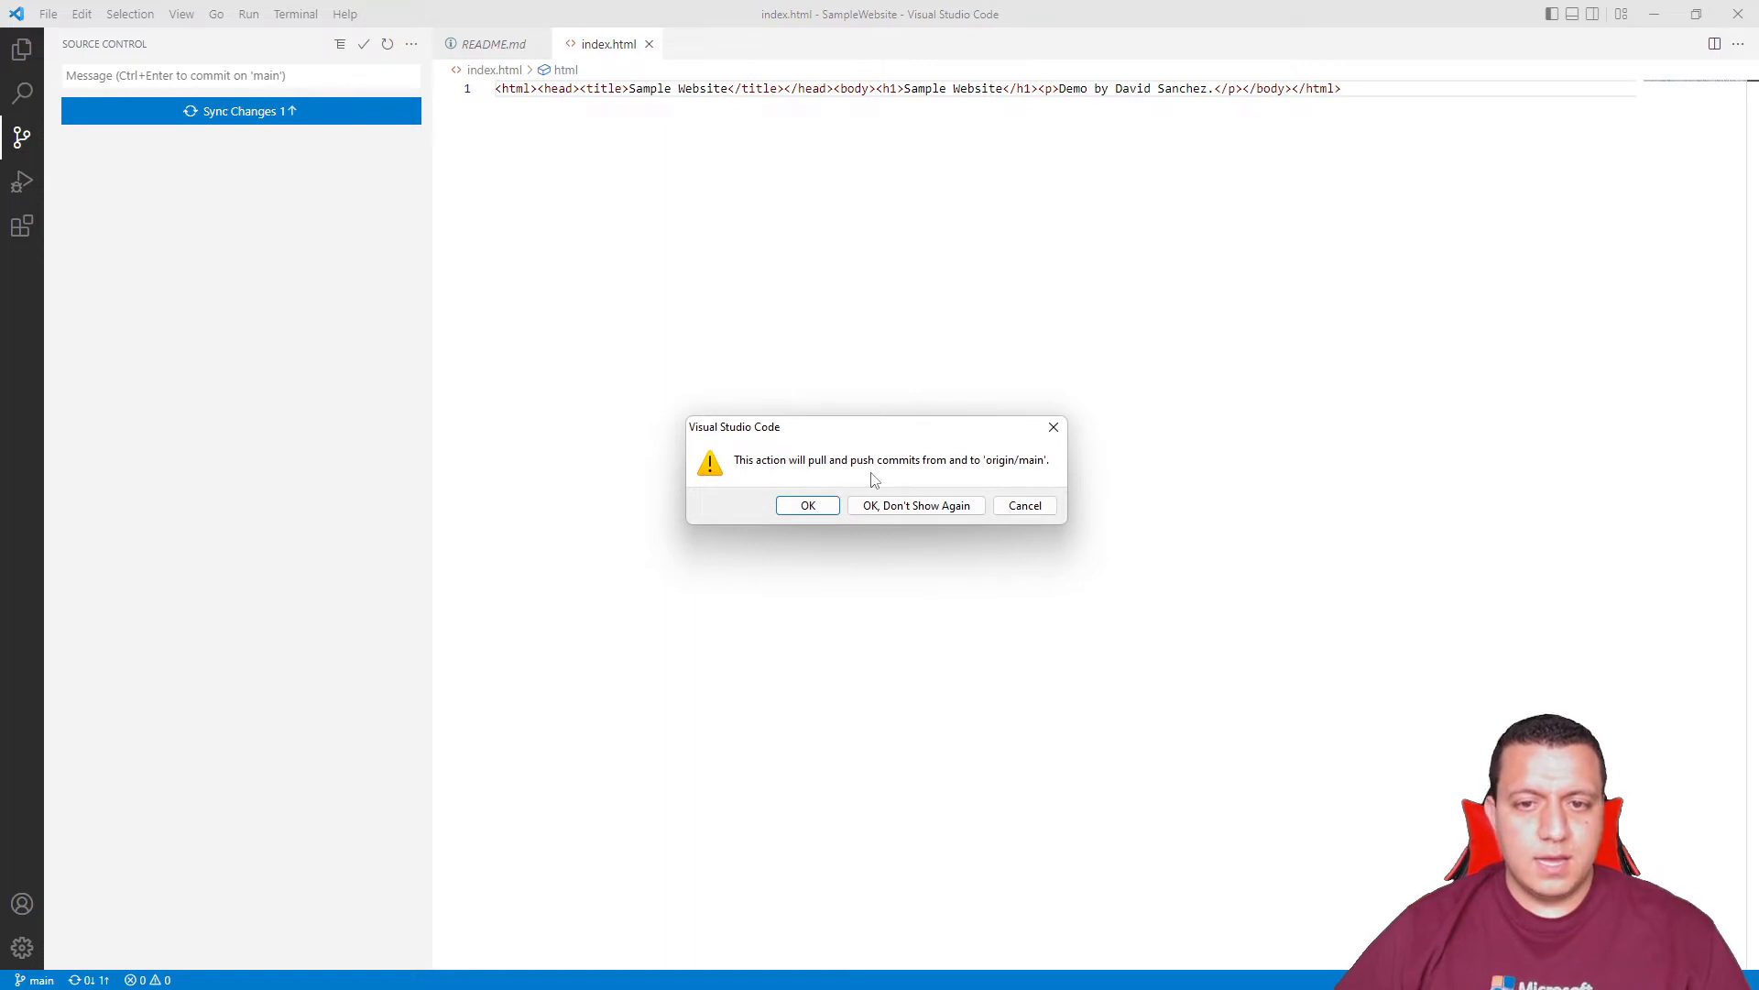
{"action": "mouse_move", "coordinate": [989, 484]}
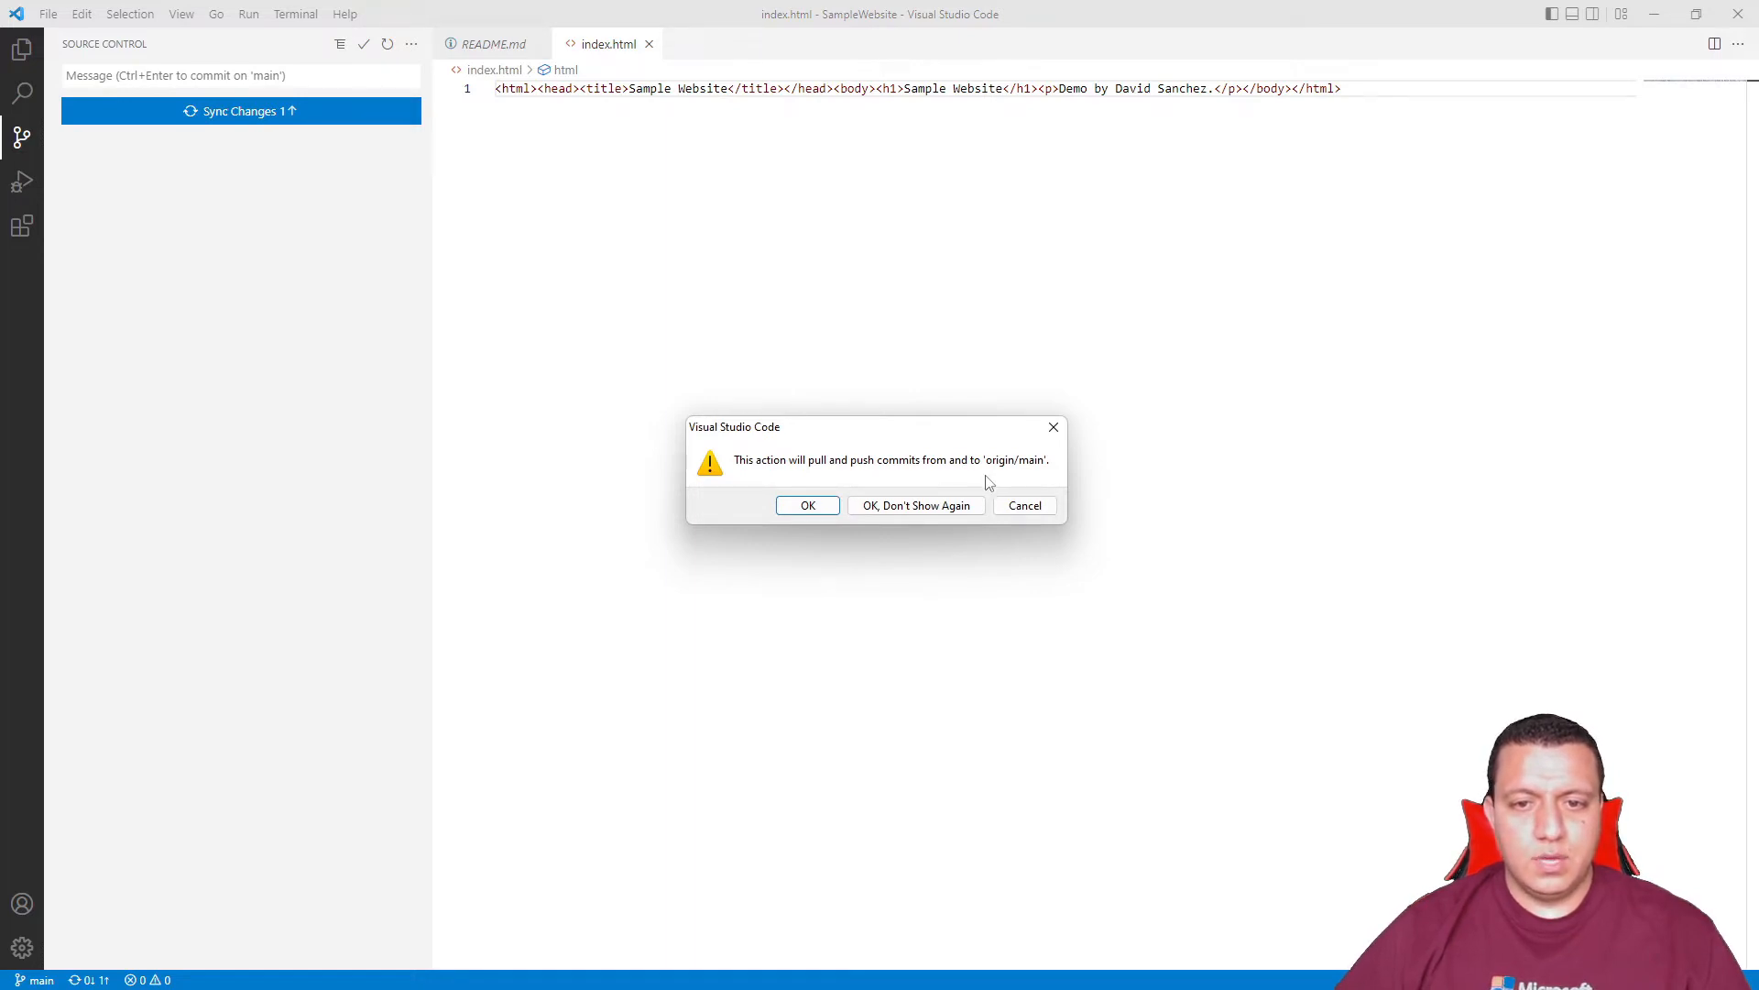
{"action": "left_click", "coordinate": [806, 505]}
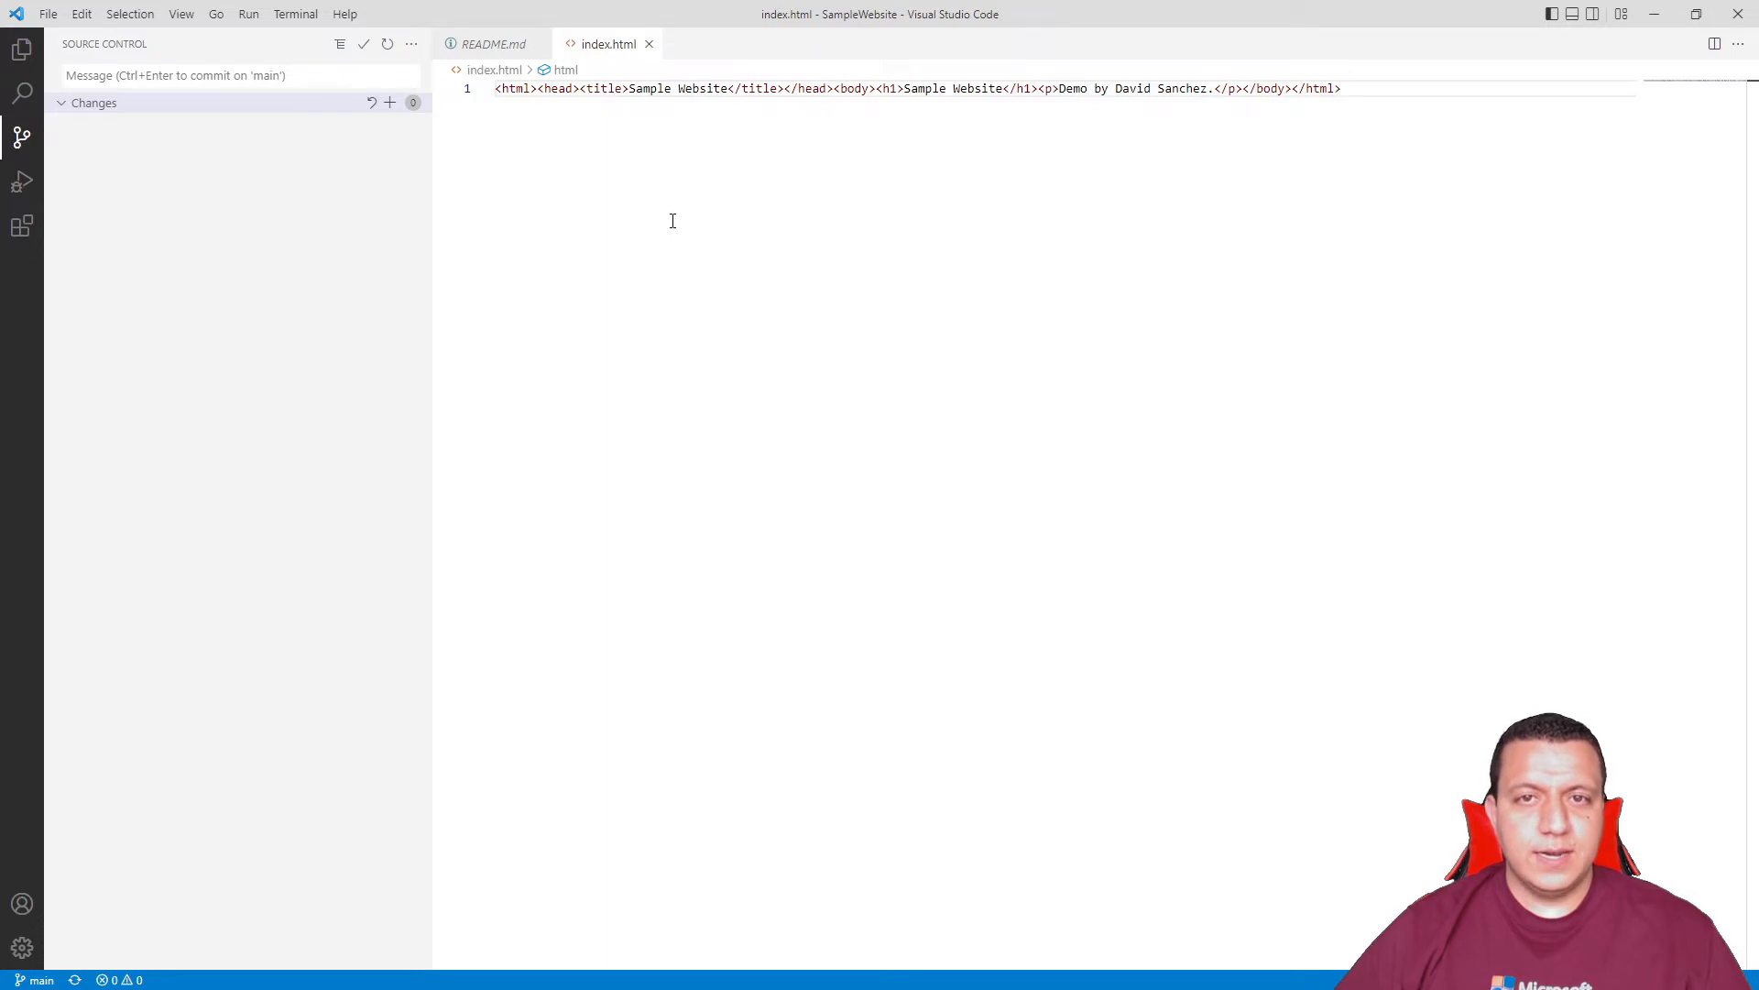
- Search extensions for 'stat' to get Azure Static Web Apps, then show the Azure view
{"action": "left_click", "coordinate": [22, 227]}
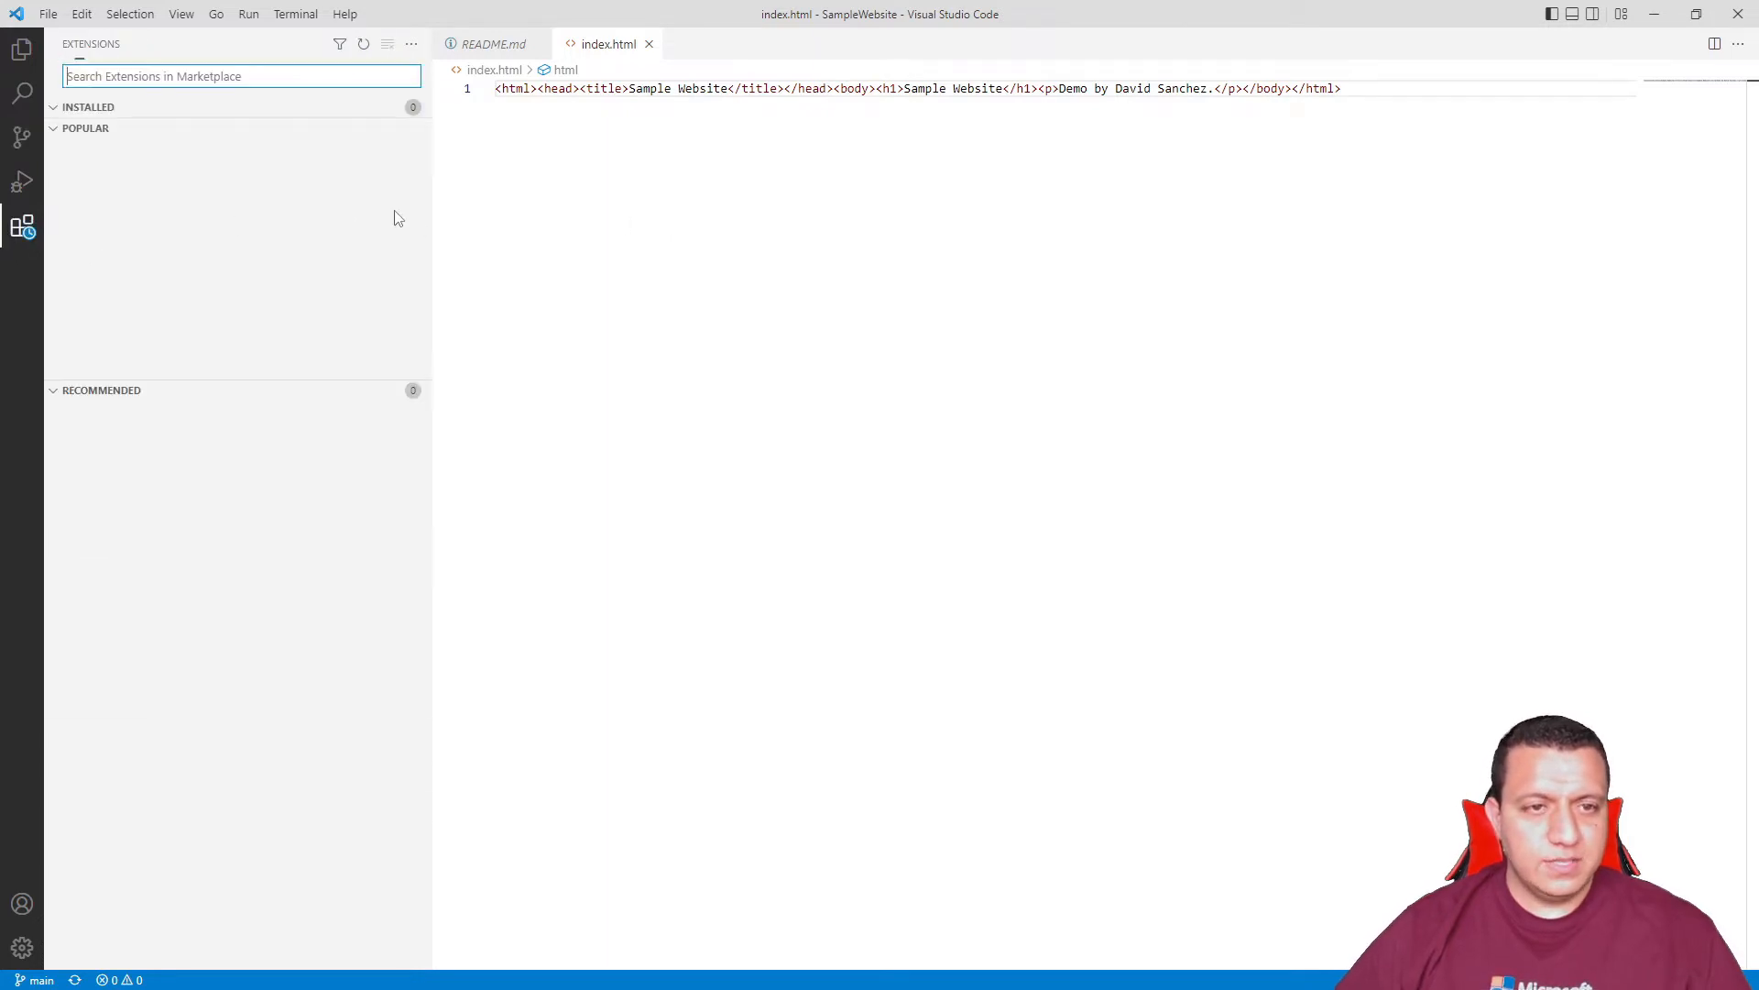
{"action": "type", "text": "static"}
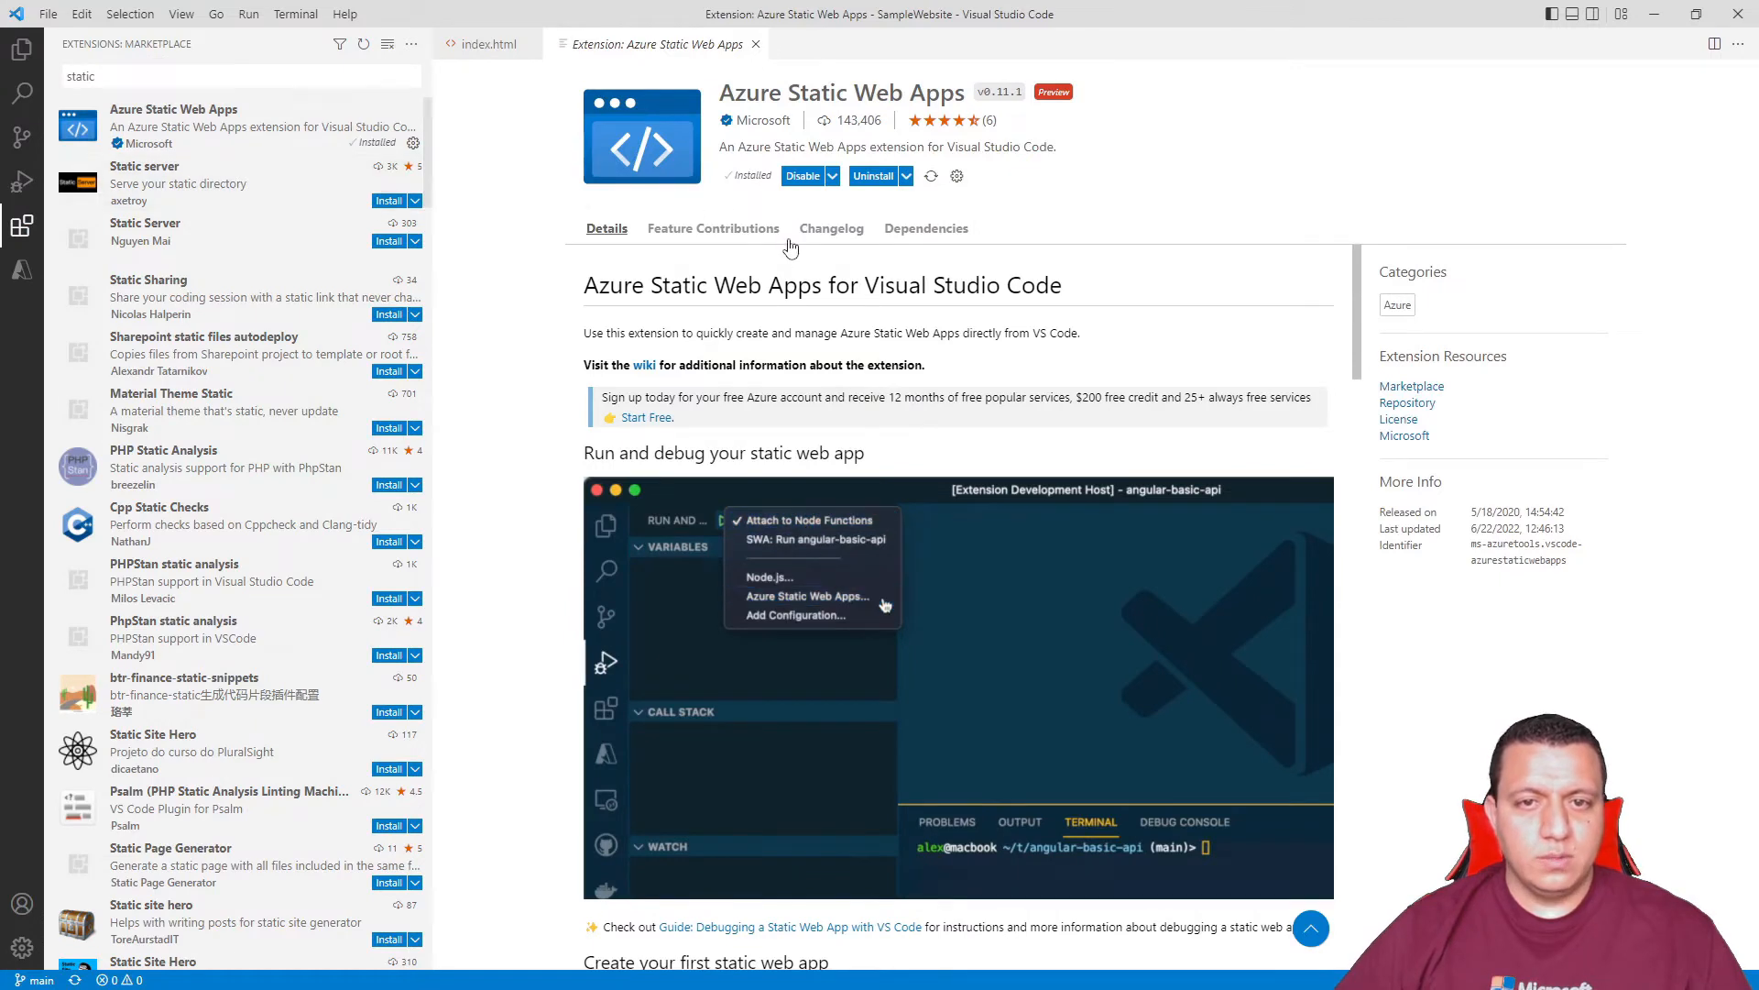
{"action": "left_click", "coordinate": [21, 273]}
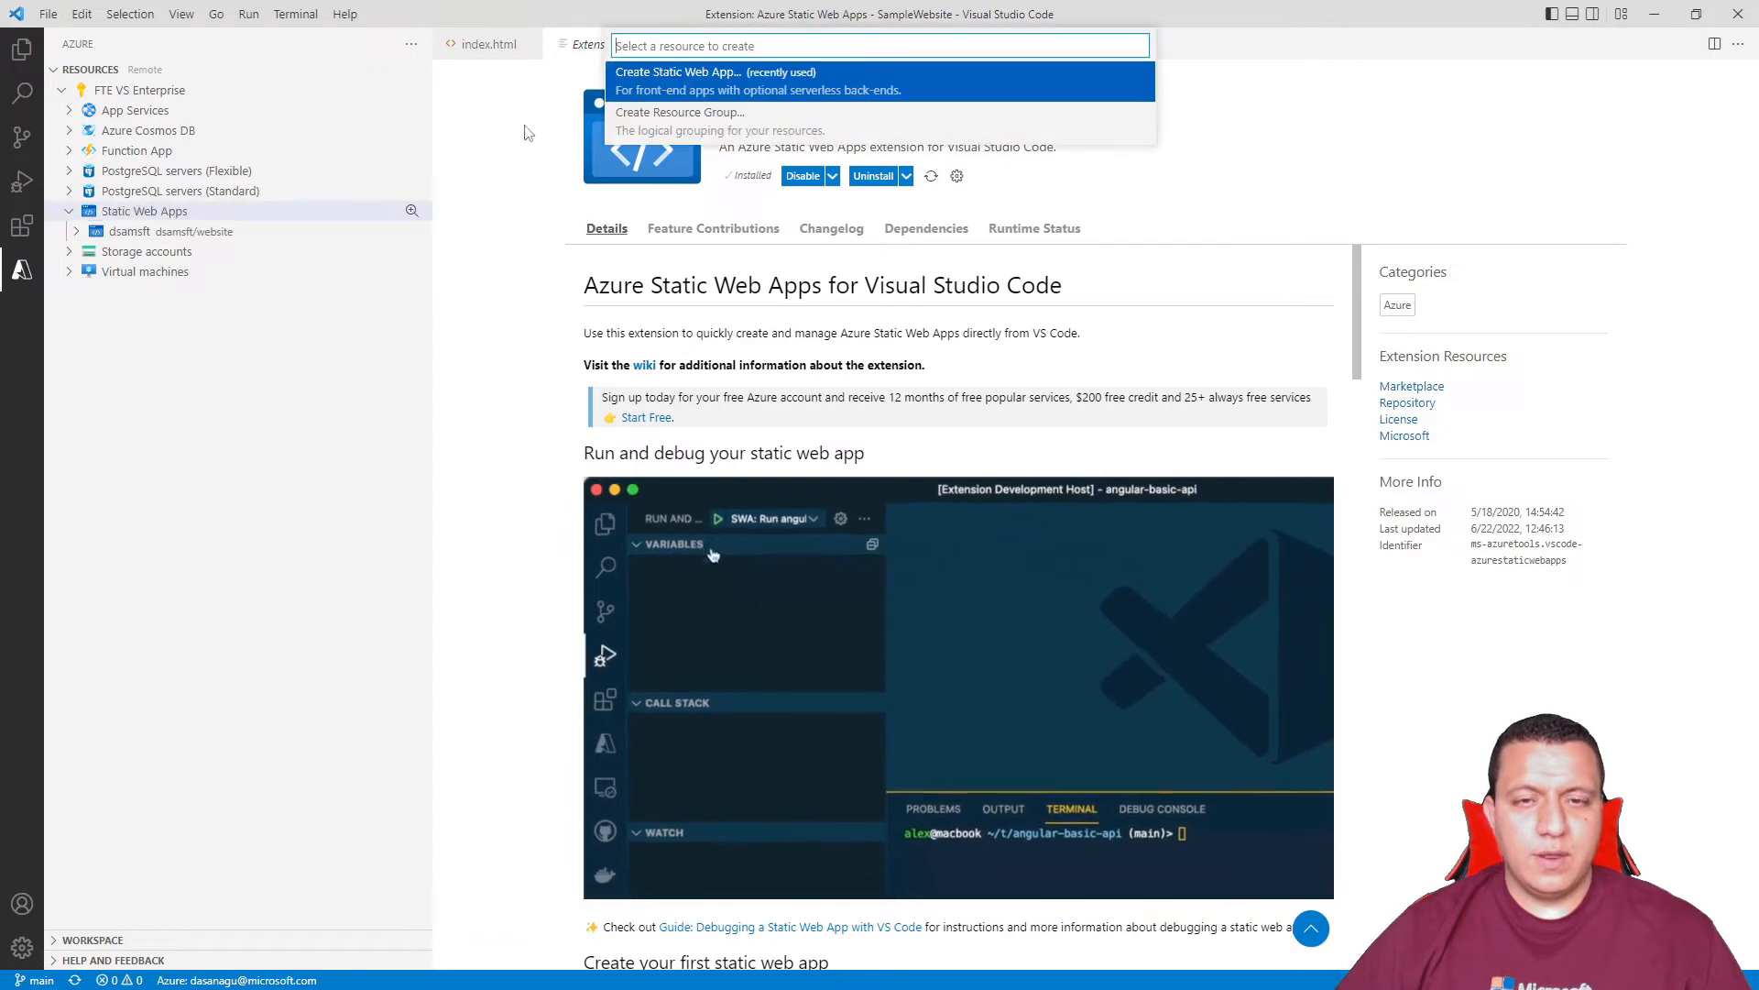
- Create the SampleWebsite Static Web App in West US 2 with Custom preset and root location
{"action": "left_click", "coordinate": [715, 72]}
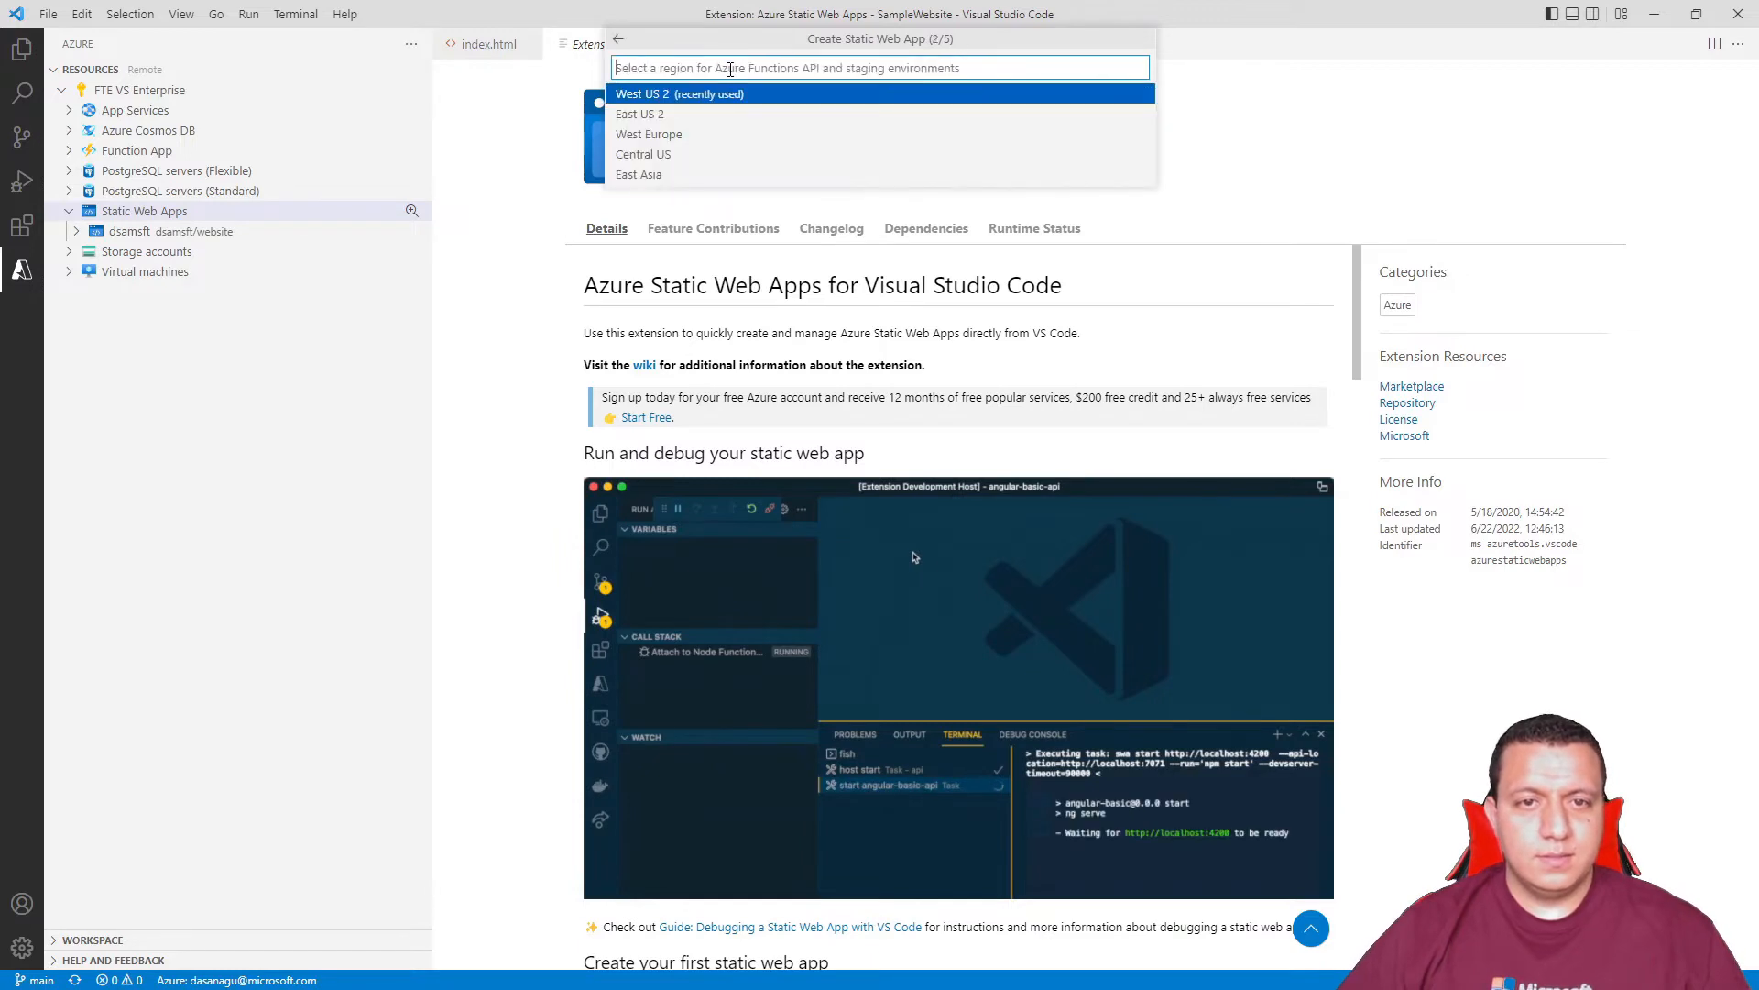
{"action": "mouse_move", "coordinate": [689, 174]}
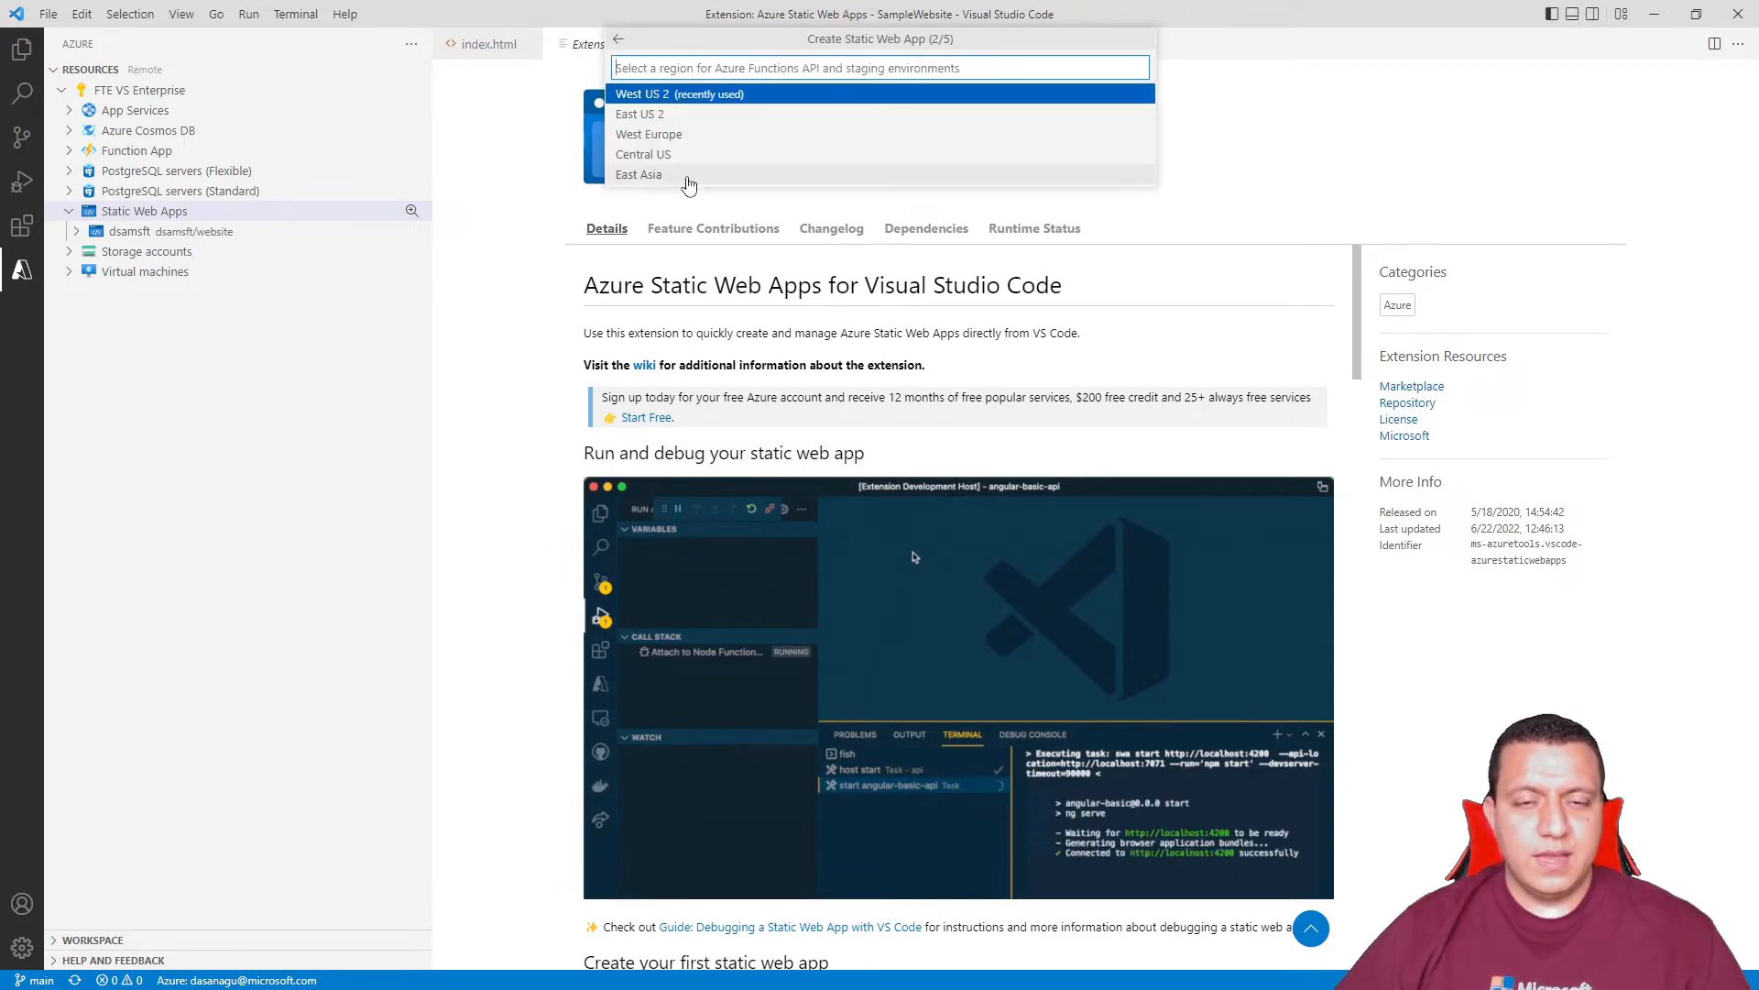
{"action": "left_click", "coordinate": [678, 94]}
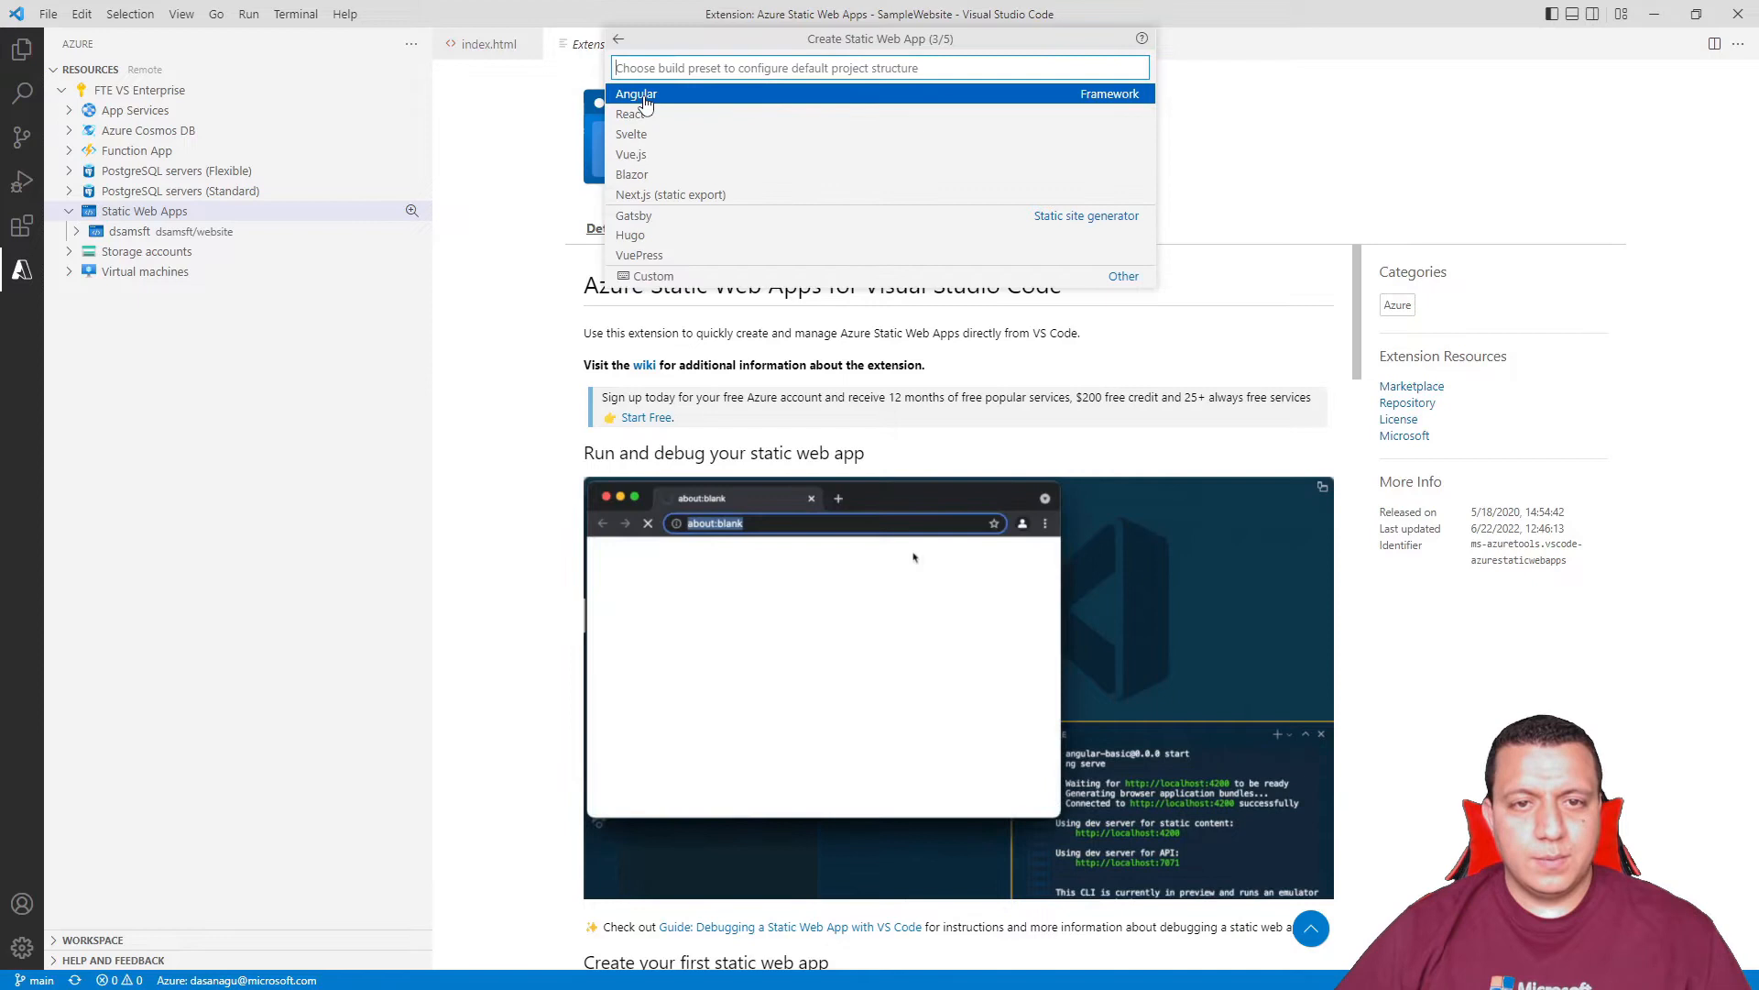
{"action": "mouse_move", "coordinate": [736, 156]}
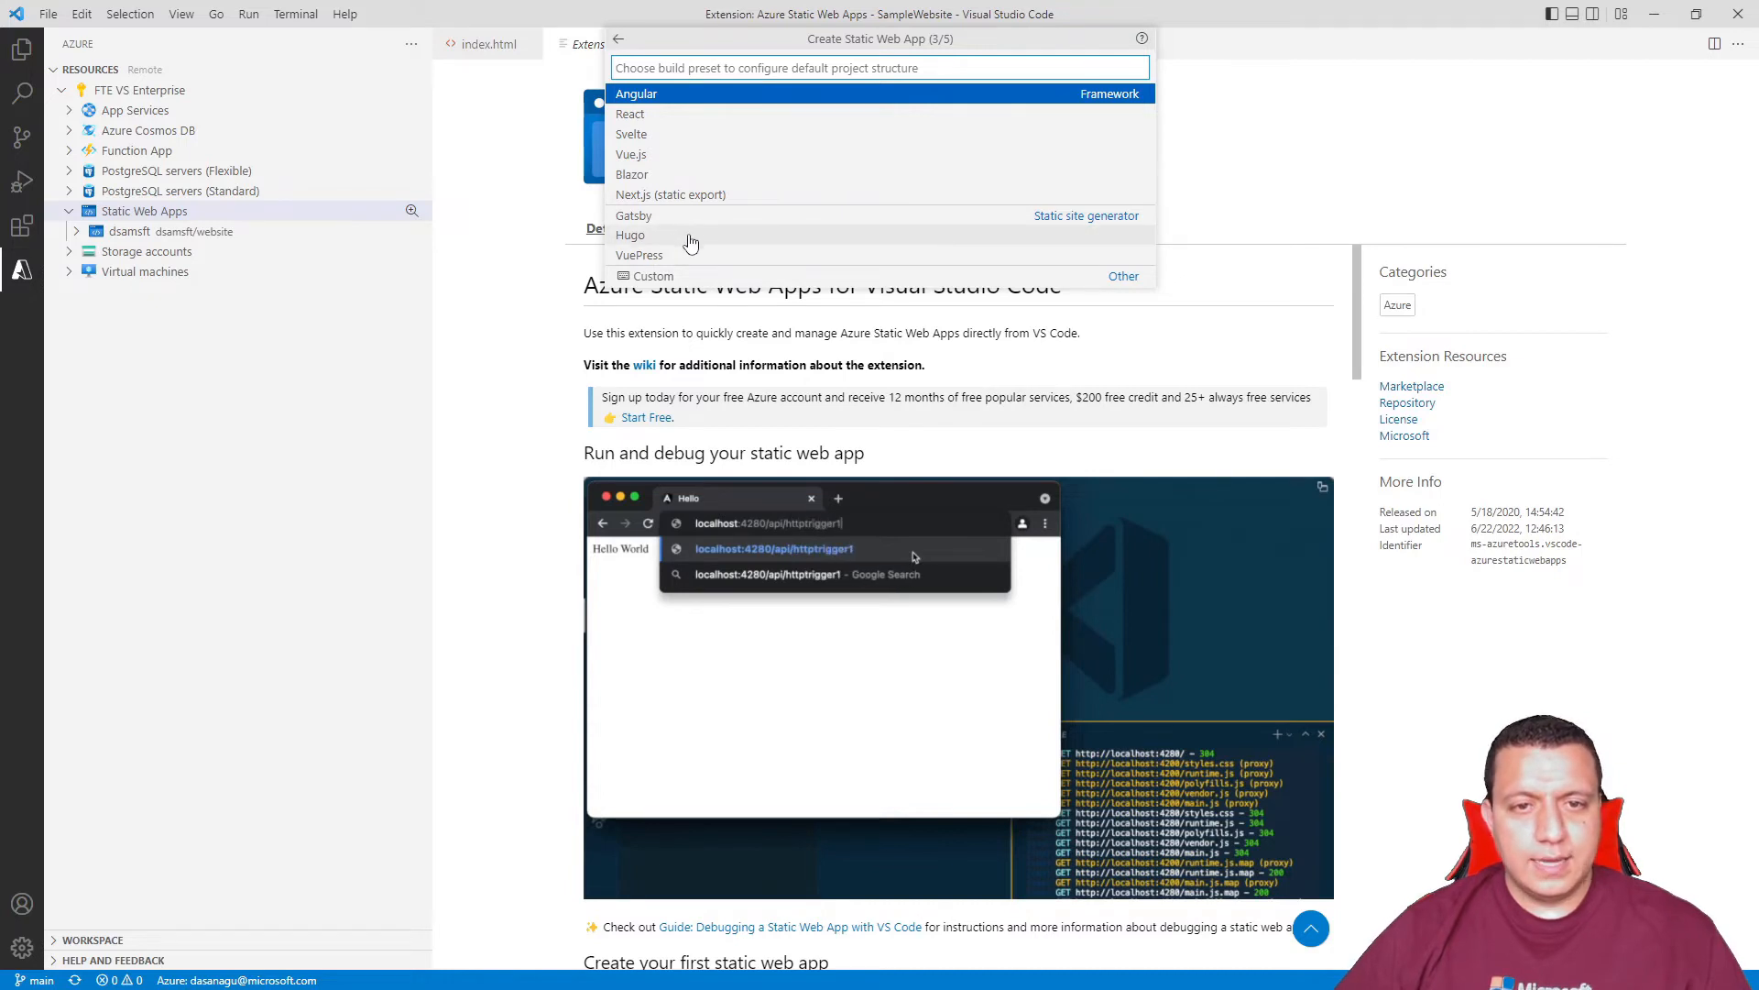
{"action": "left_click", "coordinate": [635, 93]}
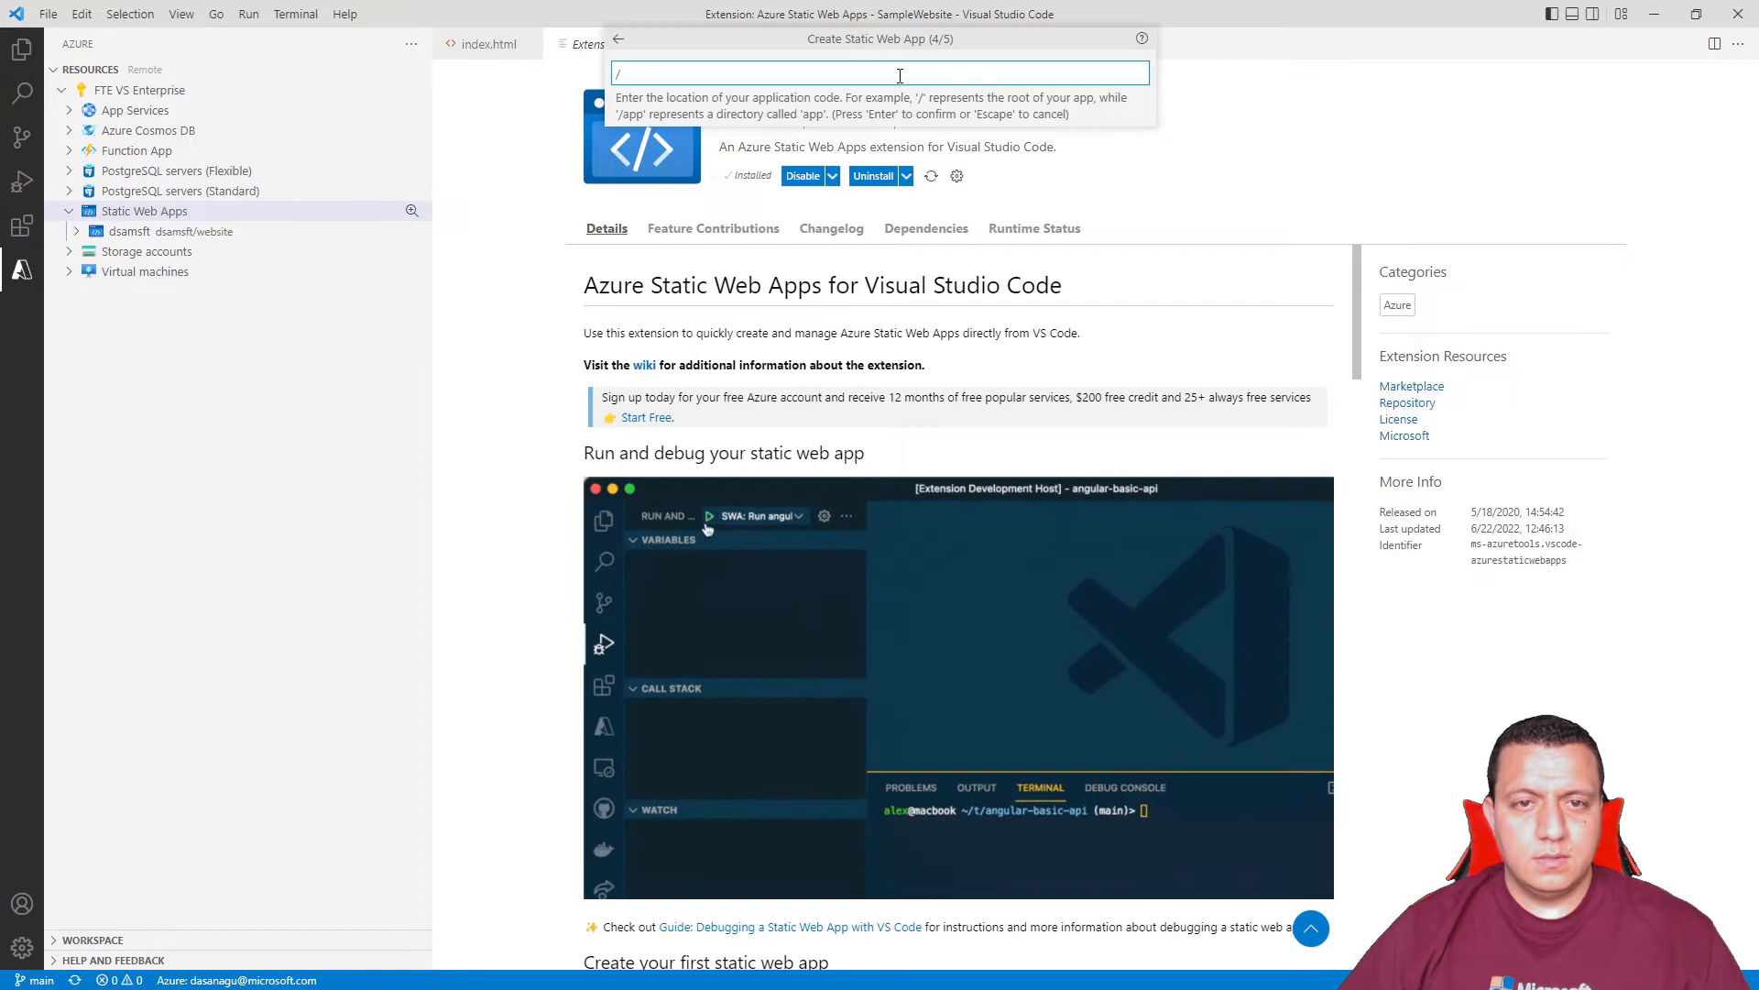
{"action": "key", "text": "Enter"}
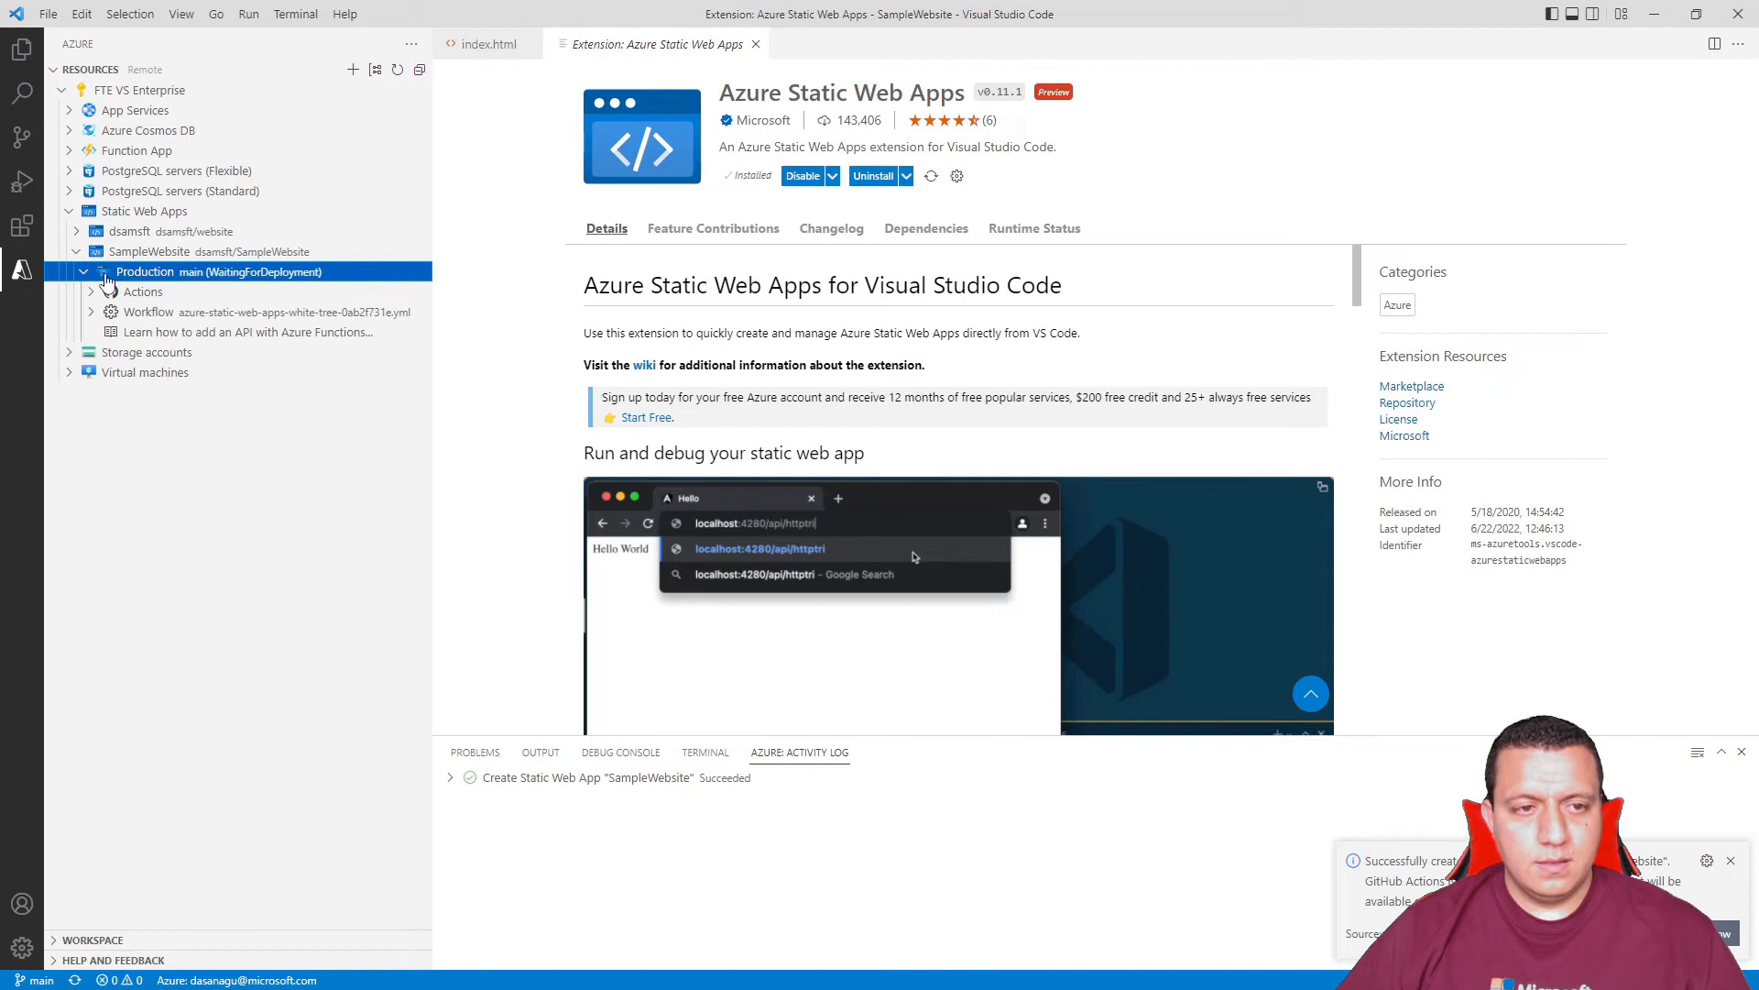
{"action": "left_click", "coordinate": [143, 291]}
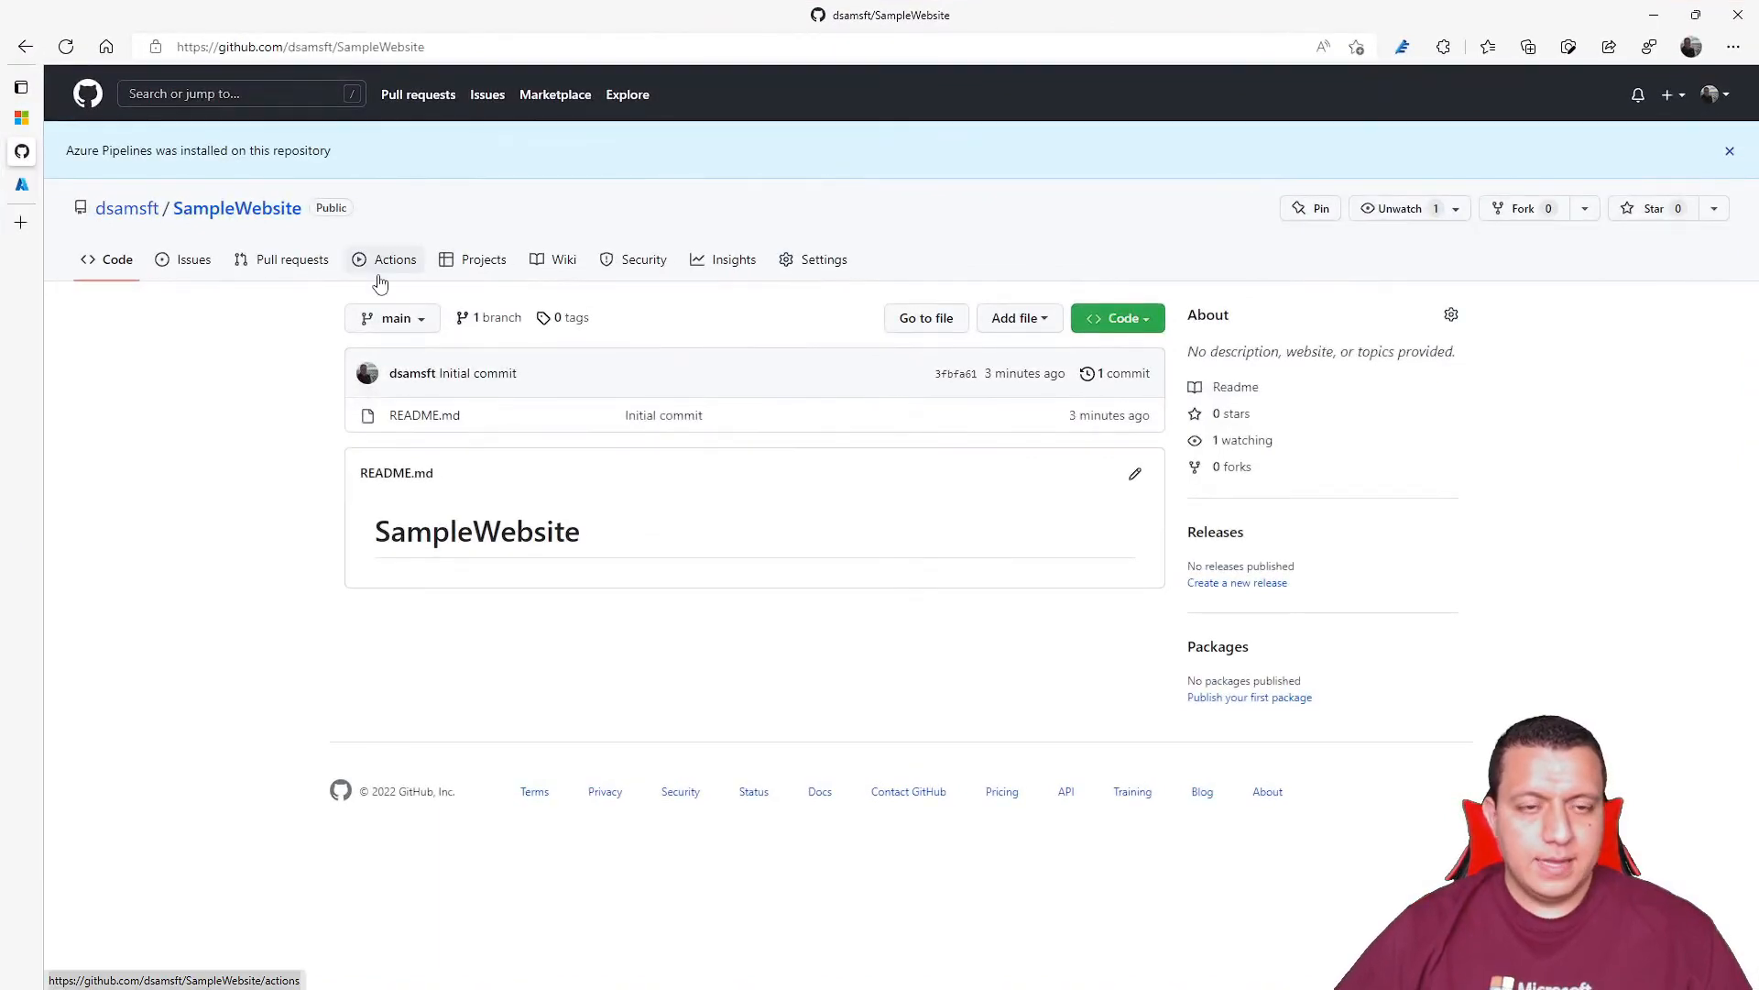
- Check the repository's workflow runs, then view its installed GitHub apps in Settings
{"action": "left_click", "coordinate": [395, 259]}
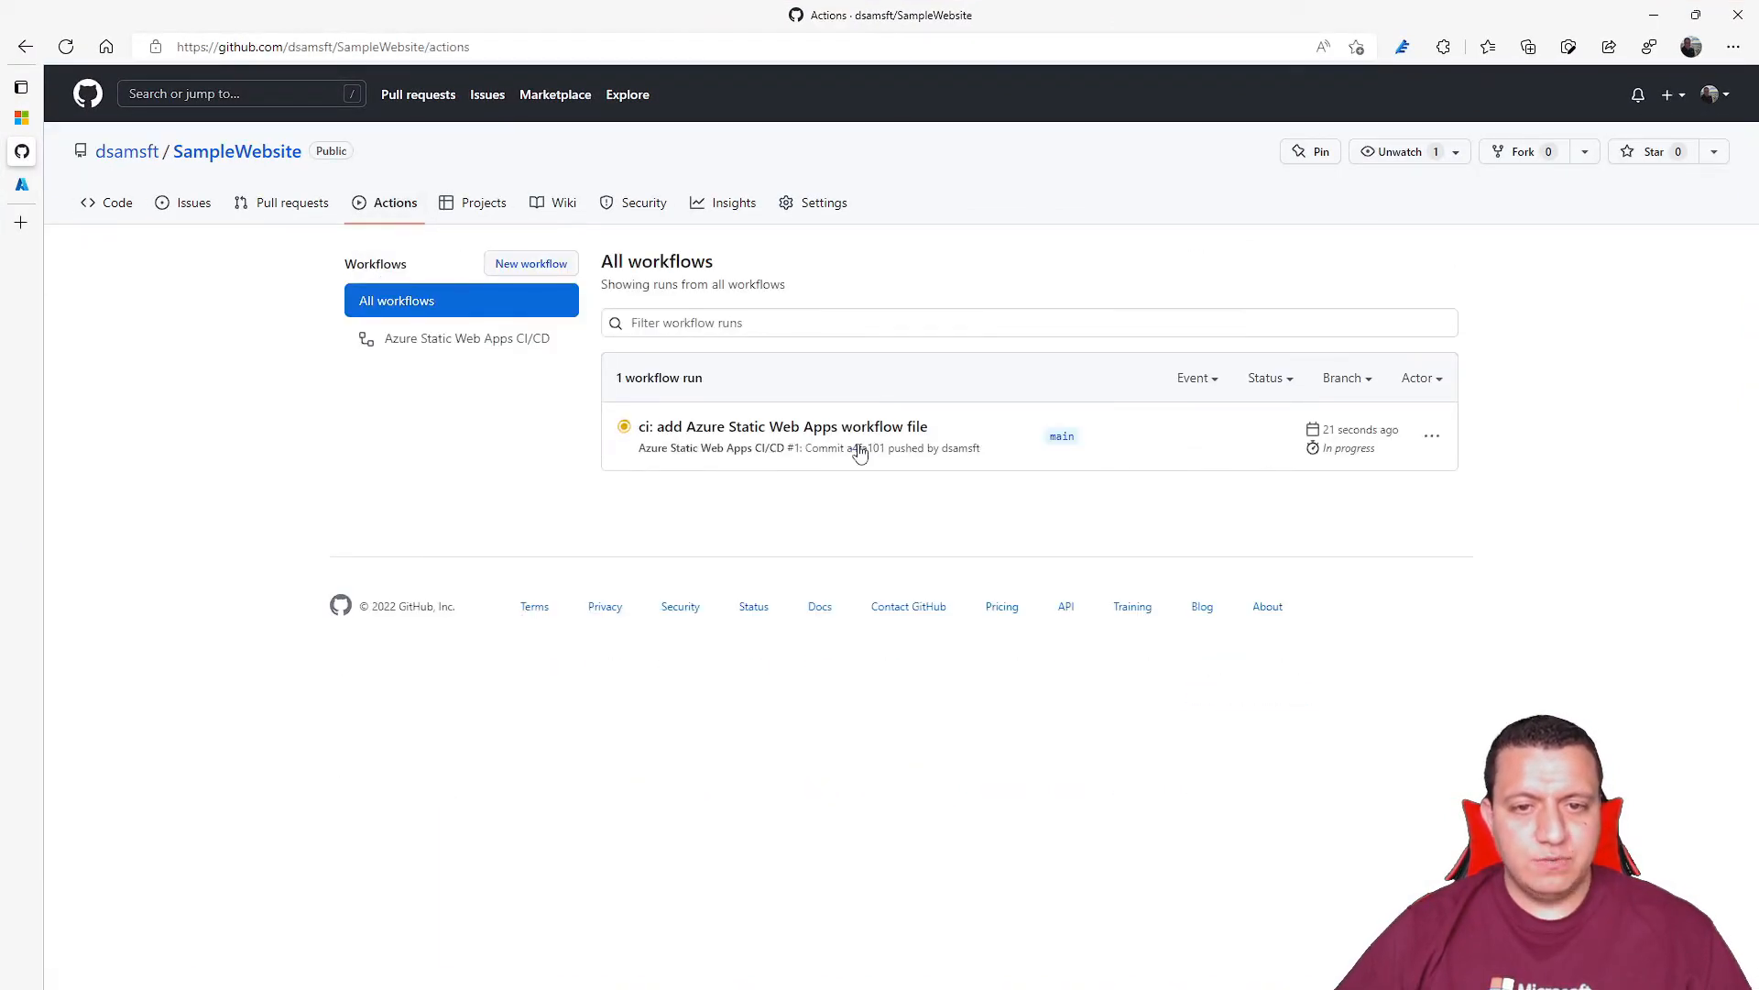
{"action": "left_click", "coordinate": [823, 203]}
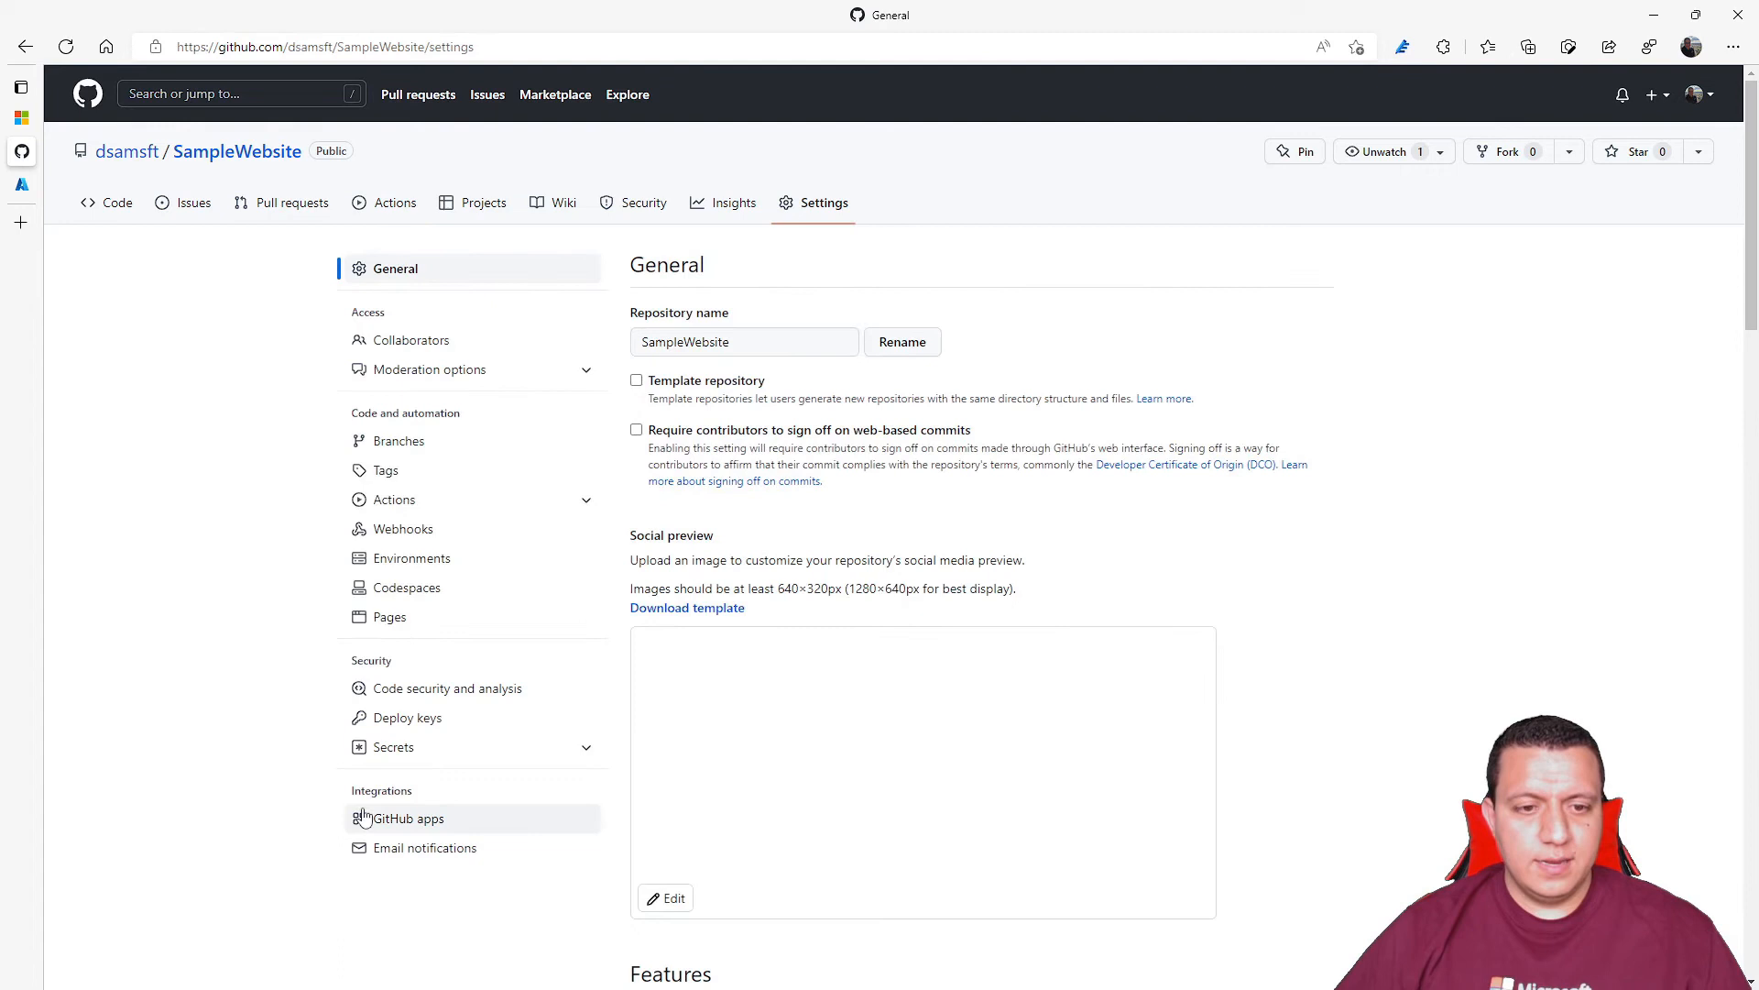
{"action": "left_click", "coordinate": [394, 746]}
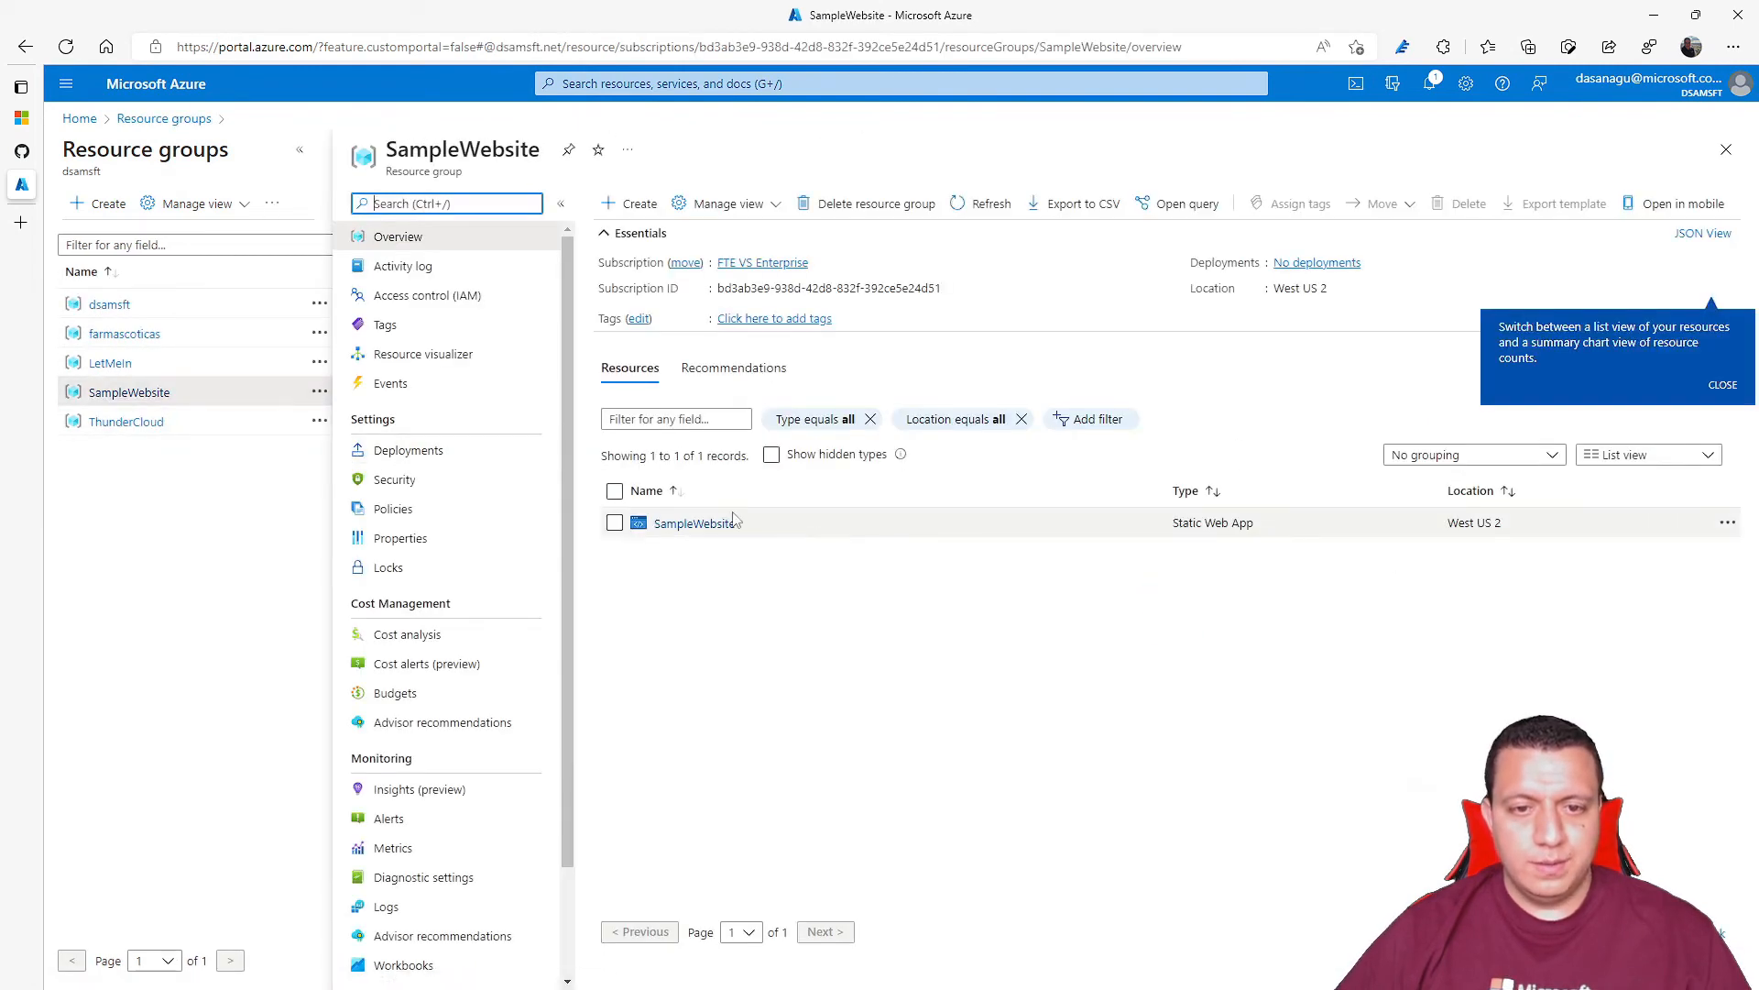
- Open SampleWebsite's live URL to see the placeholder page, then return to its overview
{"action": "left_click", "coordinate": [693, 521]}
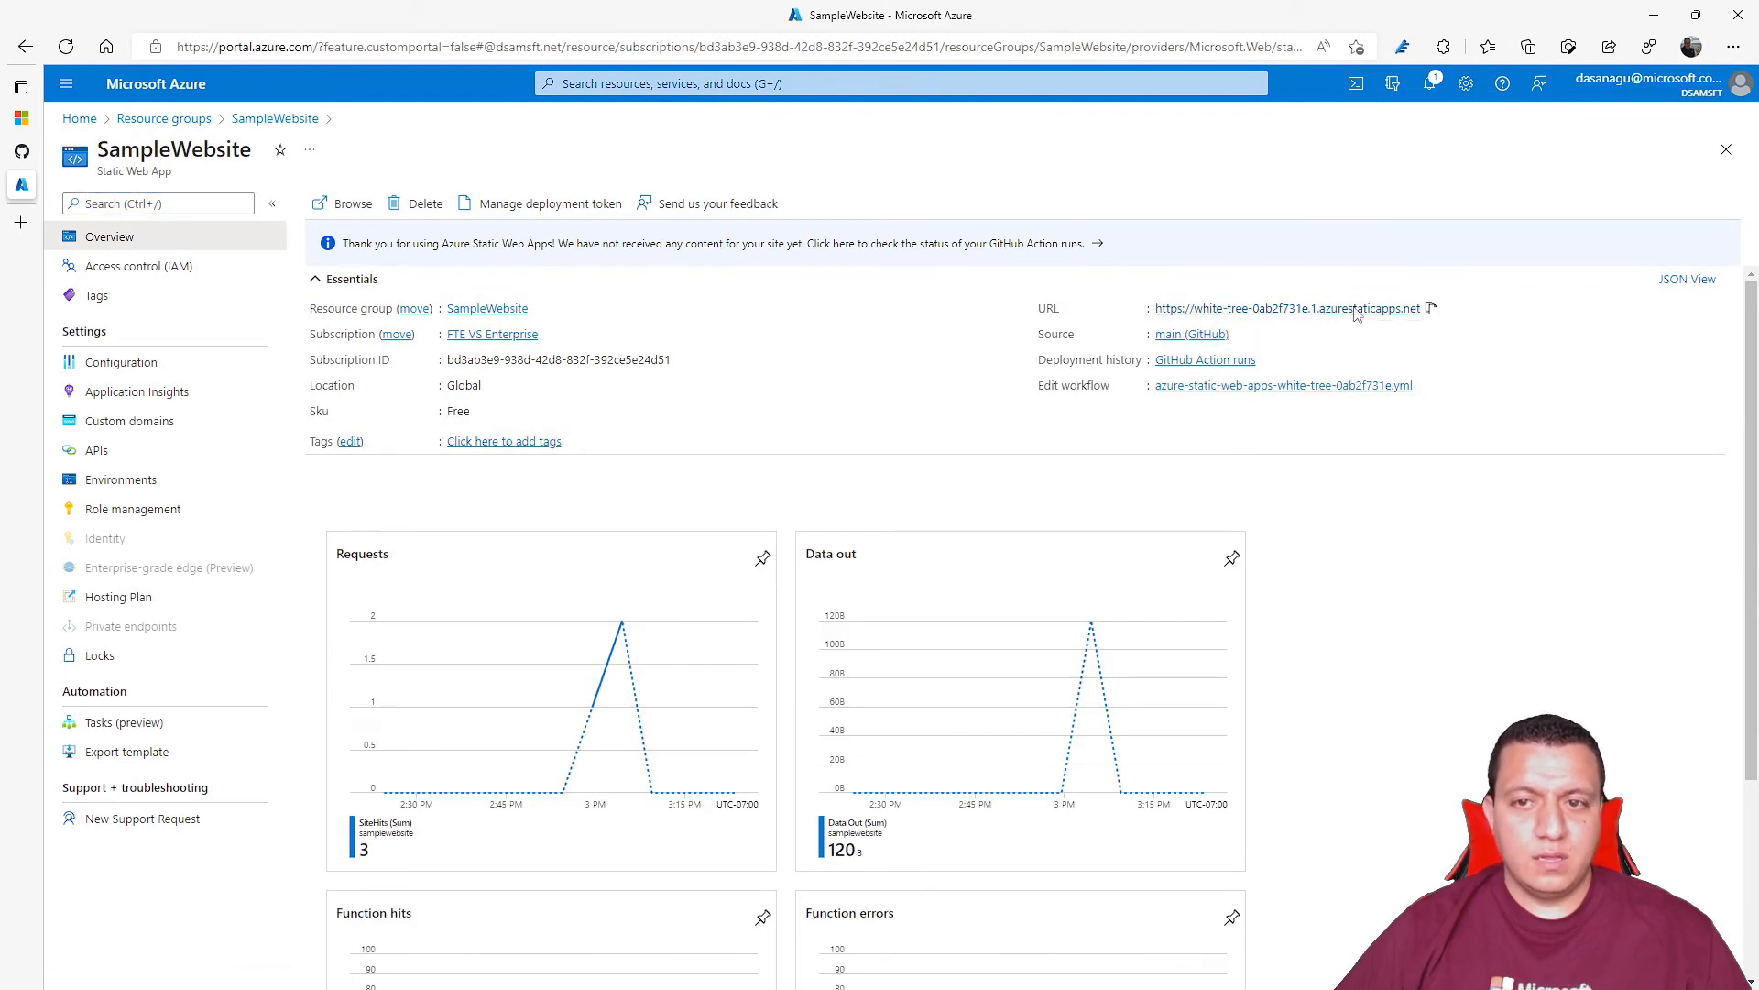
{"action": "left_click", "coordinate": [1285, 308]}
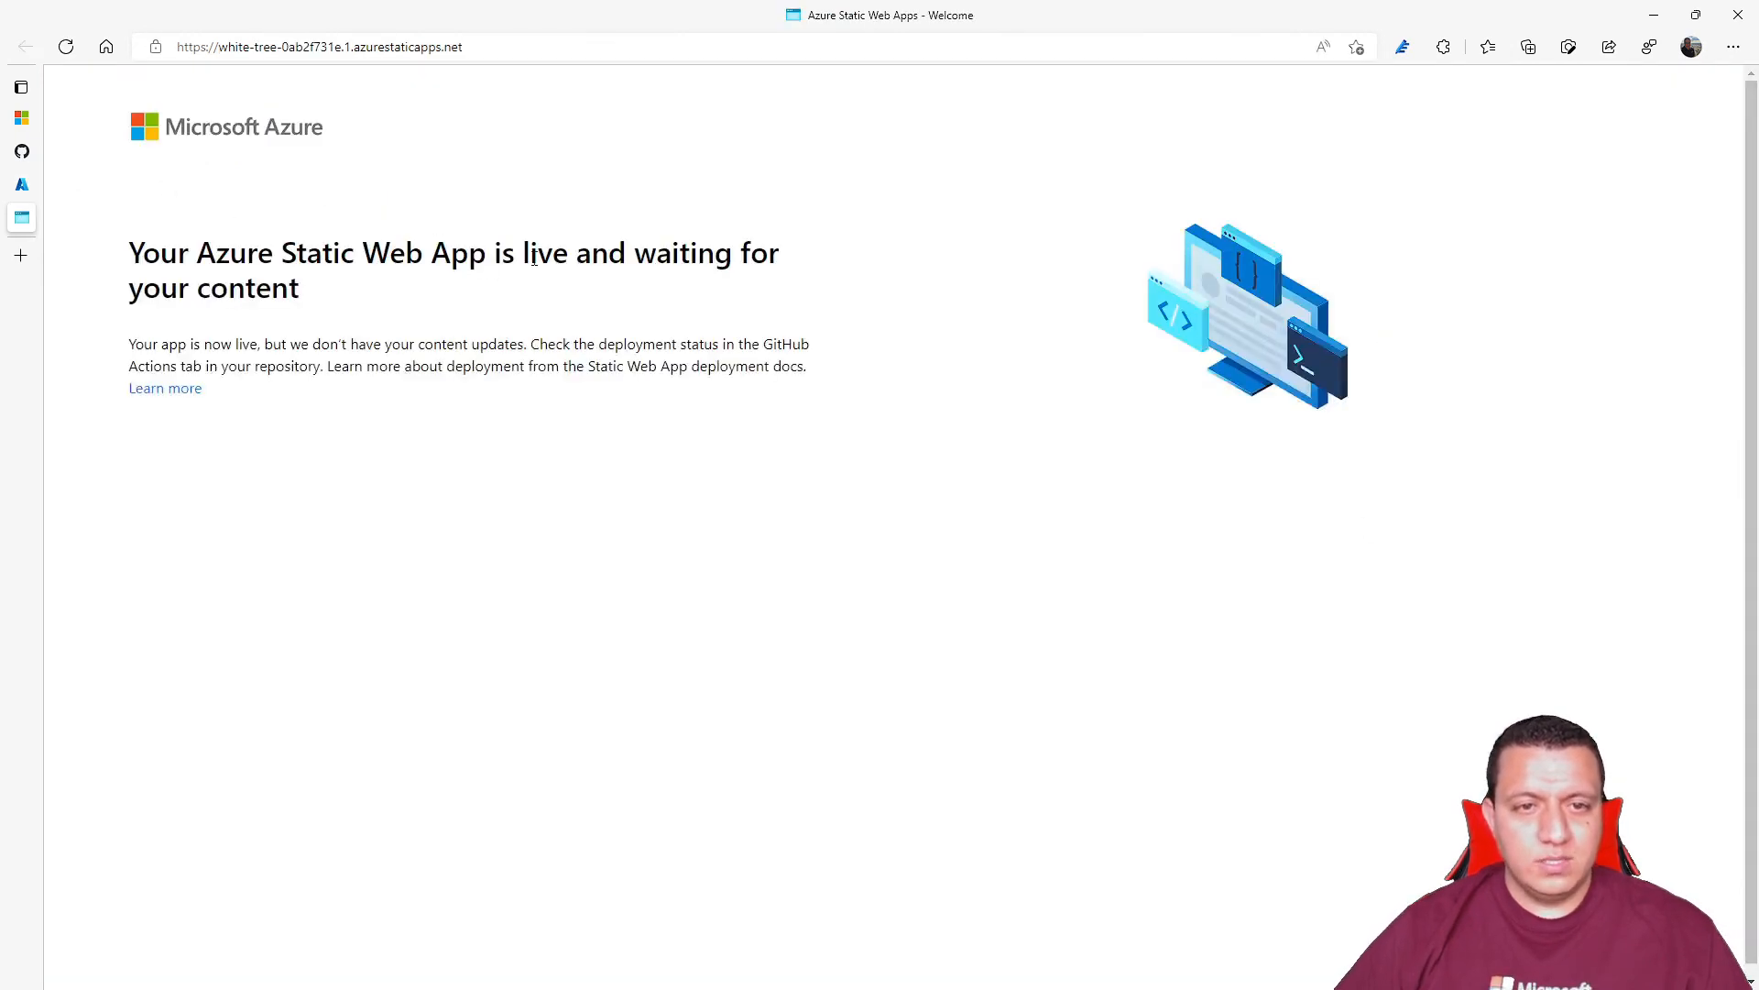
{"action": "double_click", "coordinate": [543, 253]}
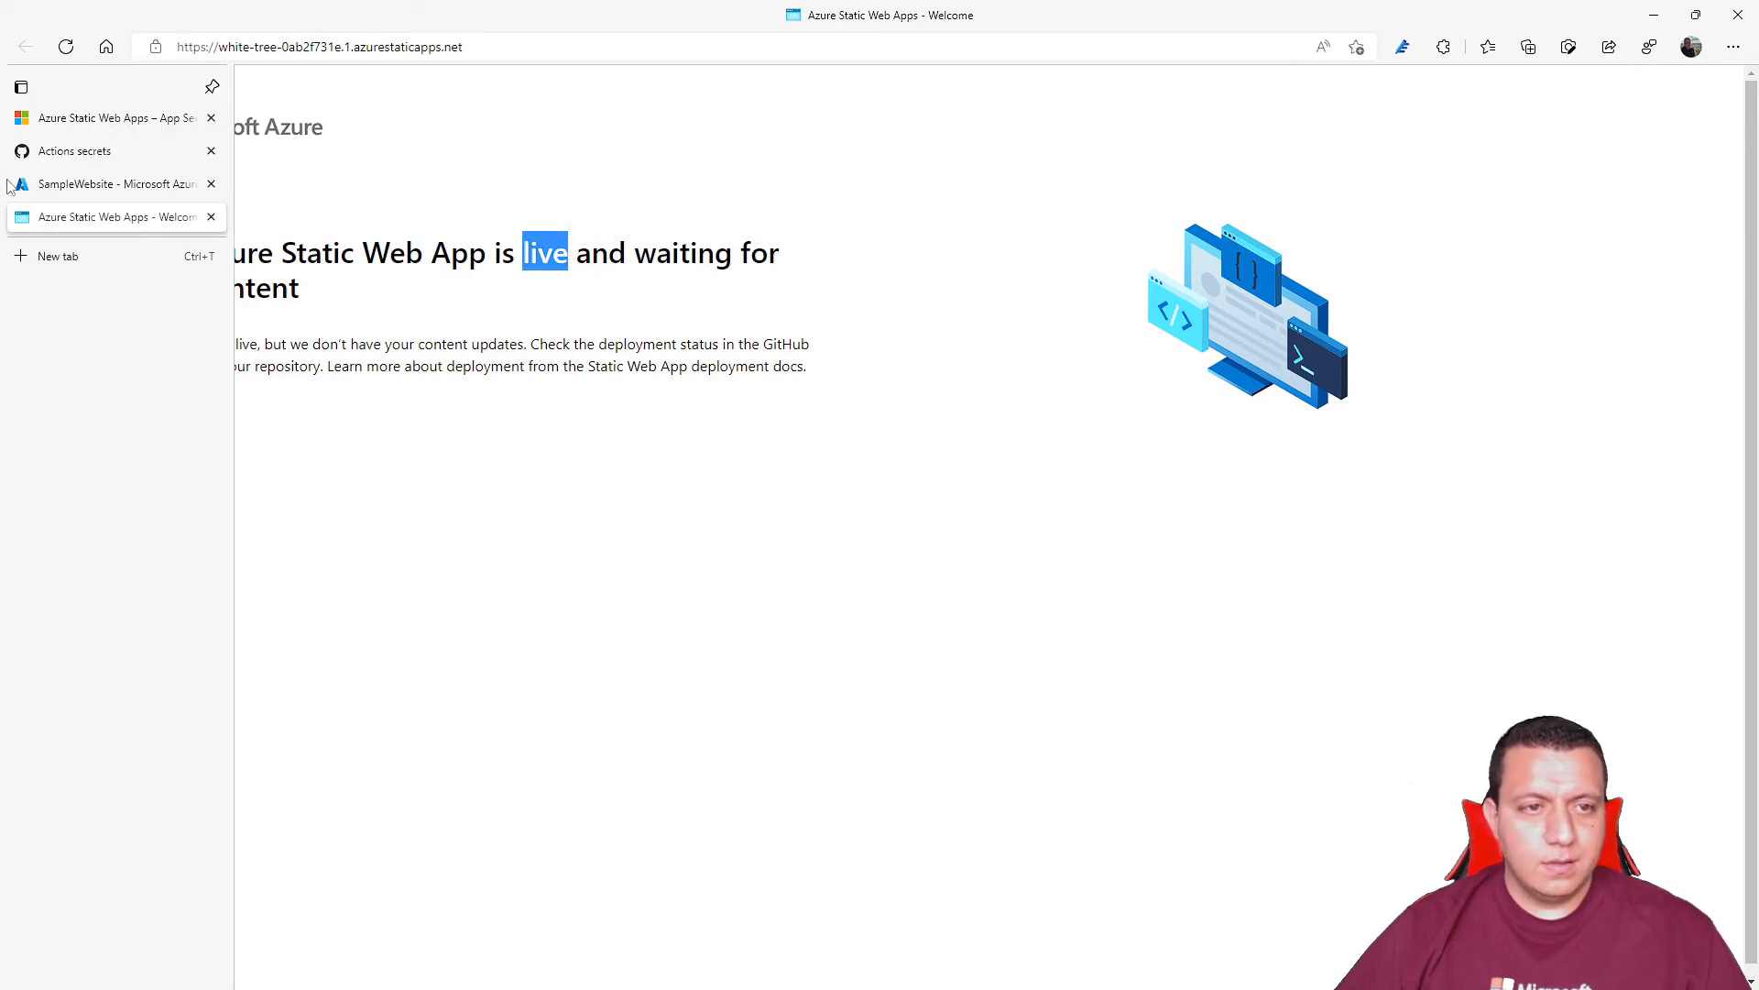
{"action": "left_click", "coordinate": [106, 183]}
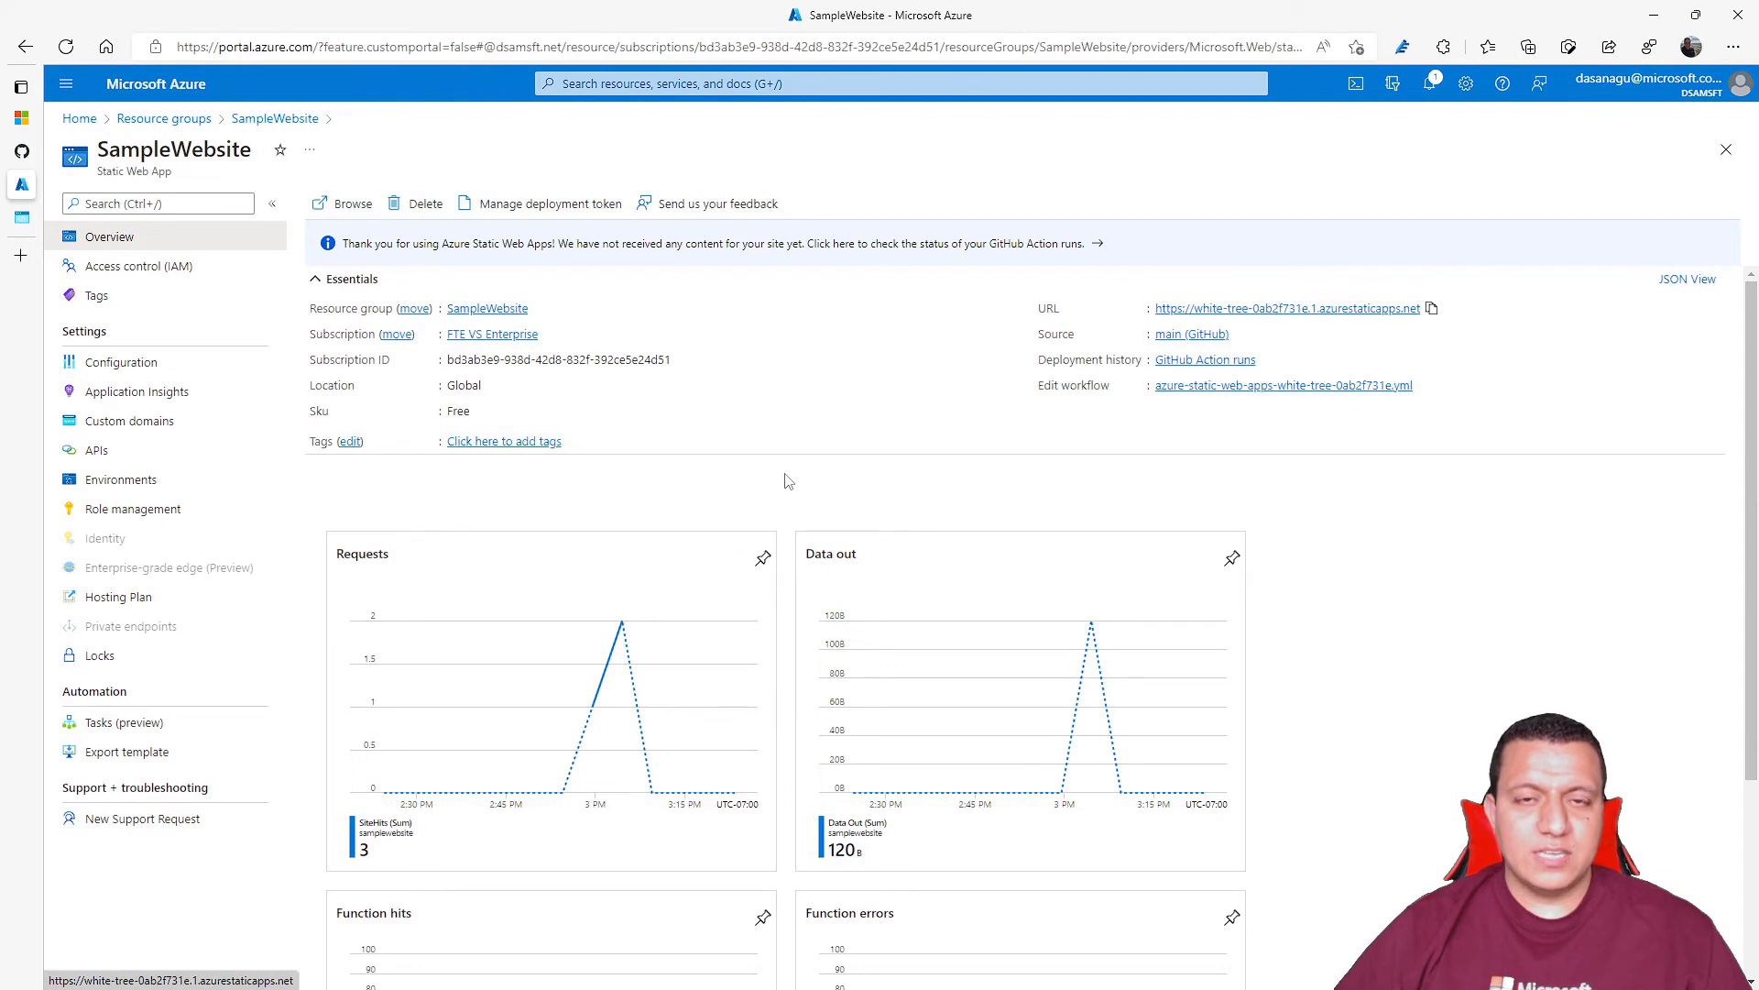
{"action": "mouse_move", "coordinate": [121, 361]}
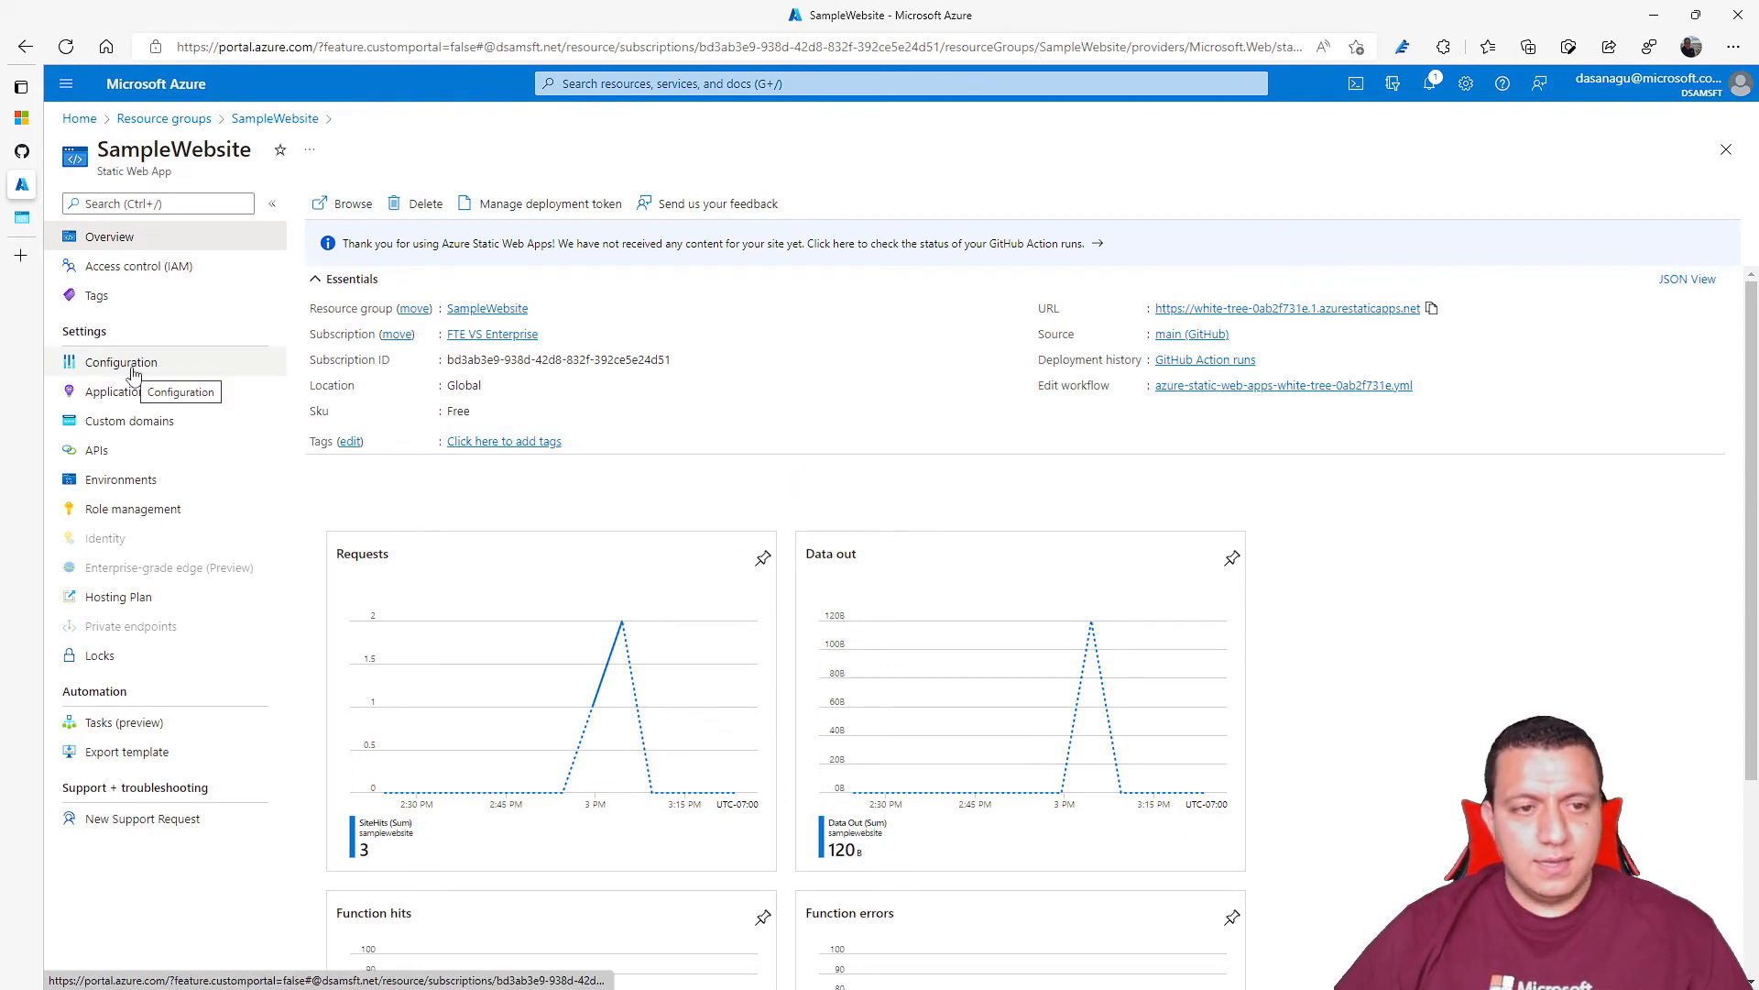
- Review SampleWebsite's configuration, general settings, Application Insights, custom domains and APIs
{"action": "left_click", "coordinate": [120, 361]}
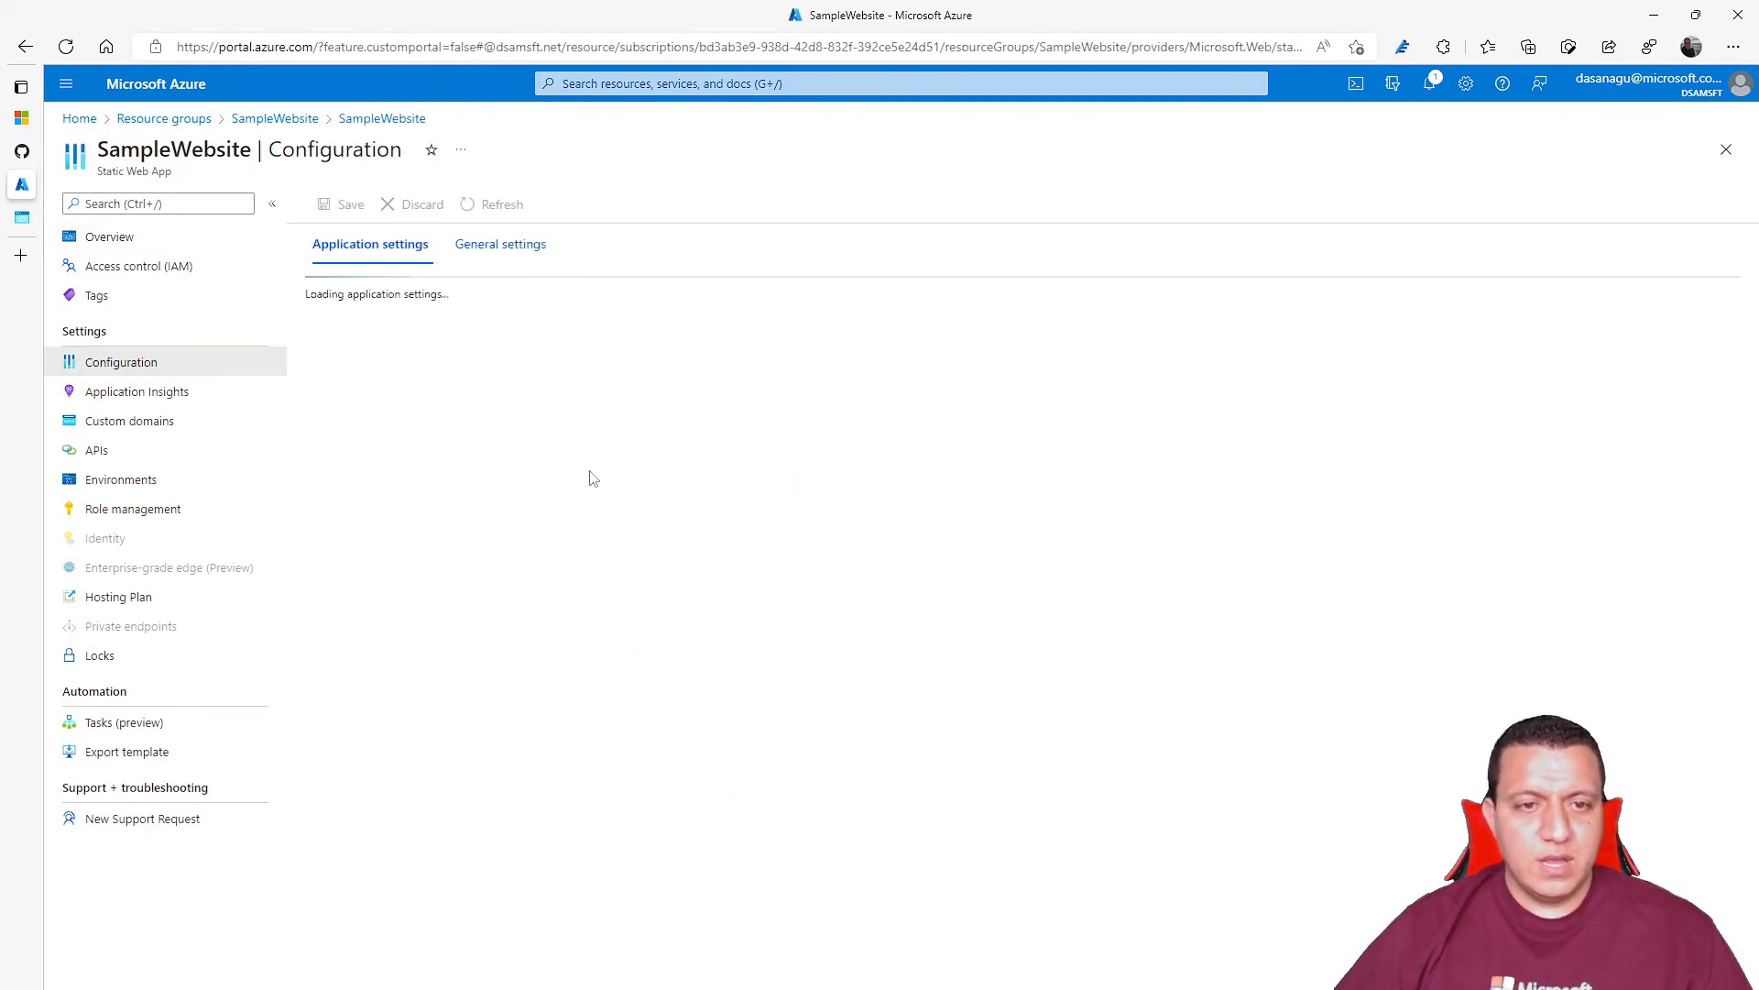
{"action": "left_click", "coordinate": [500, 244]}
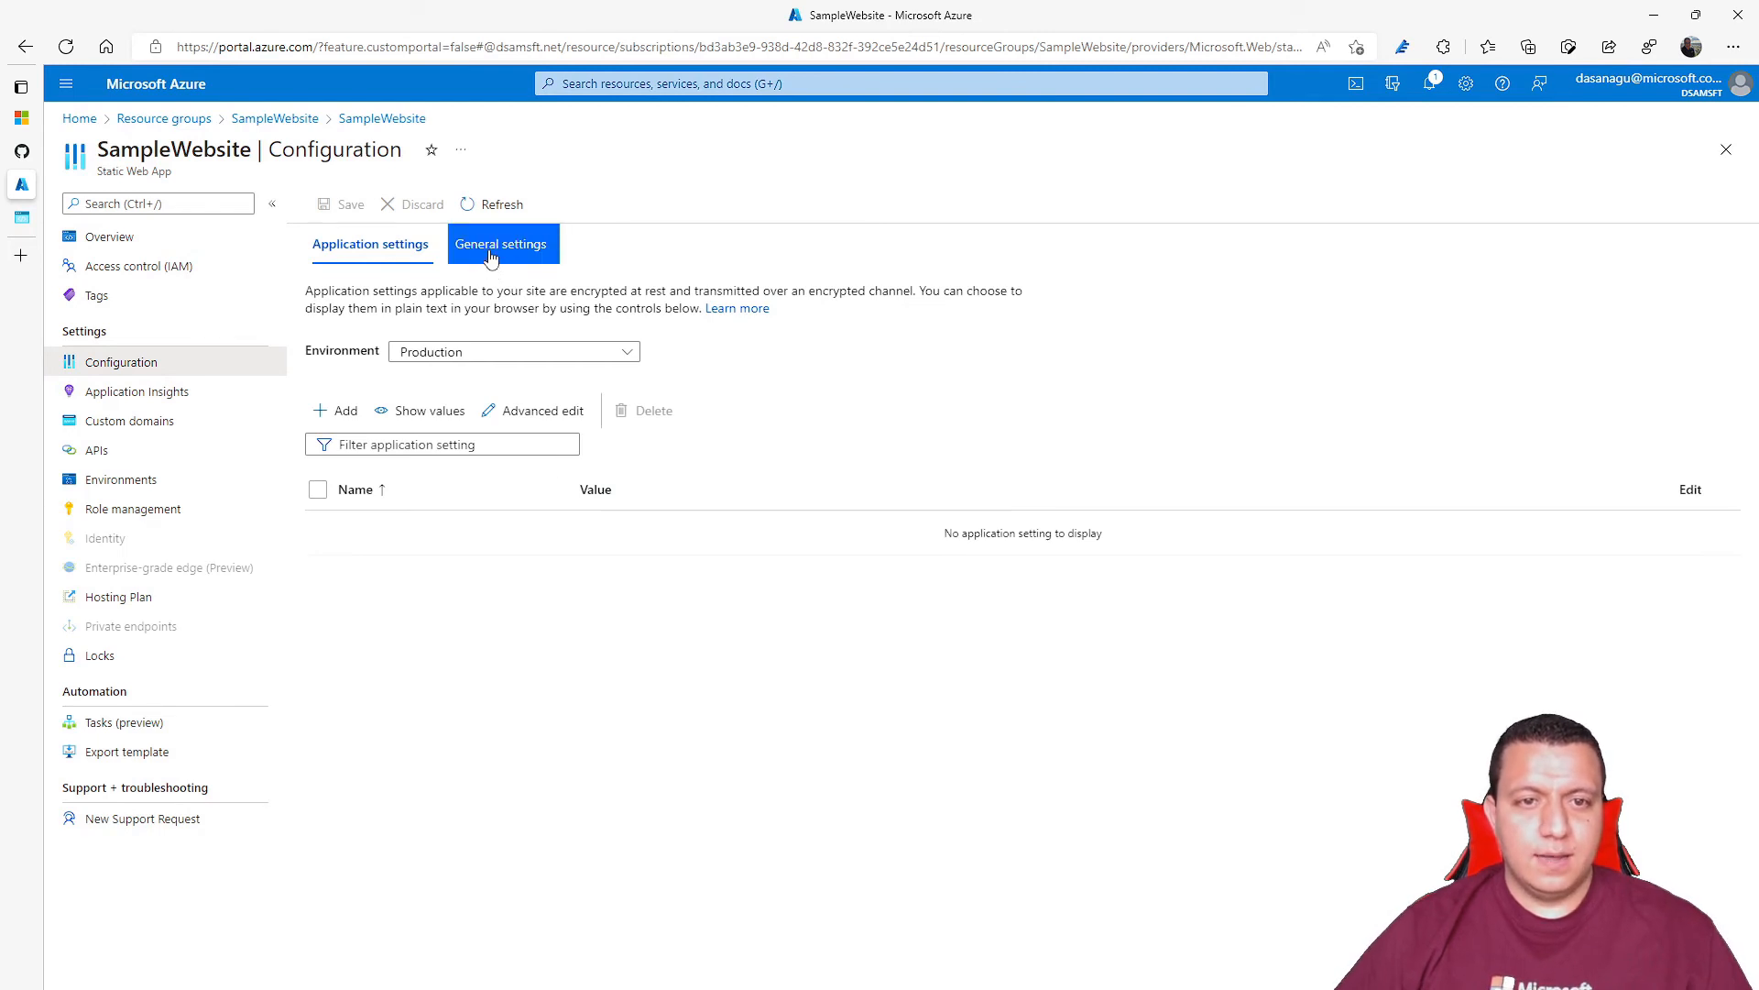
{"action": "left_click", "coordinate": [501, 244]}
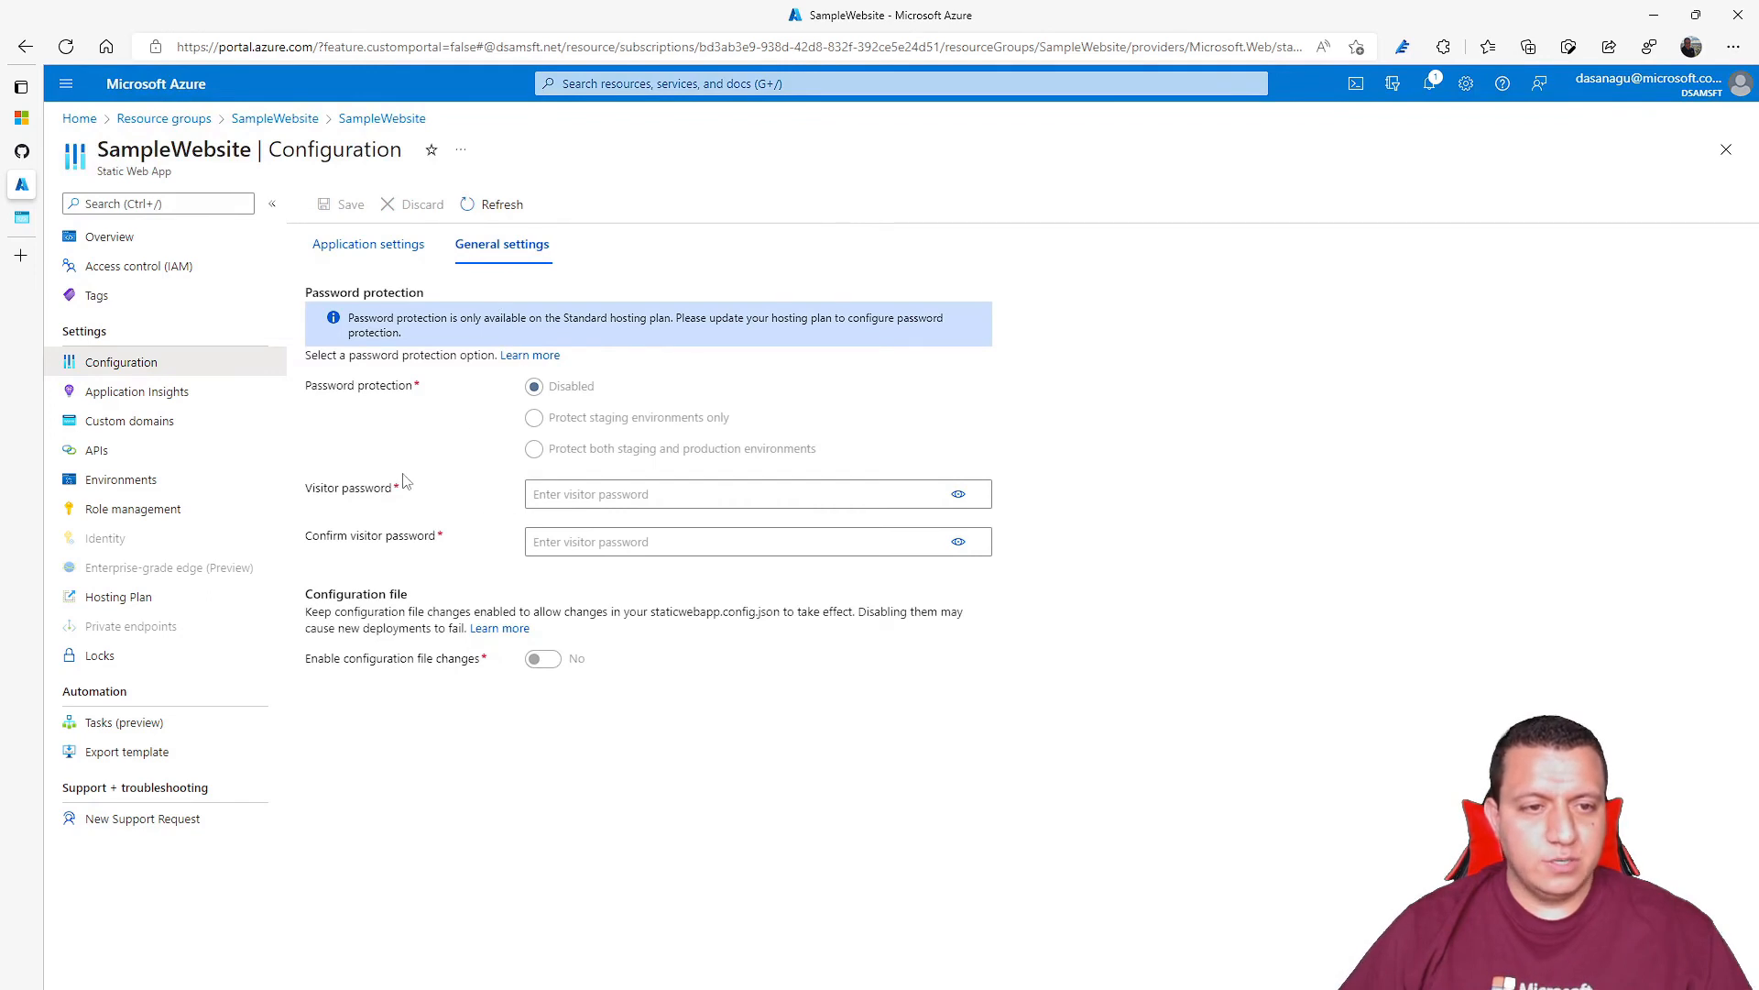
{"action": "left_click", "coordinate": [139, 391]}
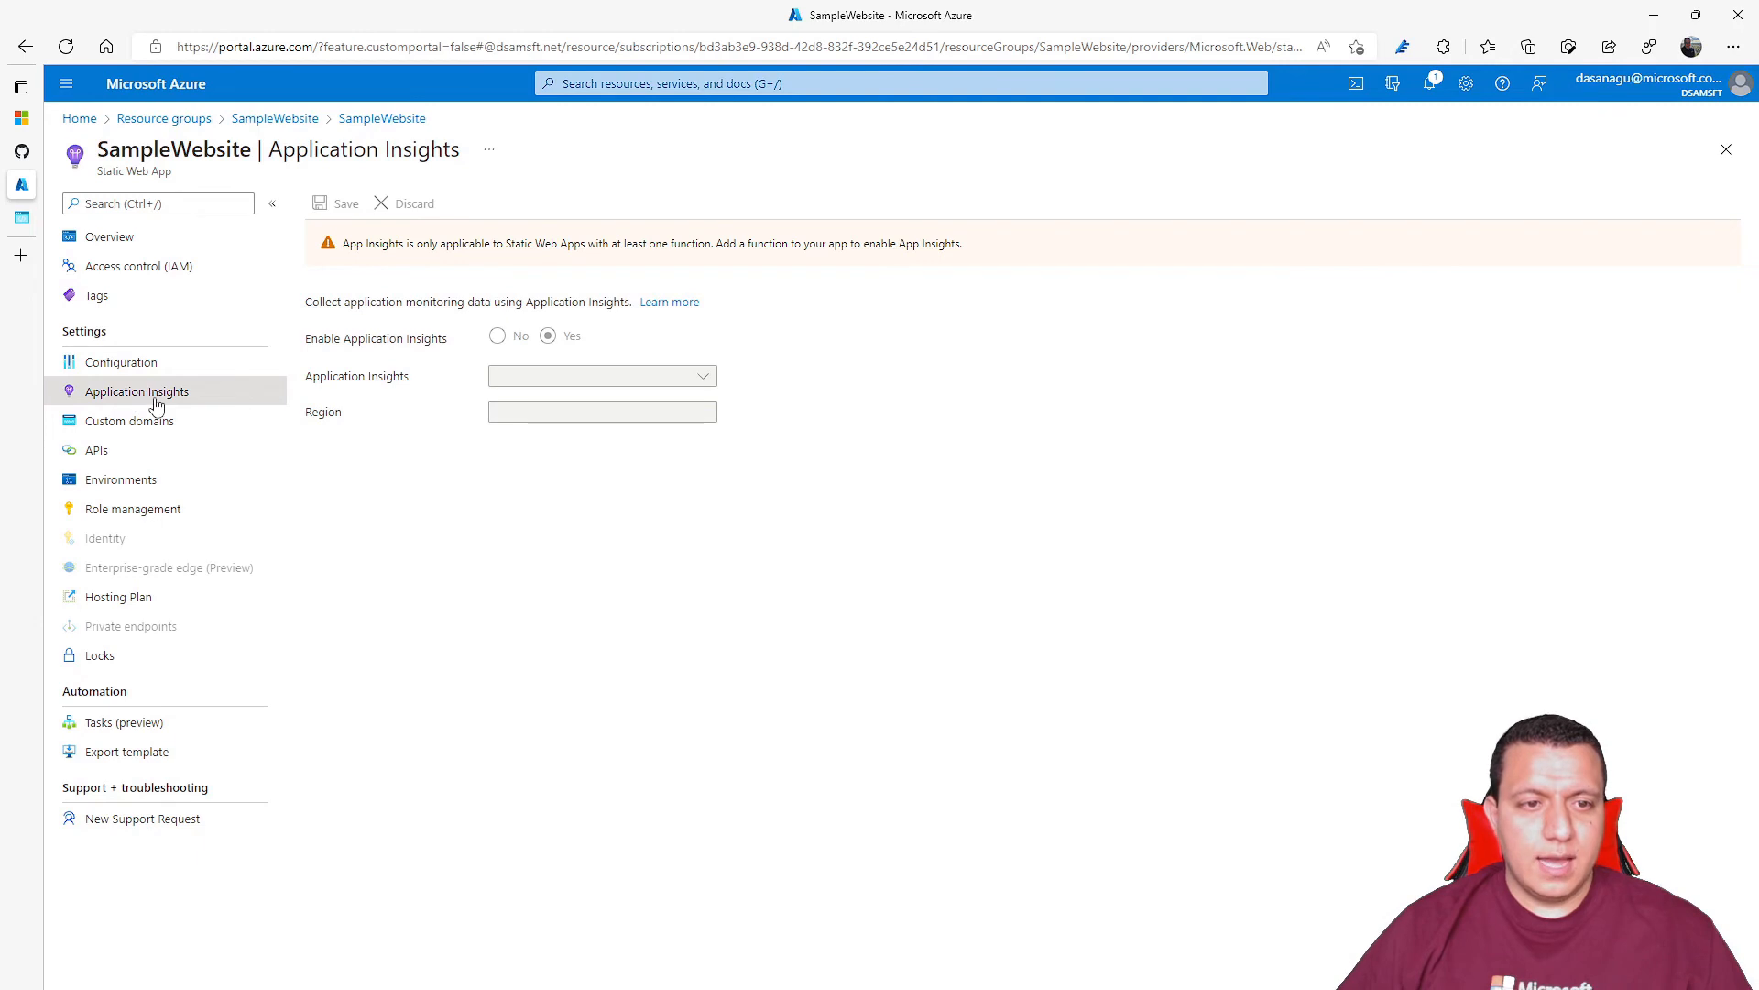
{"action": "left_click", "coordinate": [129, 419]}
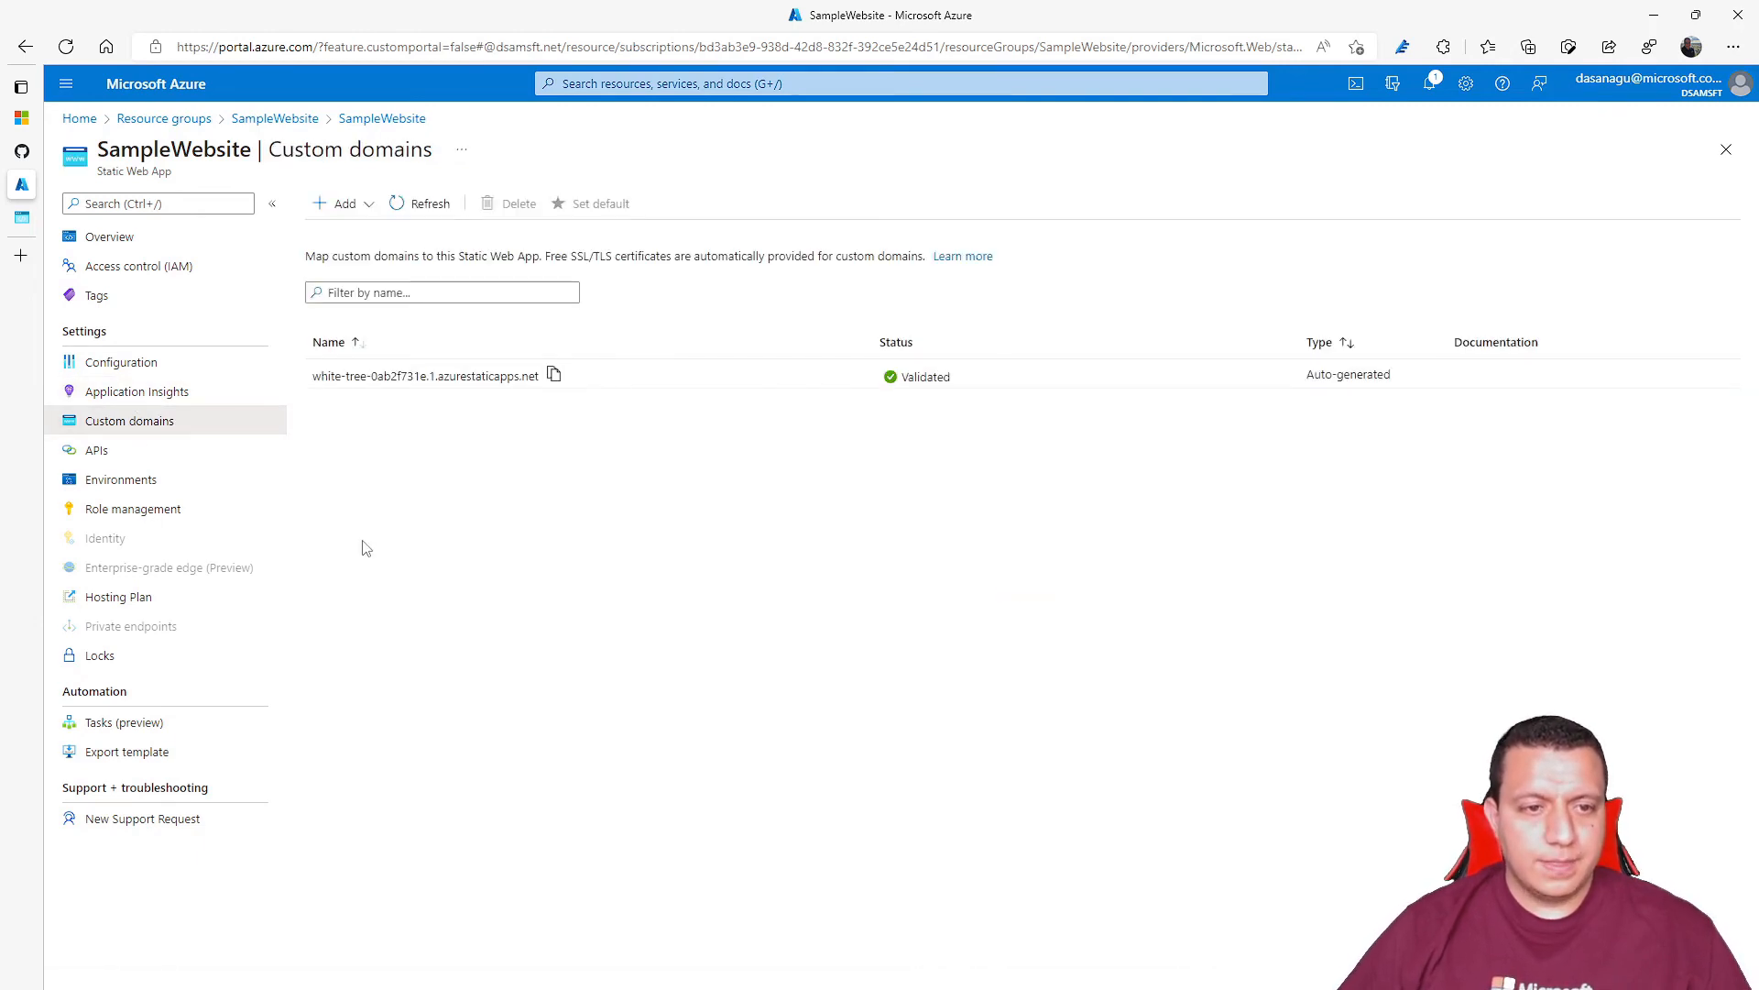
{"action": "left_click", "coordinate": [96, 450]}
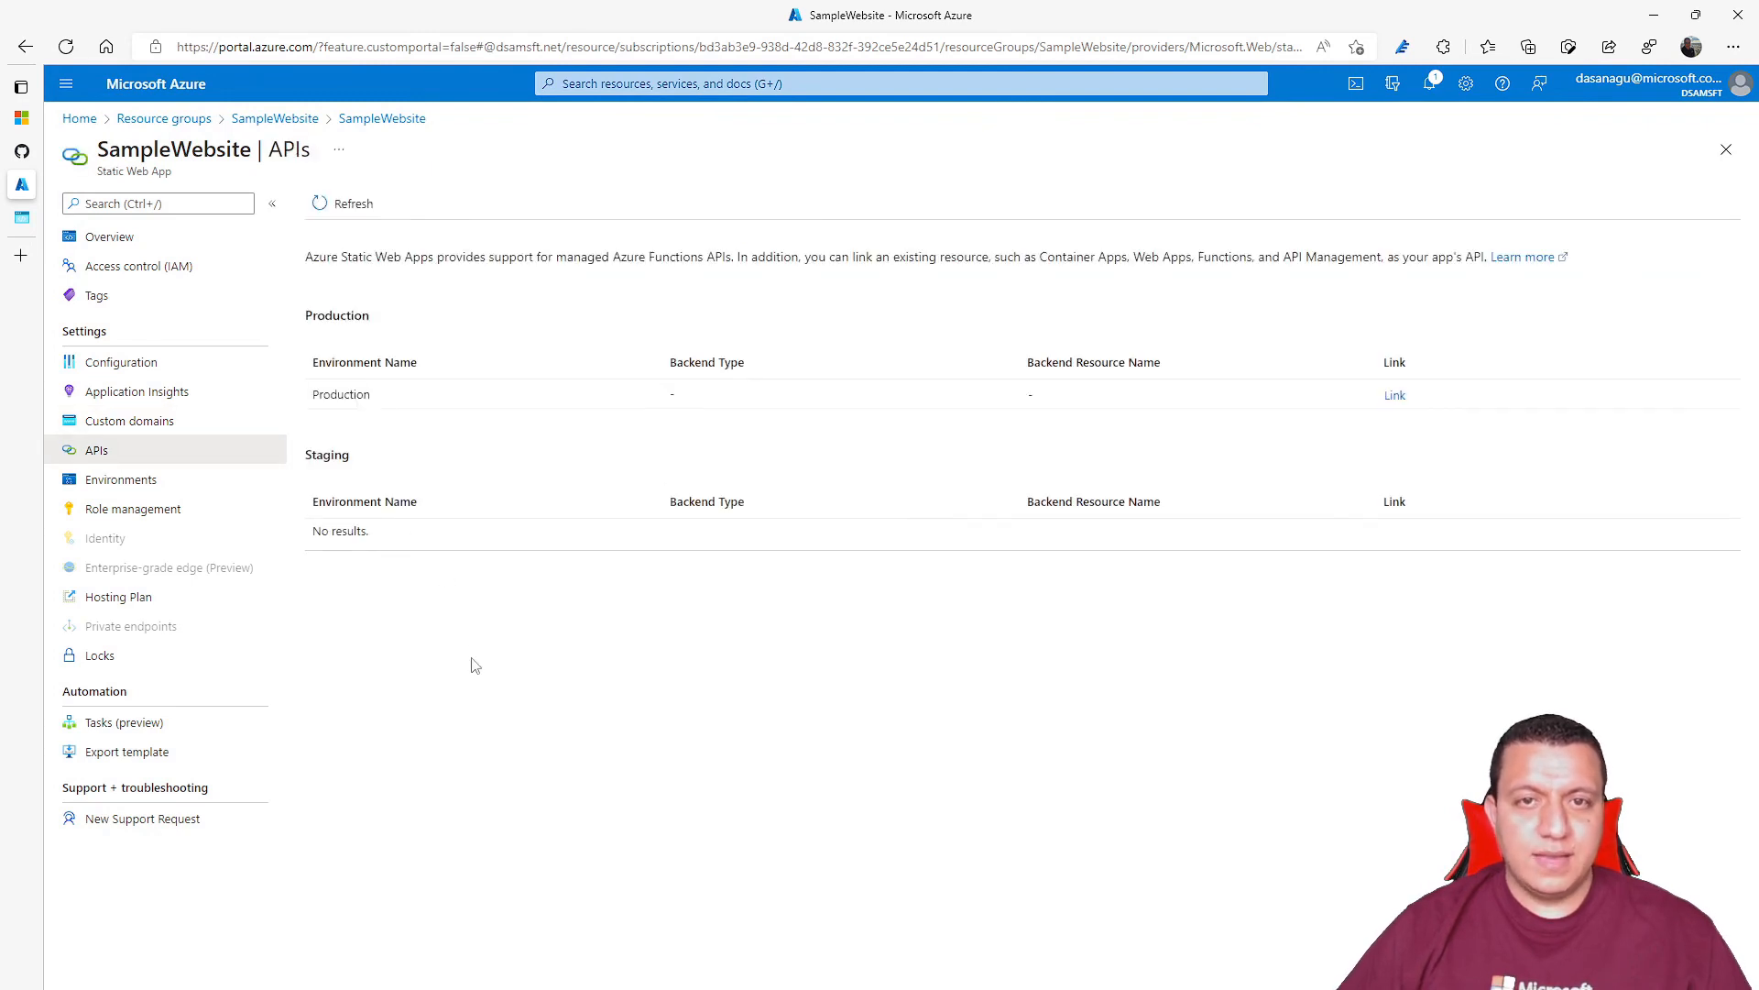
- View the environments and compare the Free and Standard hosting plans
{"action": "left_click", "coordinate": [120, 480]}
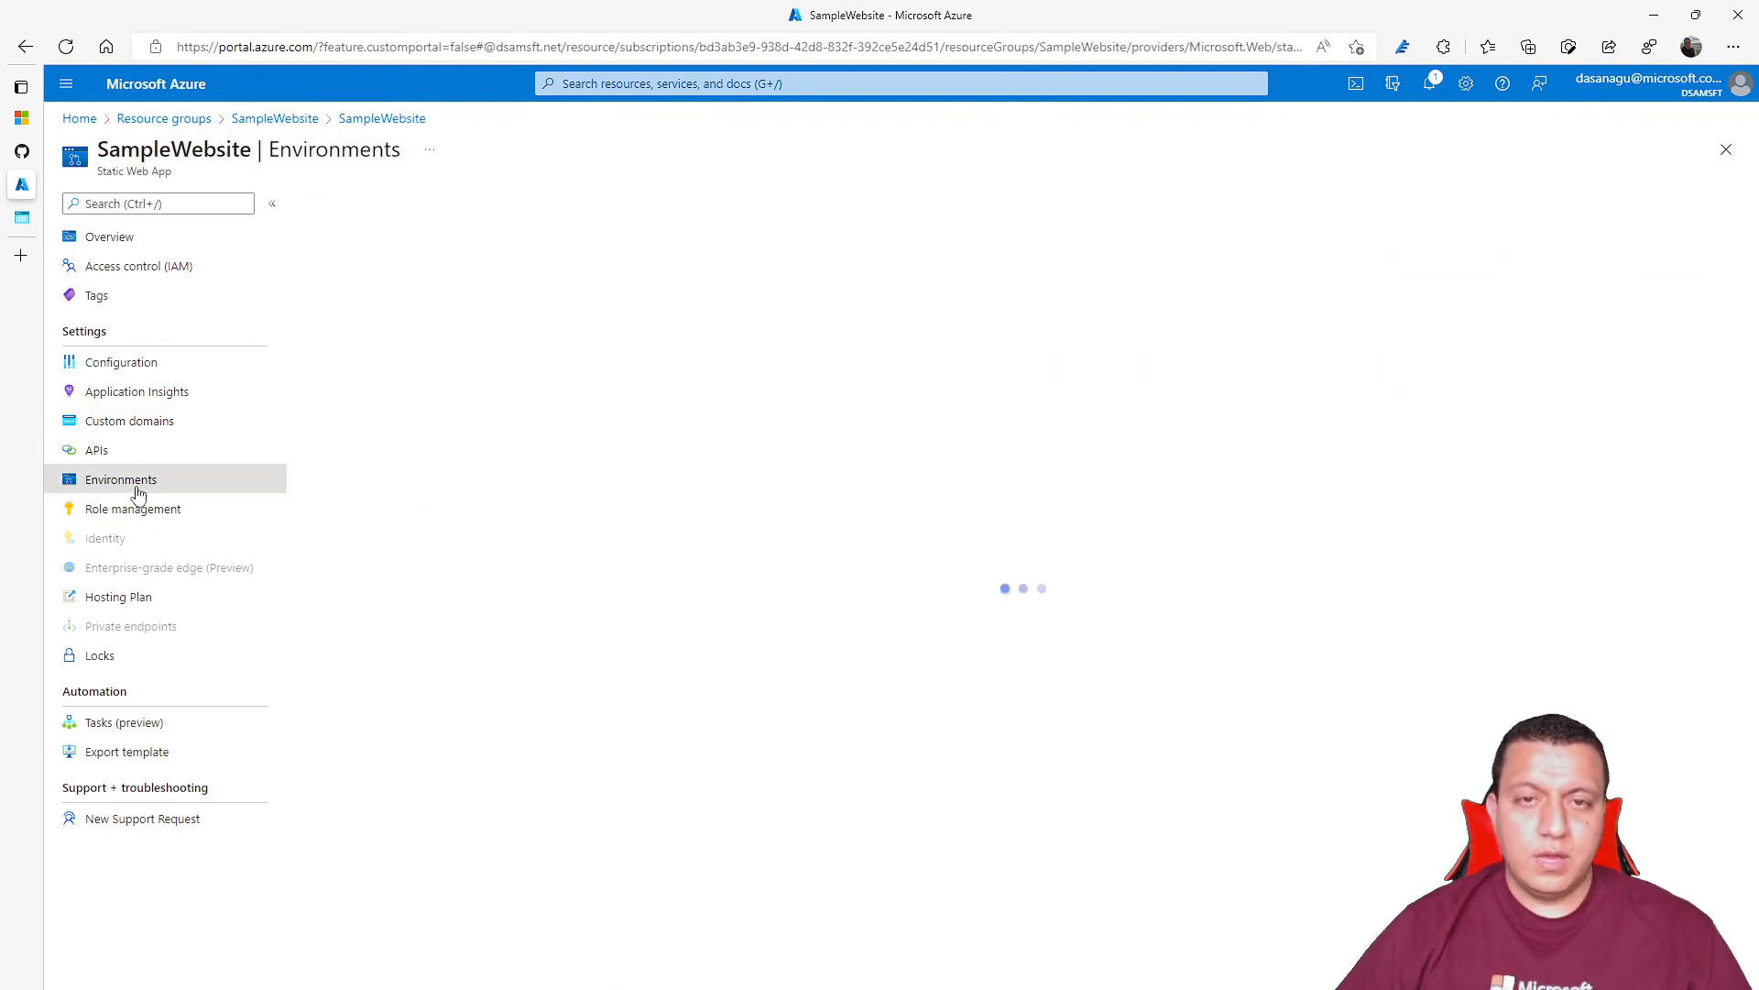
{"action": "left_click", "coordinate": [120, 480]}
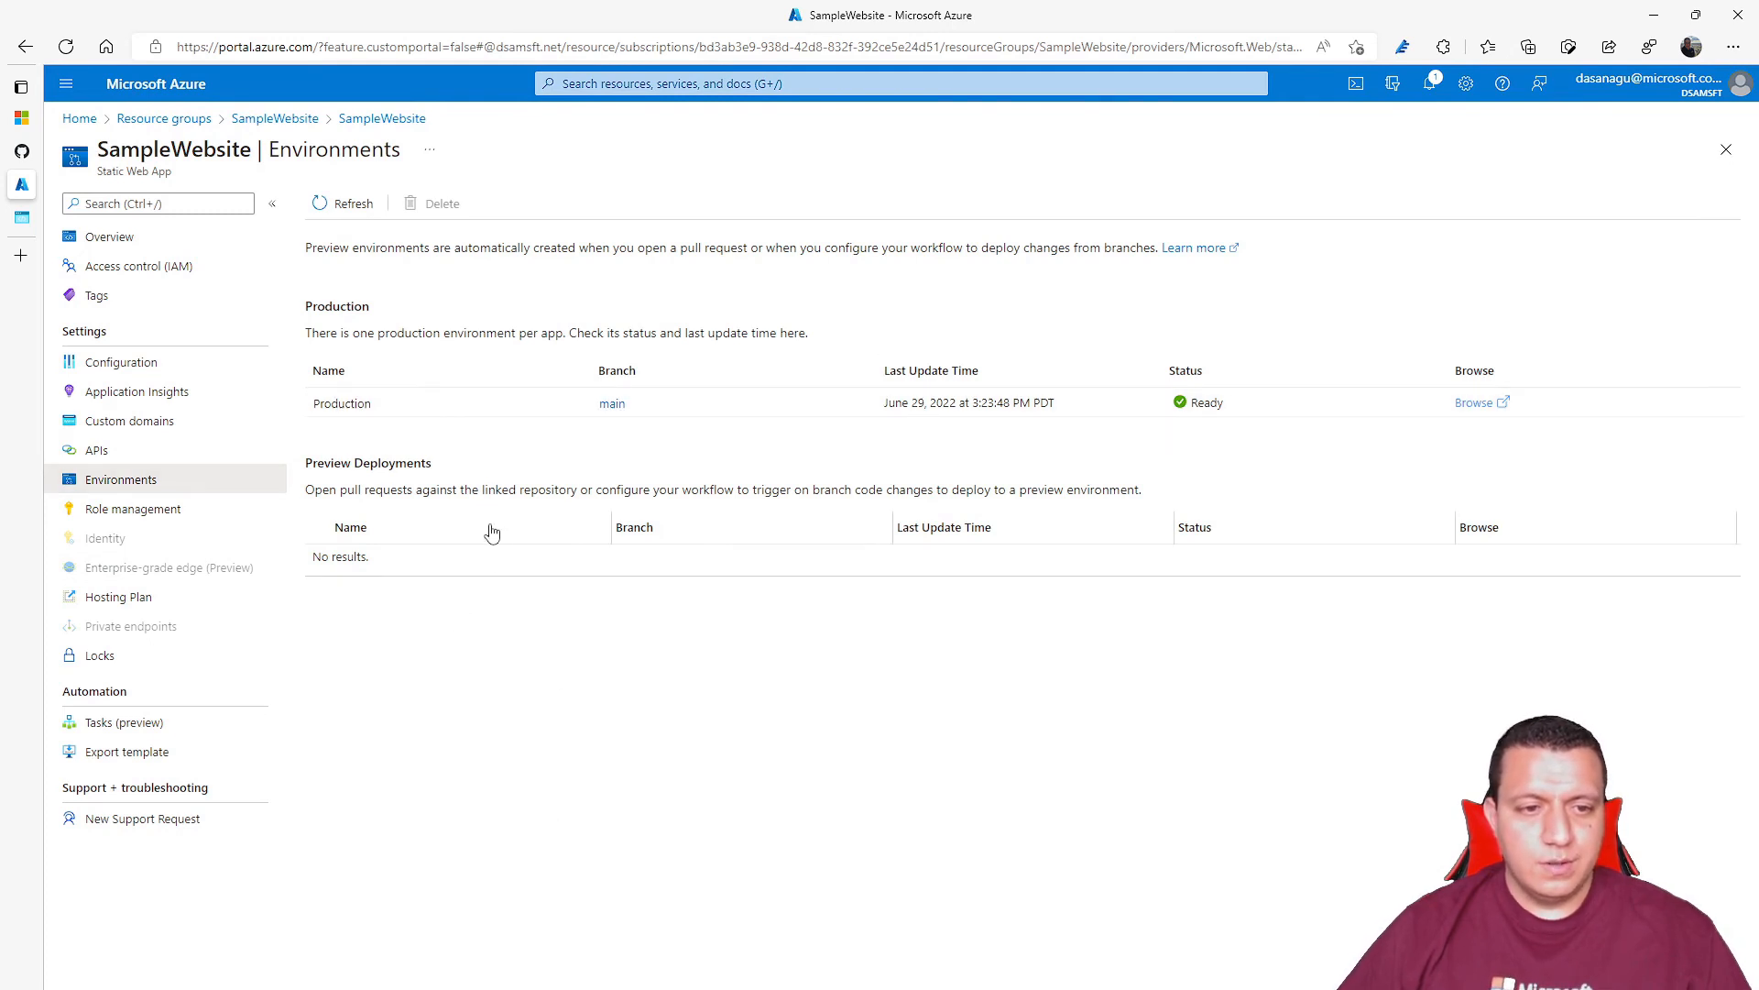
{"action": "left_click", "coordinate": [118, 596]}
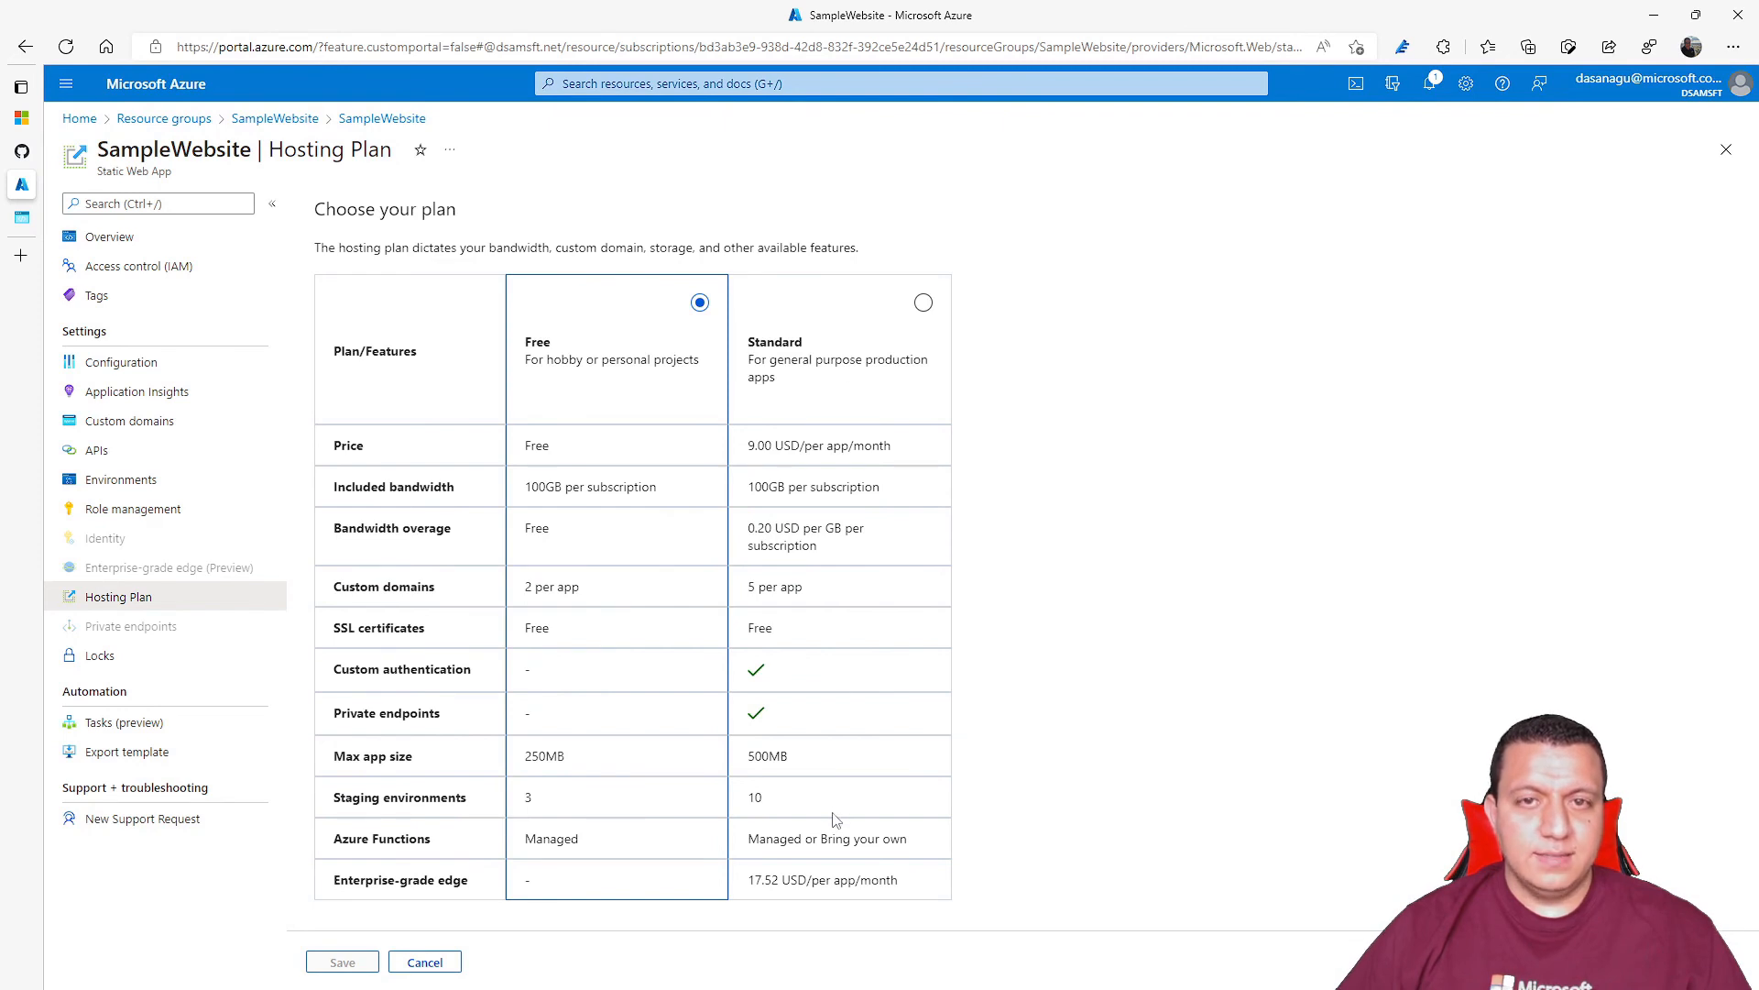
{"action": "mouse_move", "coordinate": [749, 499]}
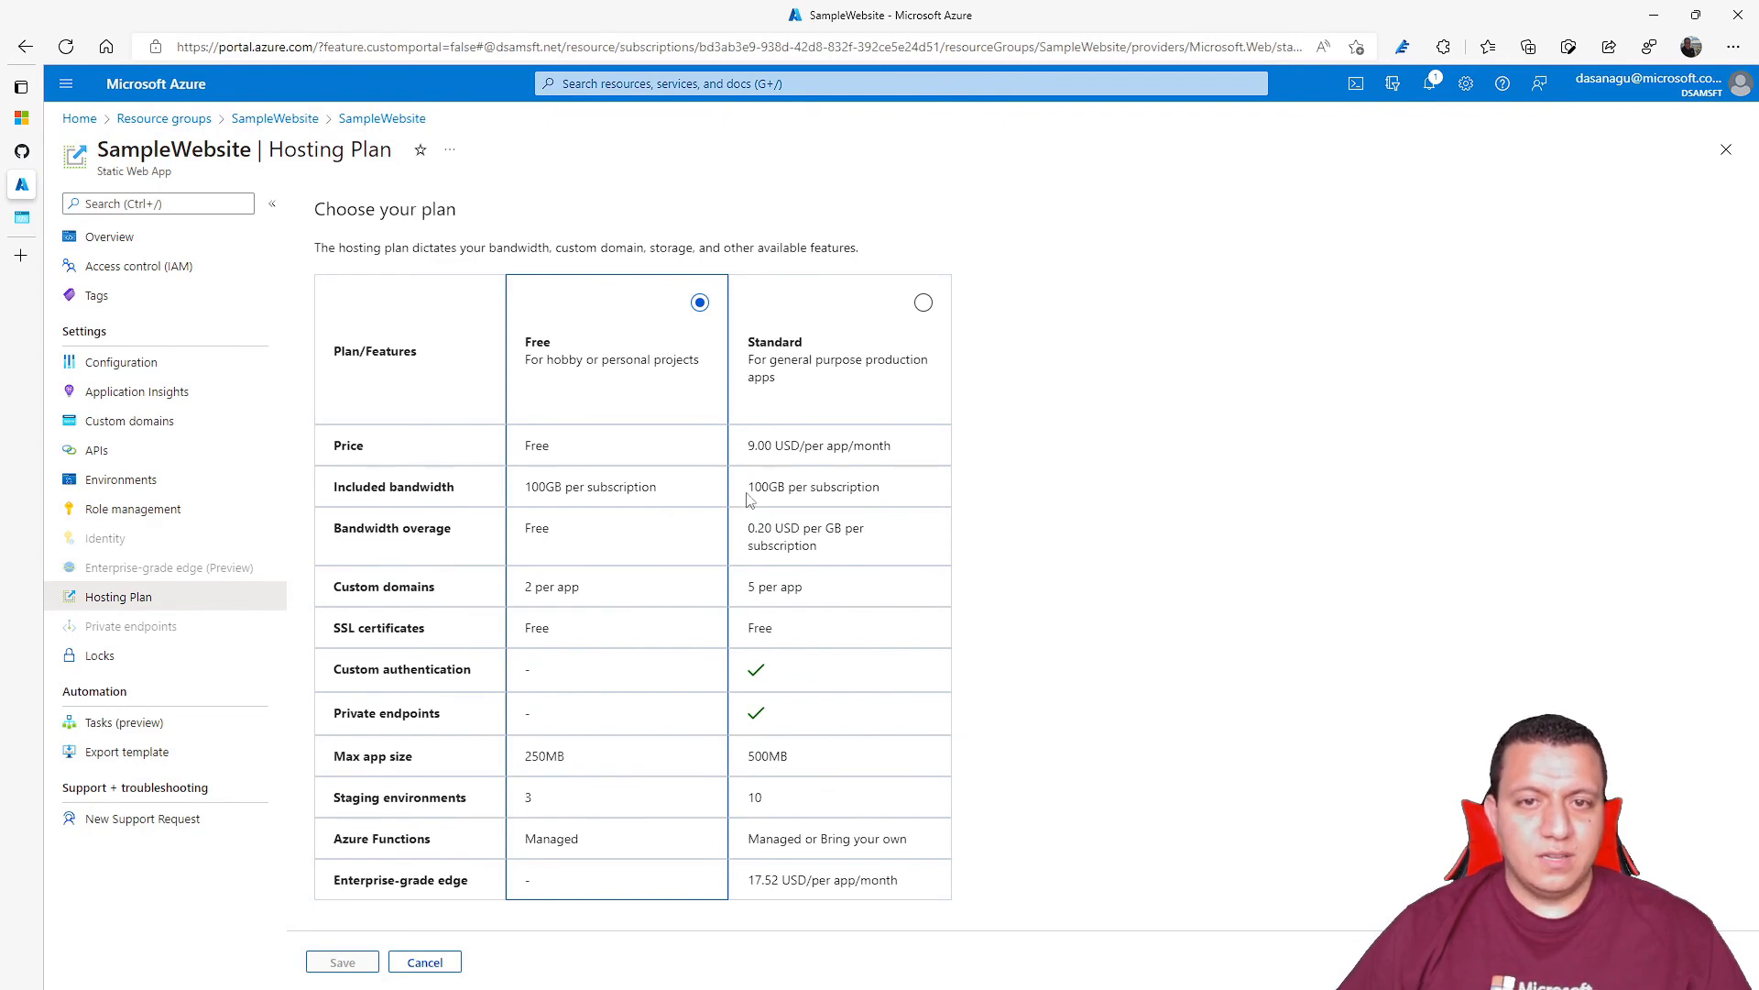
{"action": "mouse_move", "coordinate": [907, 506]}
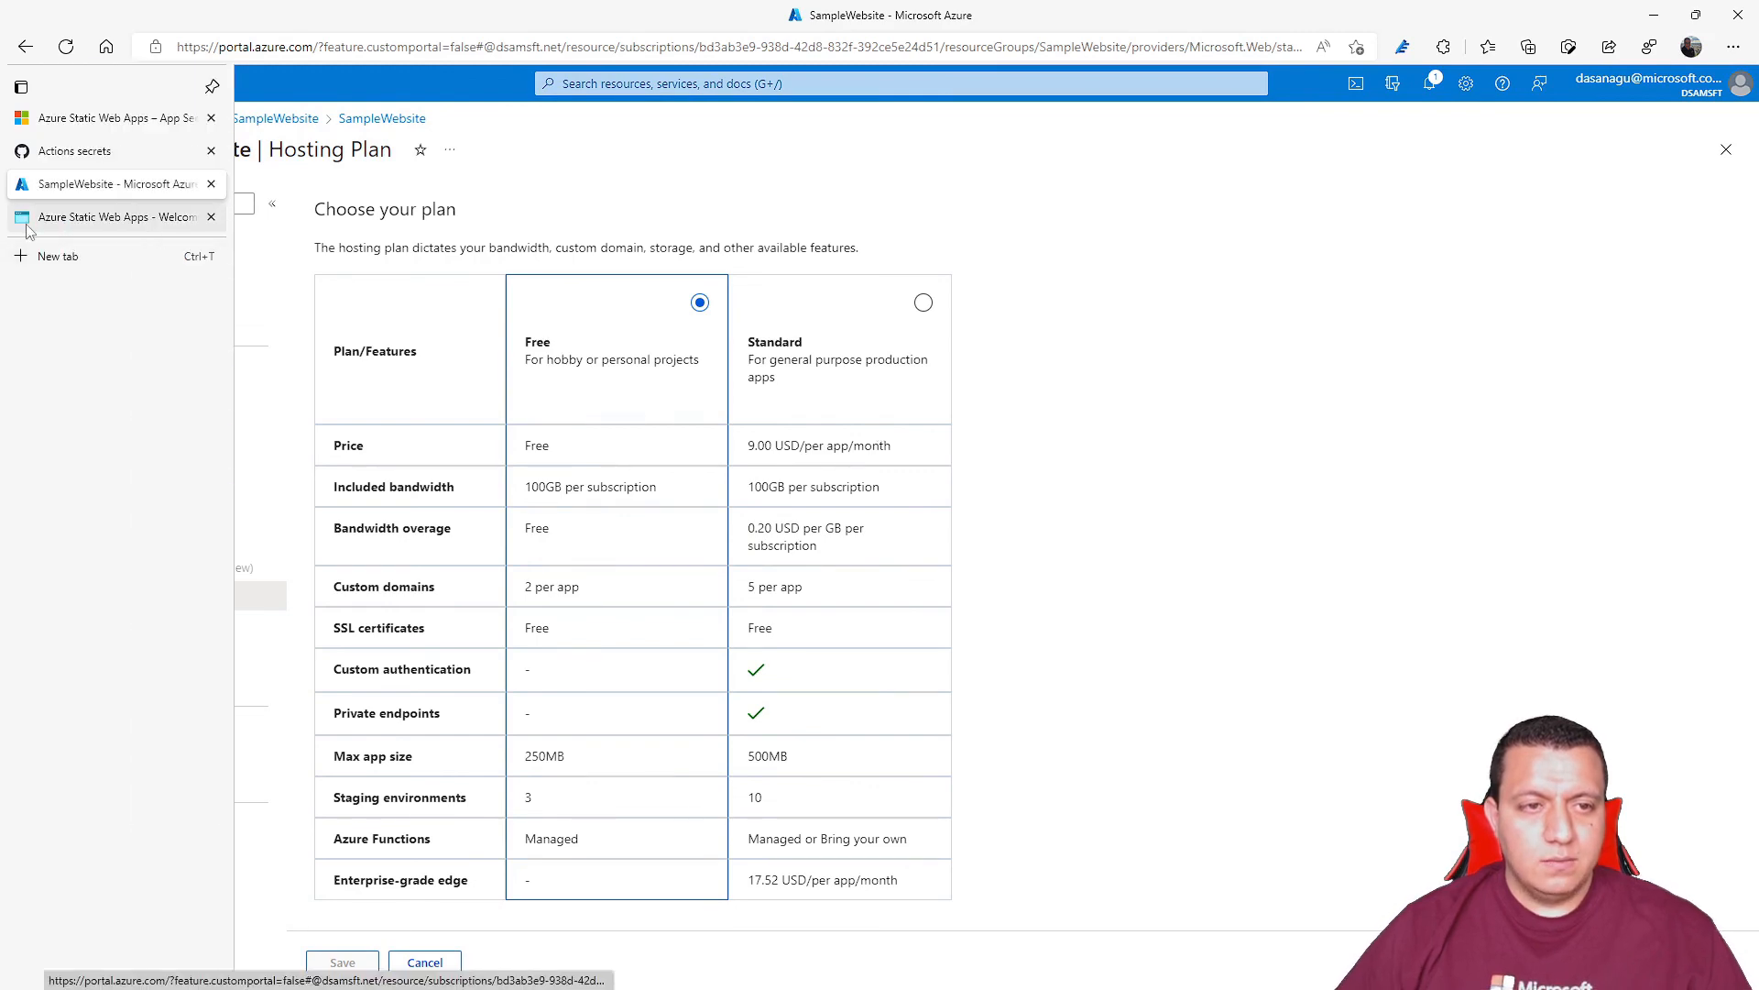
- Show the successful Azure Static Web Apps CI/CD run on the repository's Actions page
{"action": "left_click", "coordinate": [109, 150]}
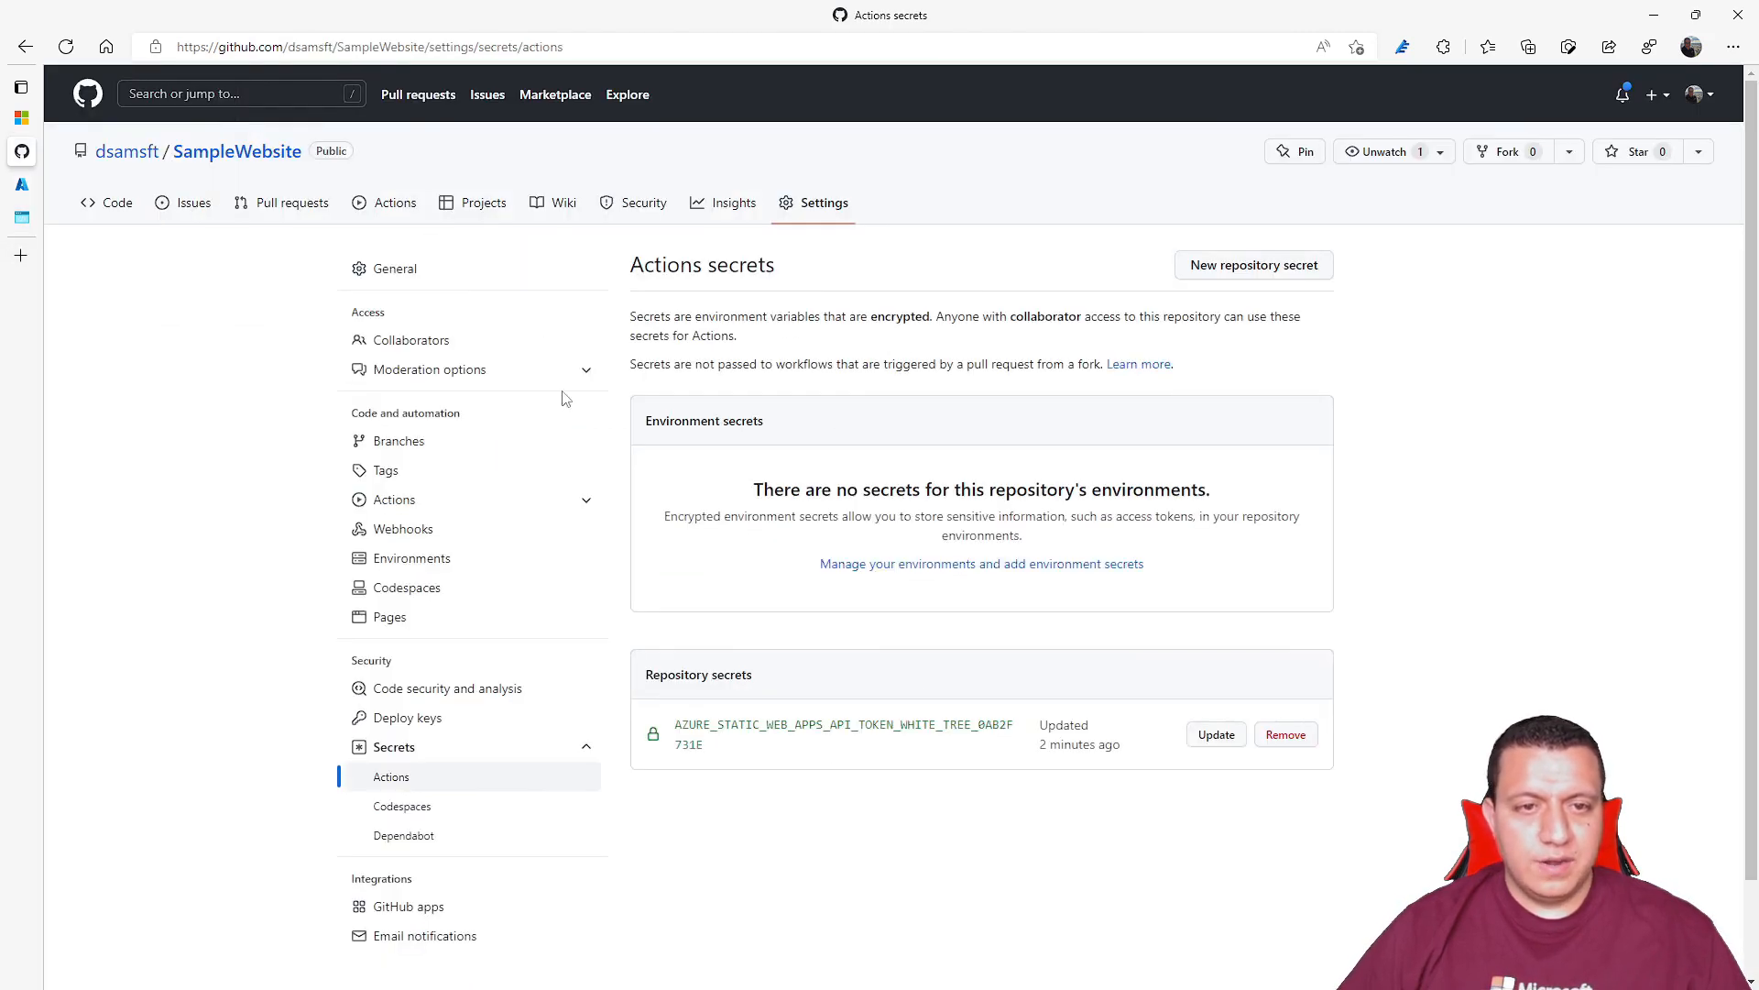
{"action": "left_click", "coordinate": [394, 203]}
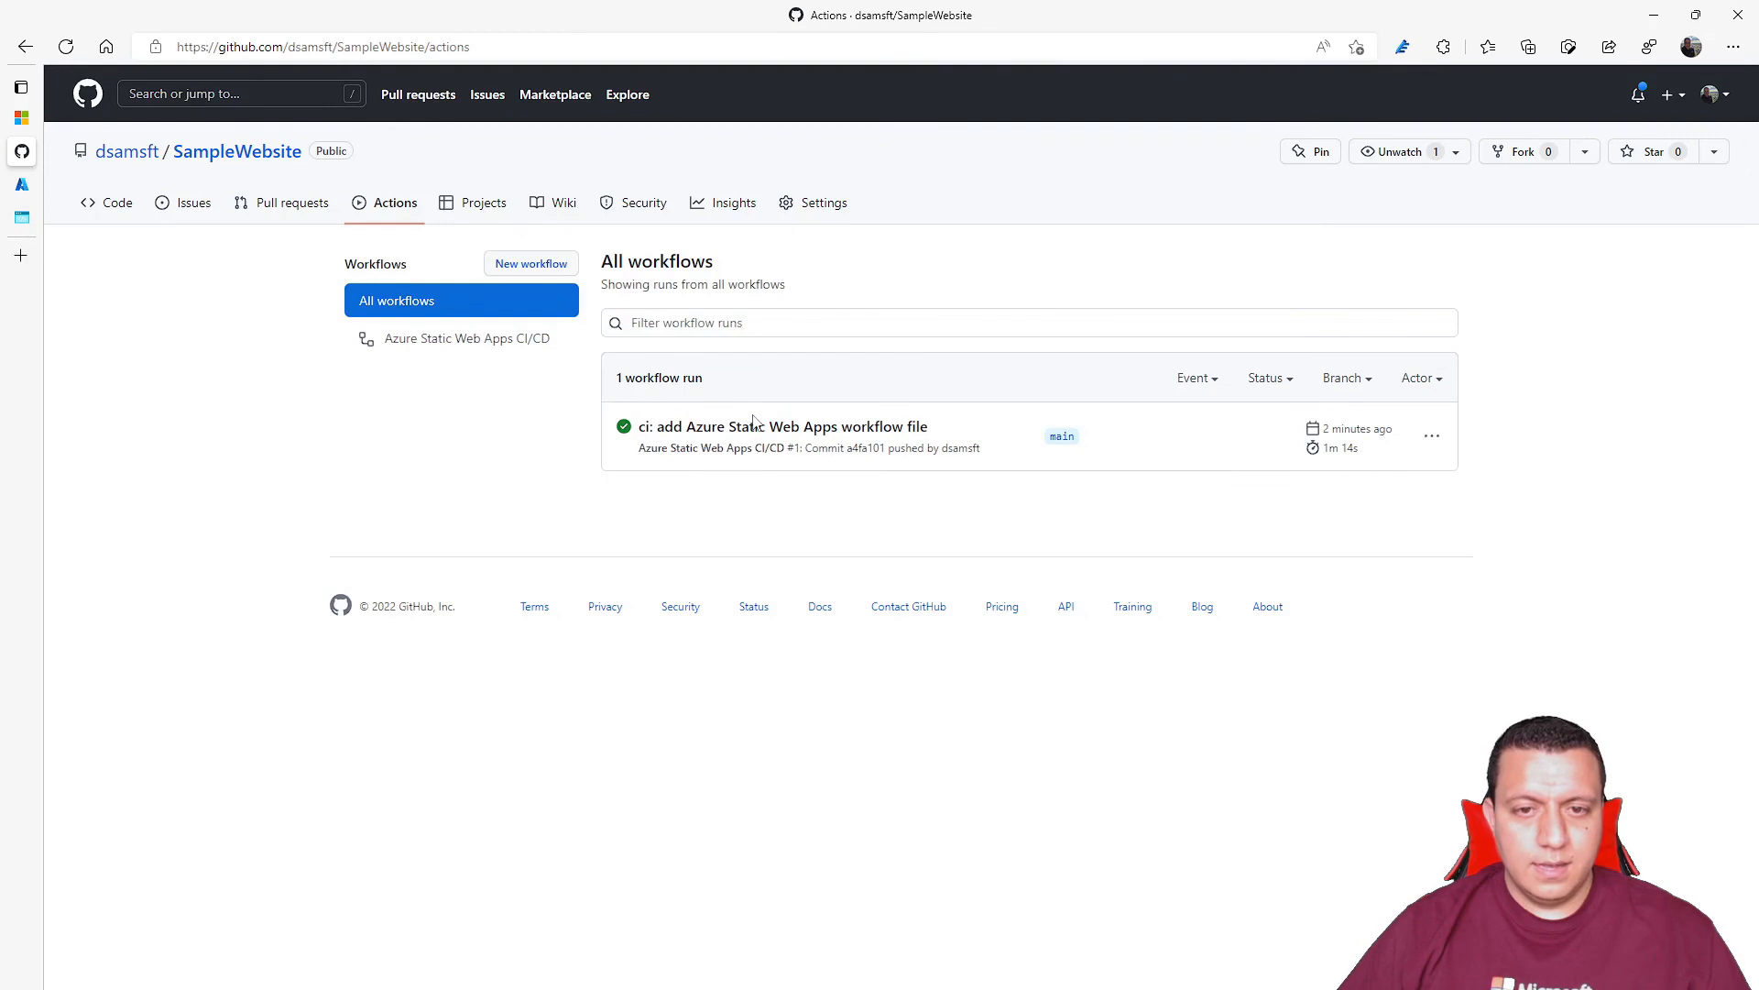
{"action": "mouse_move", "coordinate": [20, 219]}
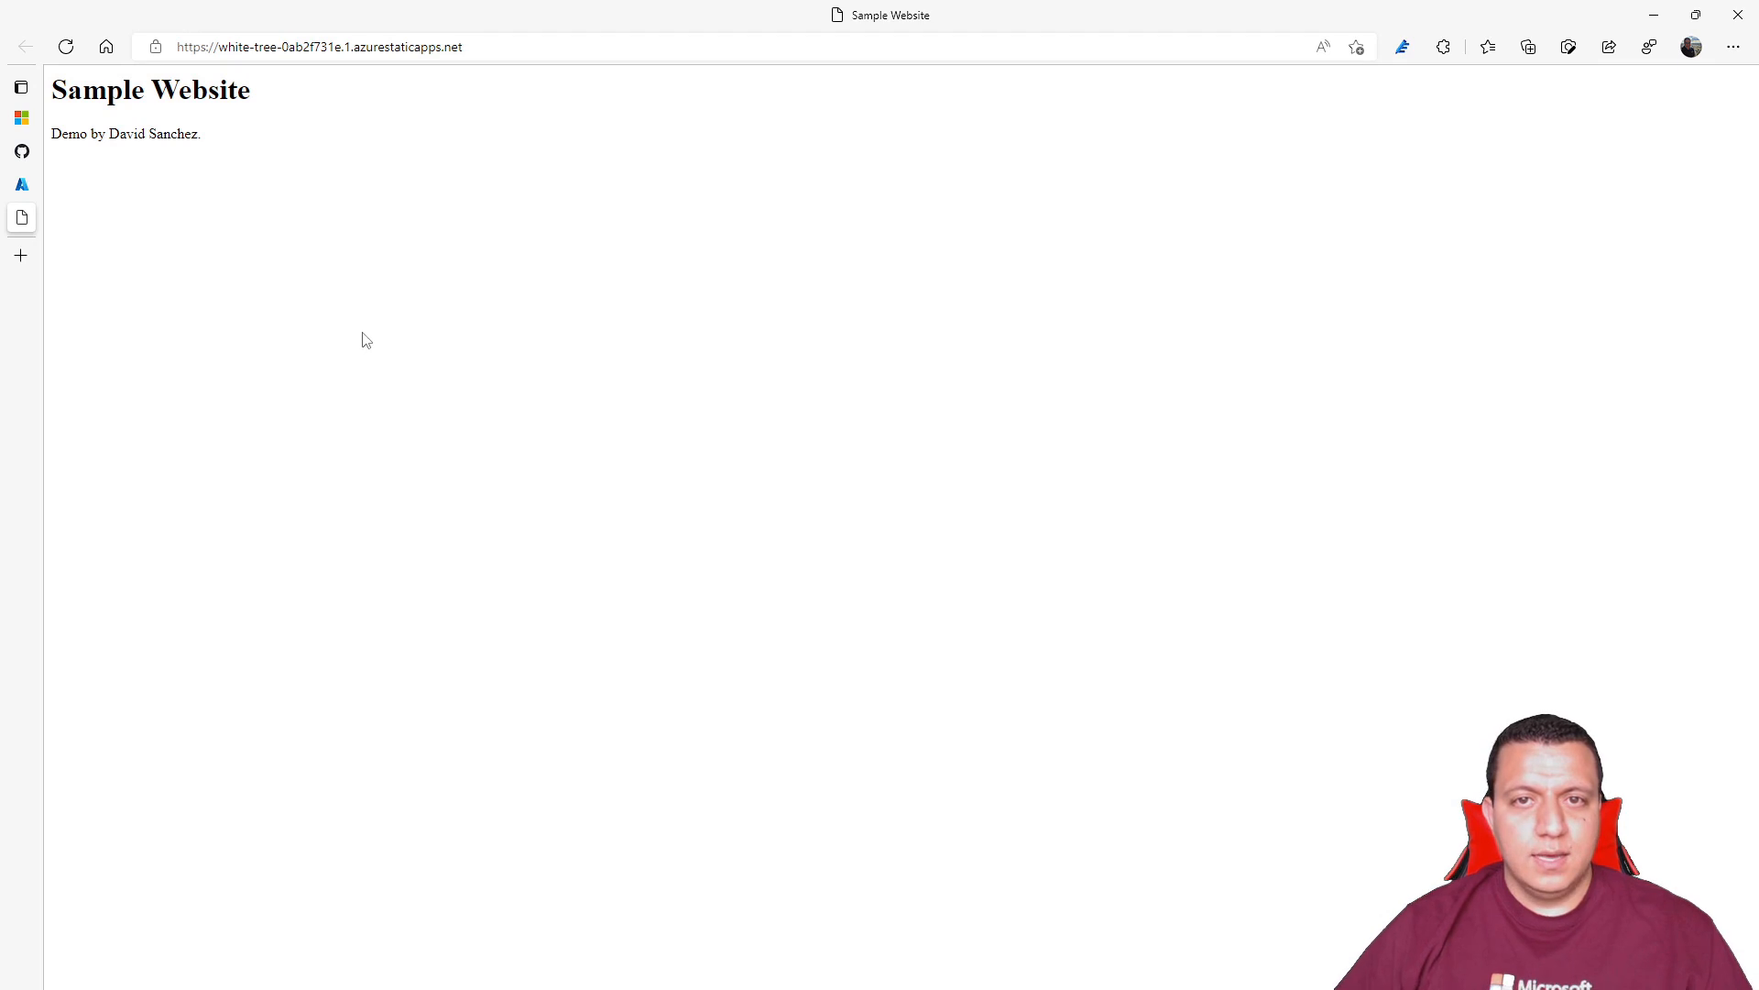
{"action": "mouse_move", "coordinate": [292, 456]}
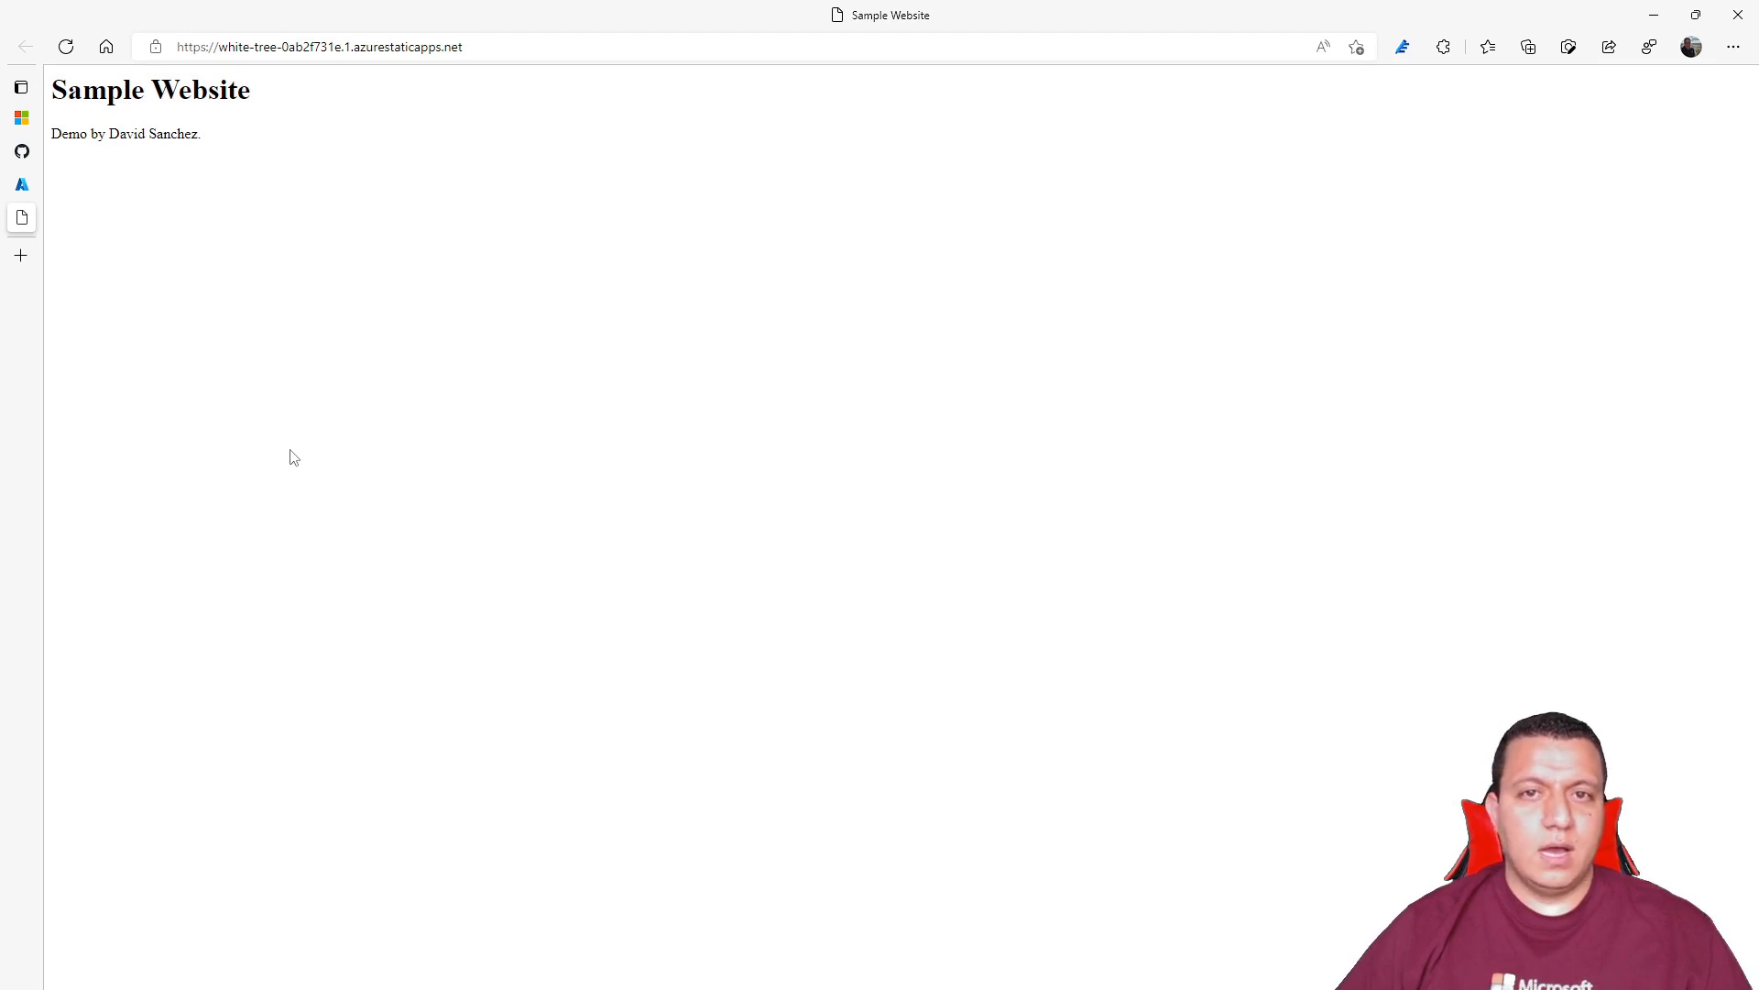
{"action": "mouse_move", "coordinate": [1036, 485]}
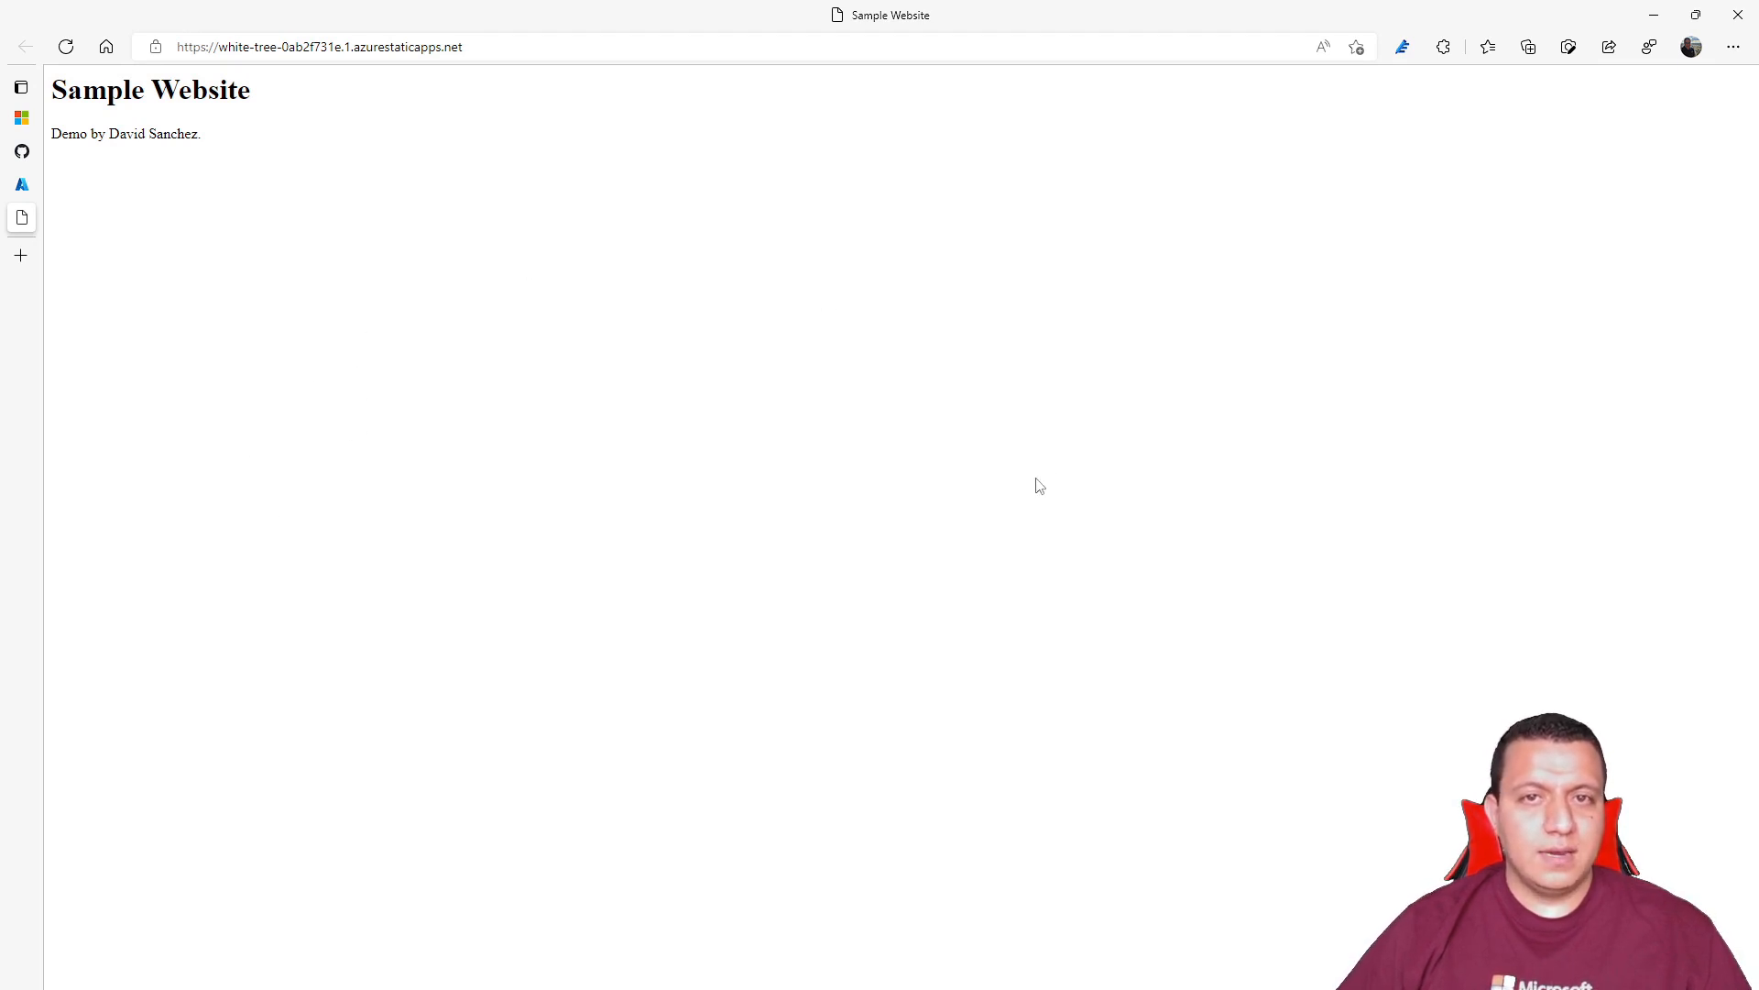
{"action": "mouse_move", "coordinate": [859, 411]}
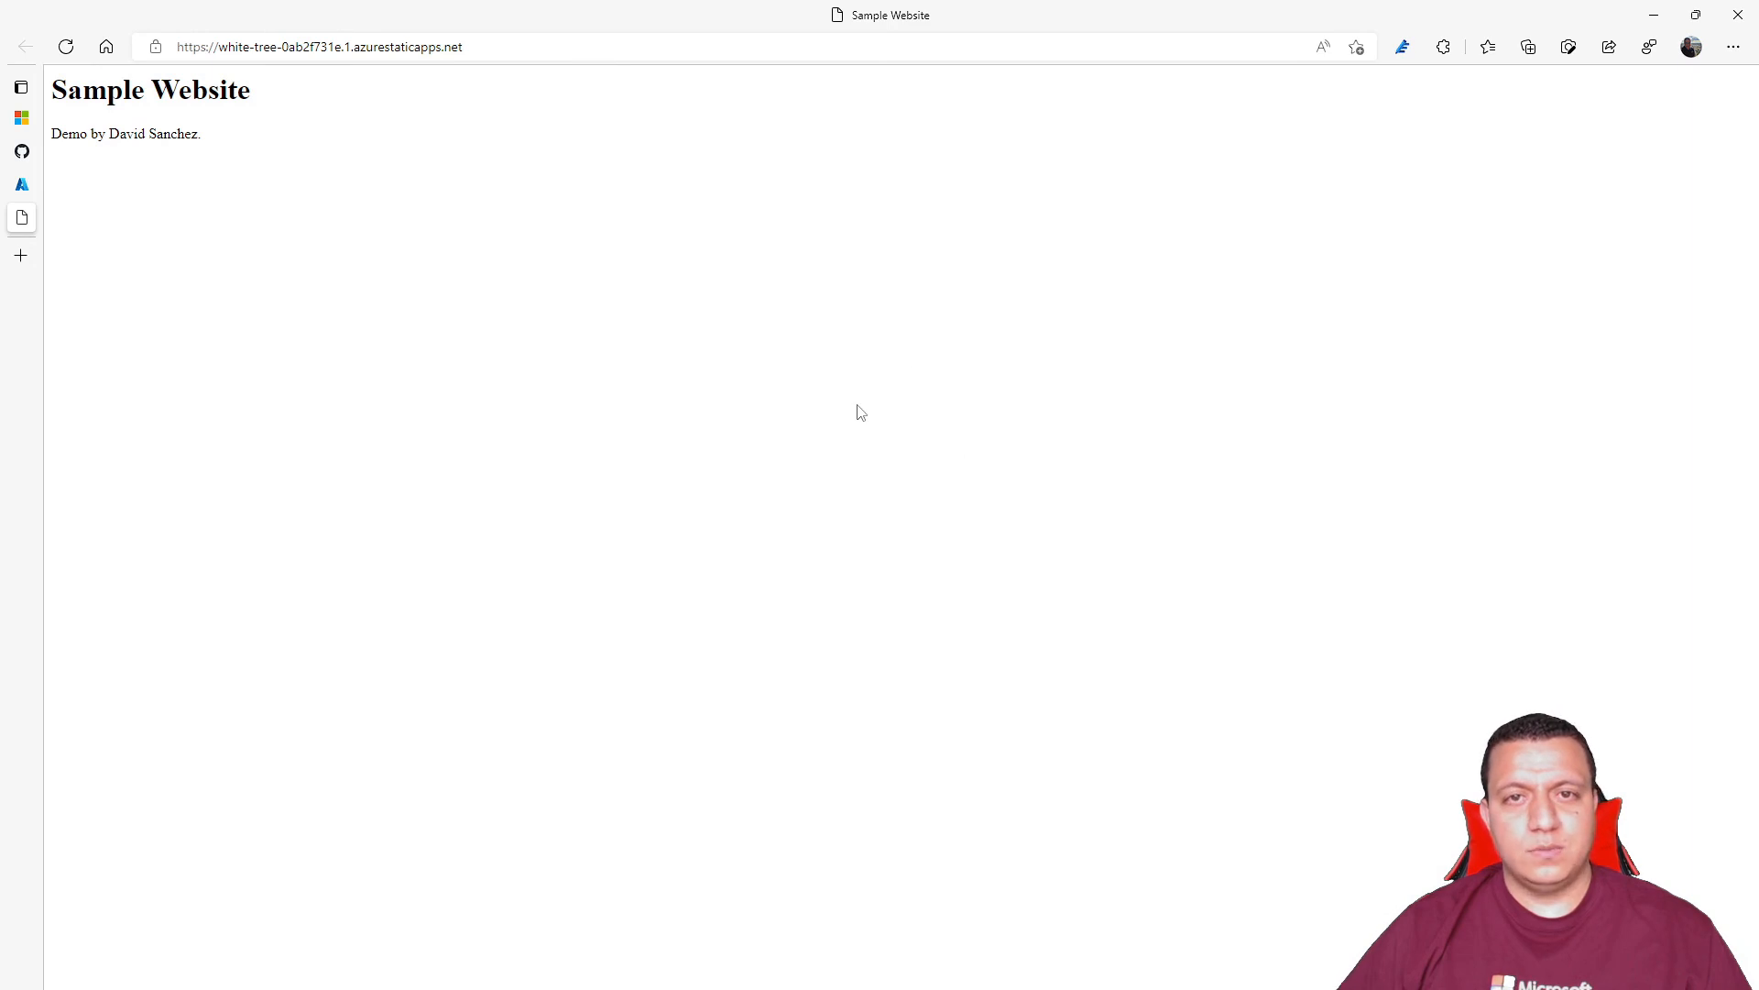